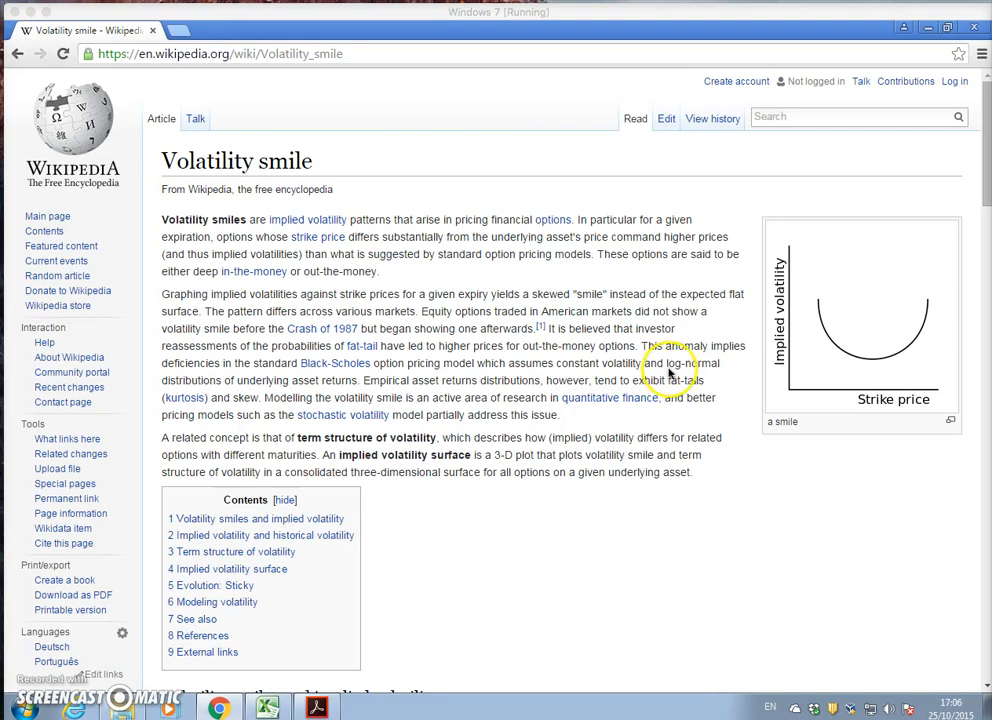
pyautogui.moveTo(684, 372)
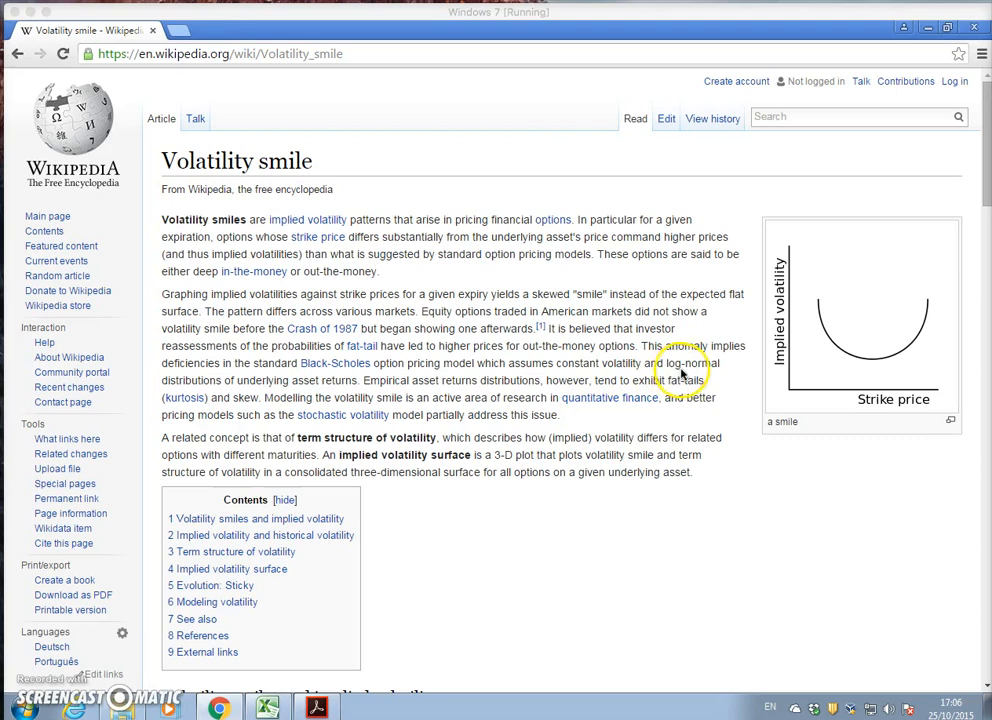
pyautogui.moveTo(684, 374)
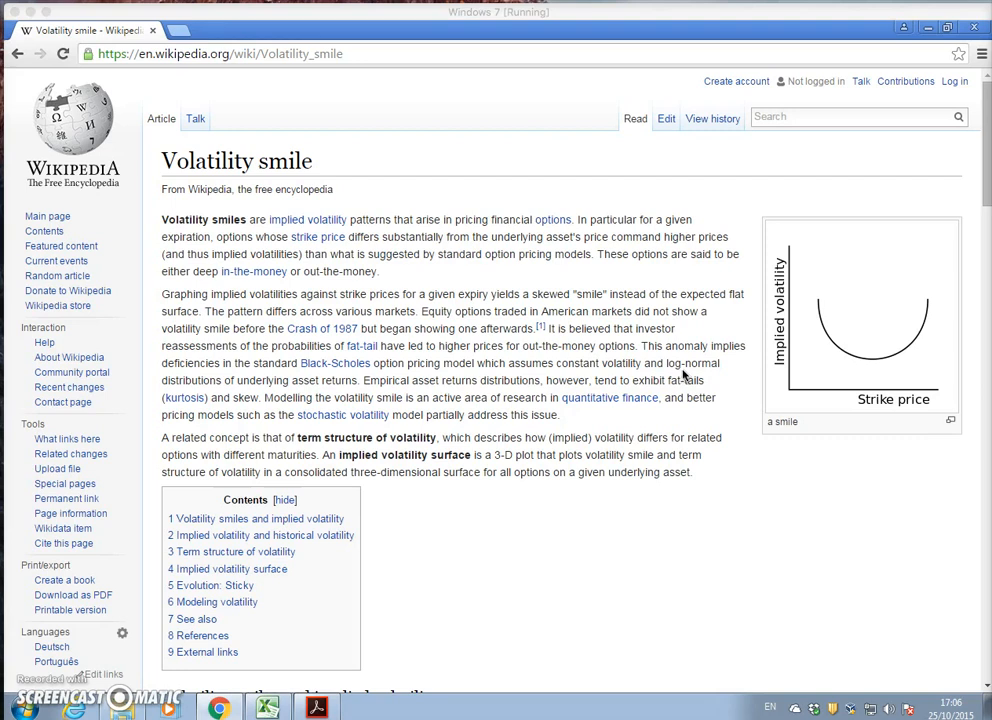
pyautogui.moveTo(728, 536)
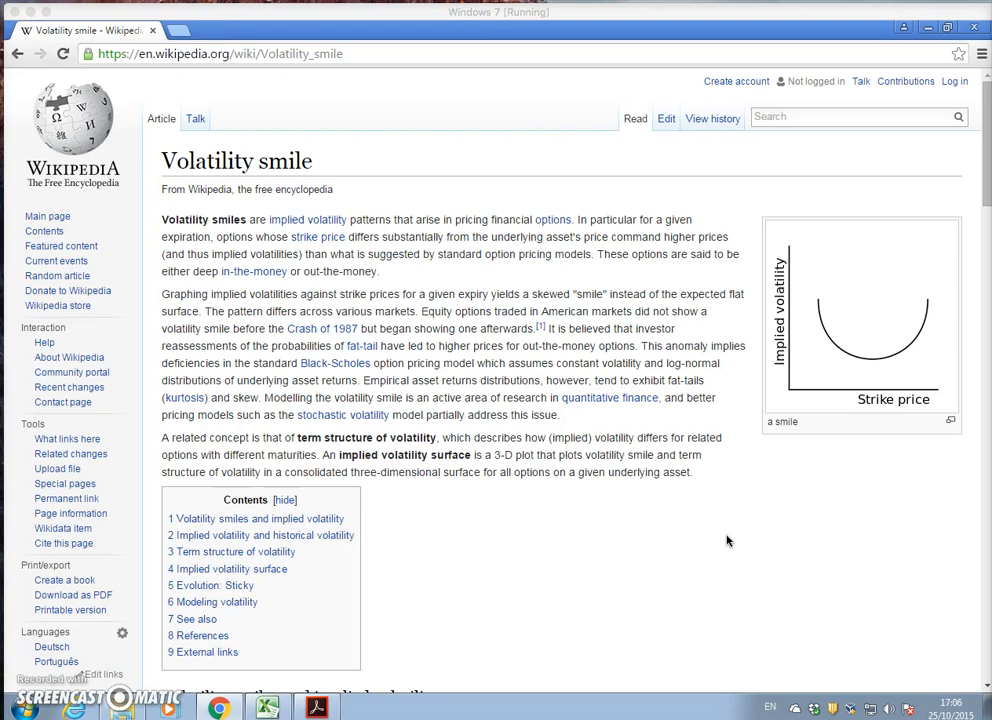
pyautogui.moveTo(734, 532)
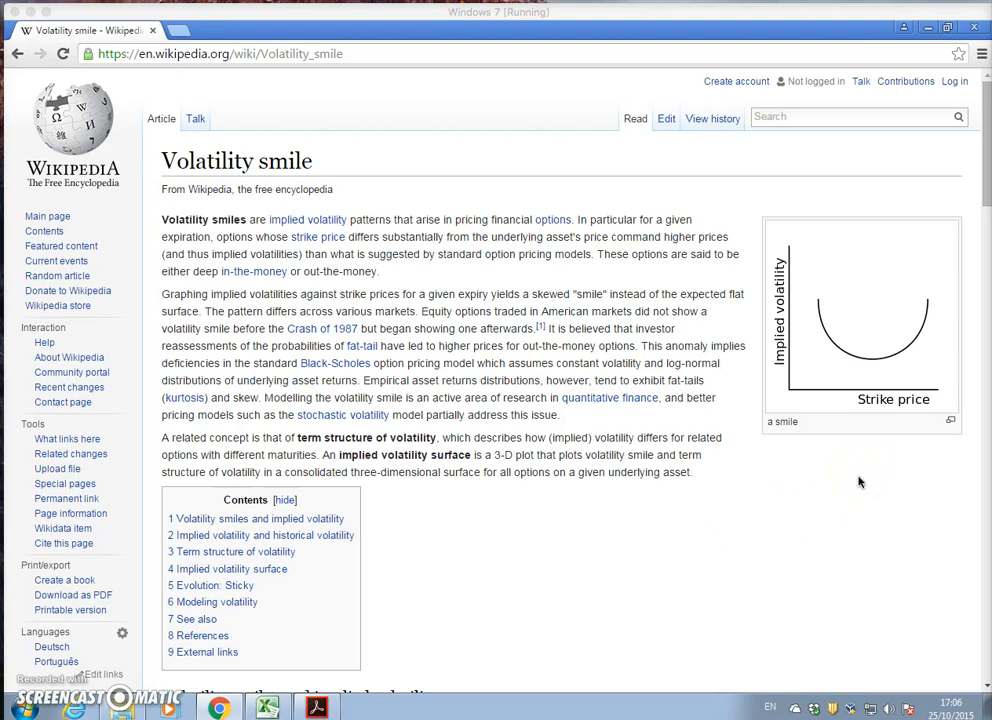
pyautogui.moveTo(848, 492)
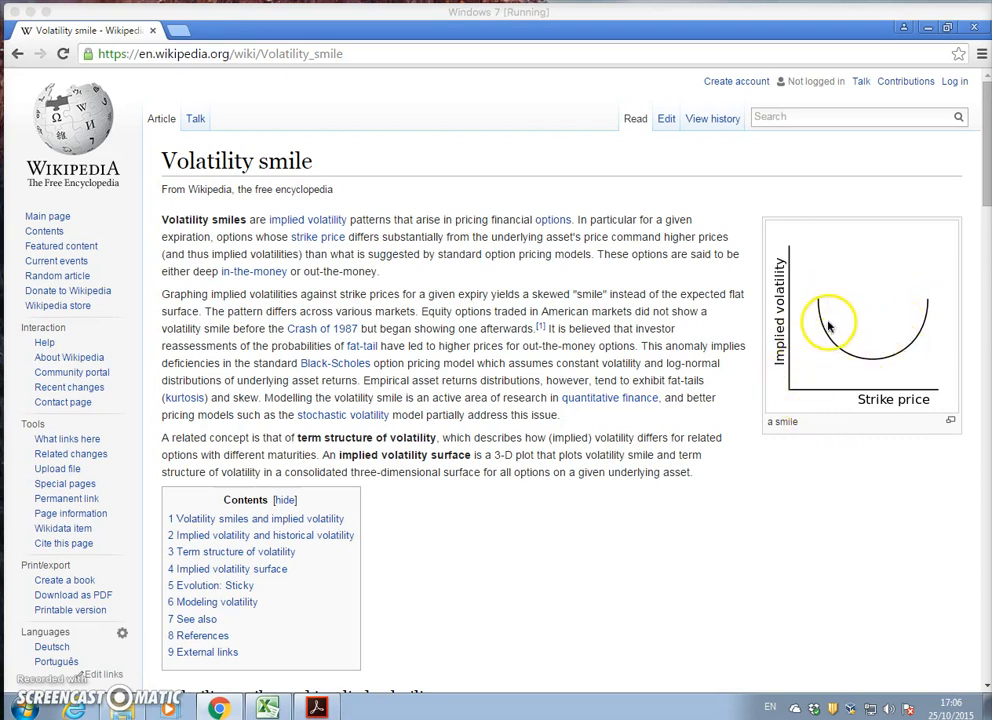
pyautogui.moveTo(810, 300)
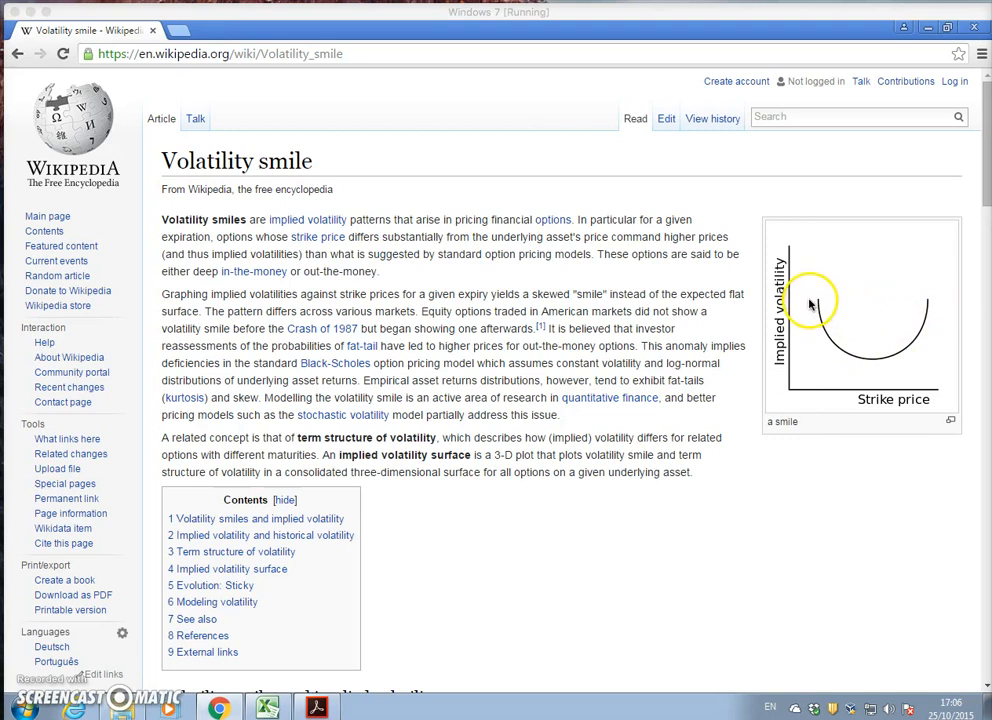
pyautogui.moveTo(816, 330)
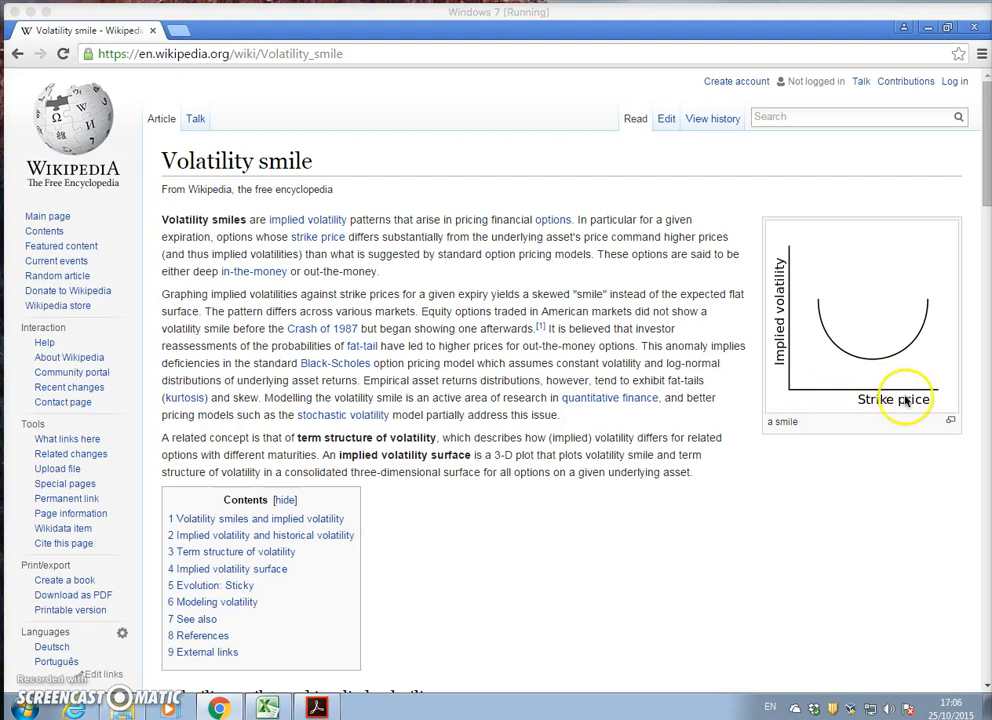
pyautogui.moveTo(850, 398)
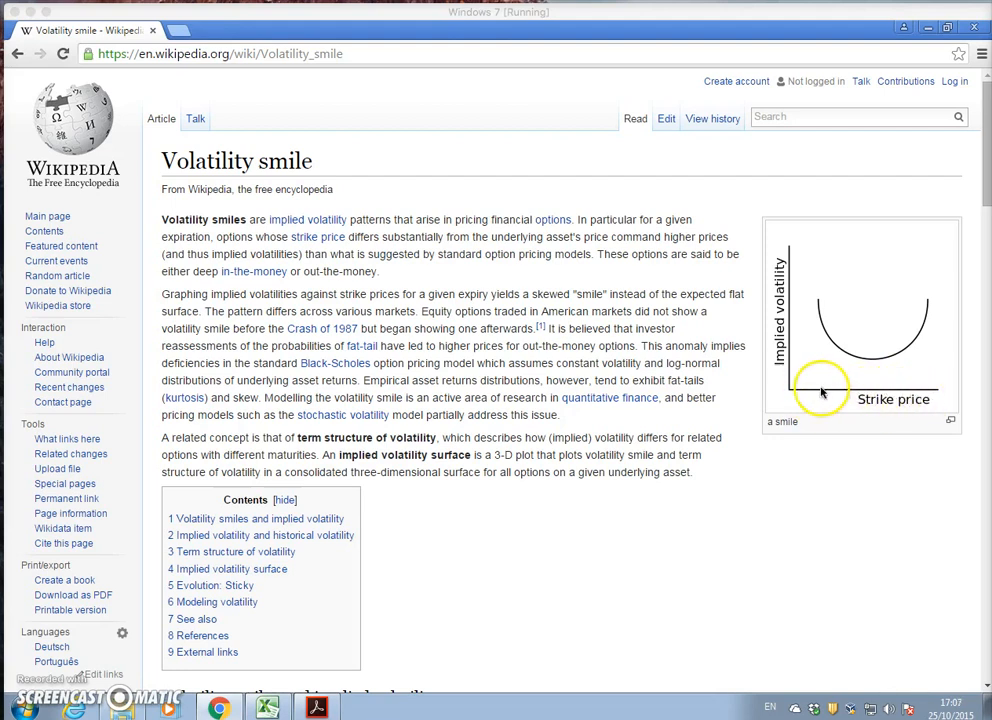
pyautogui.moveTo(776, 280)
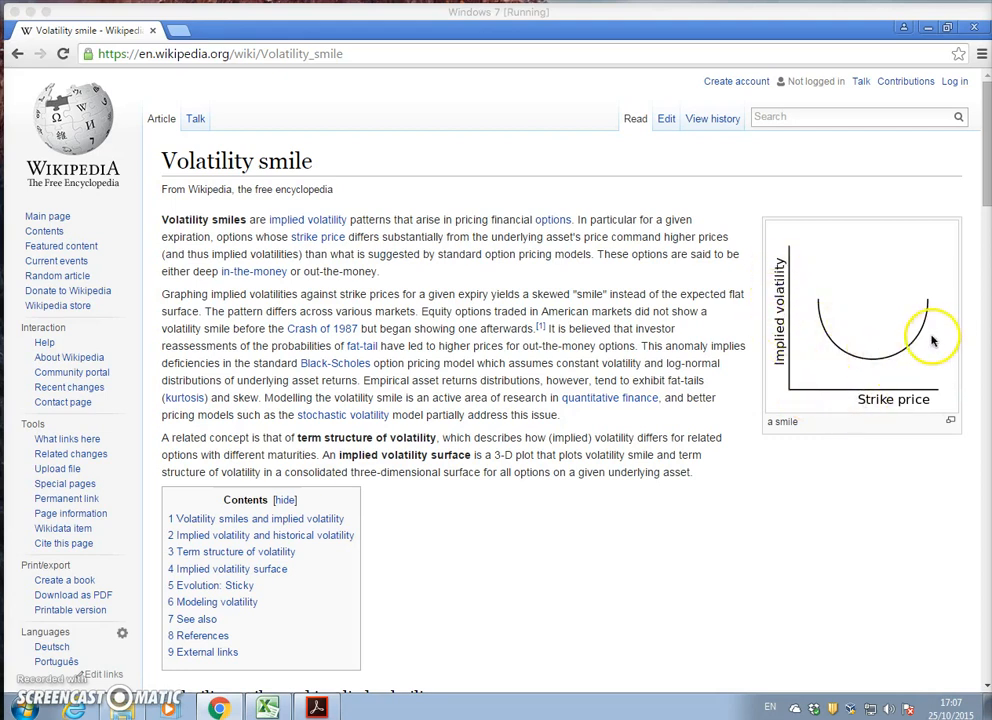
pyautogui.moveTo(850, 320)
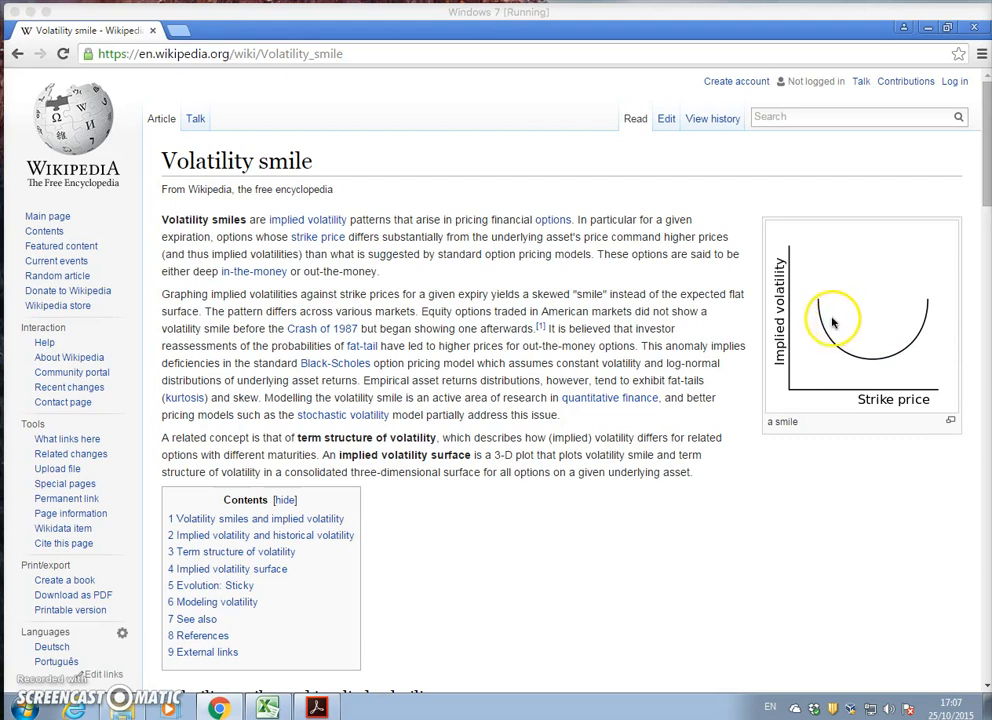
pyautogui.moveTo(790, 316)
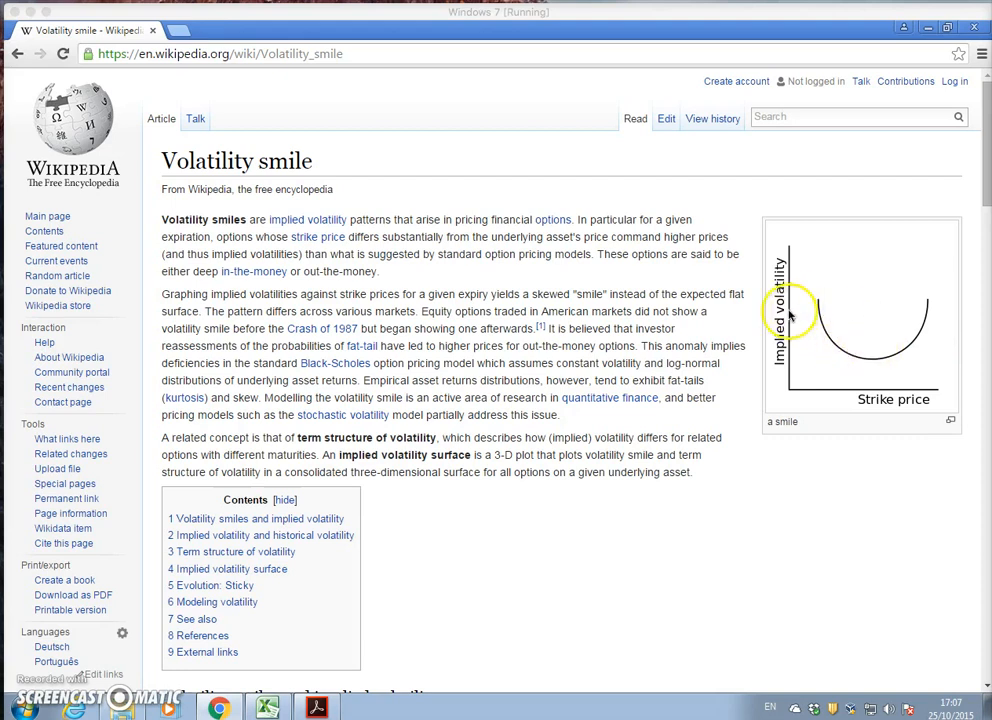
pyautogui.moveTo(810, 338)
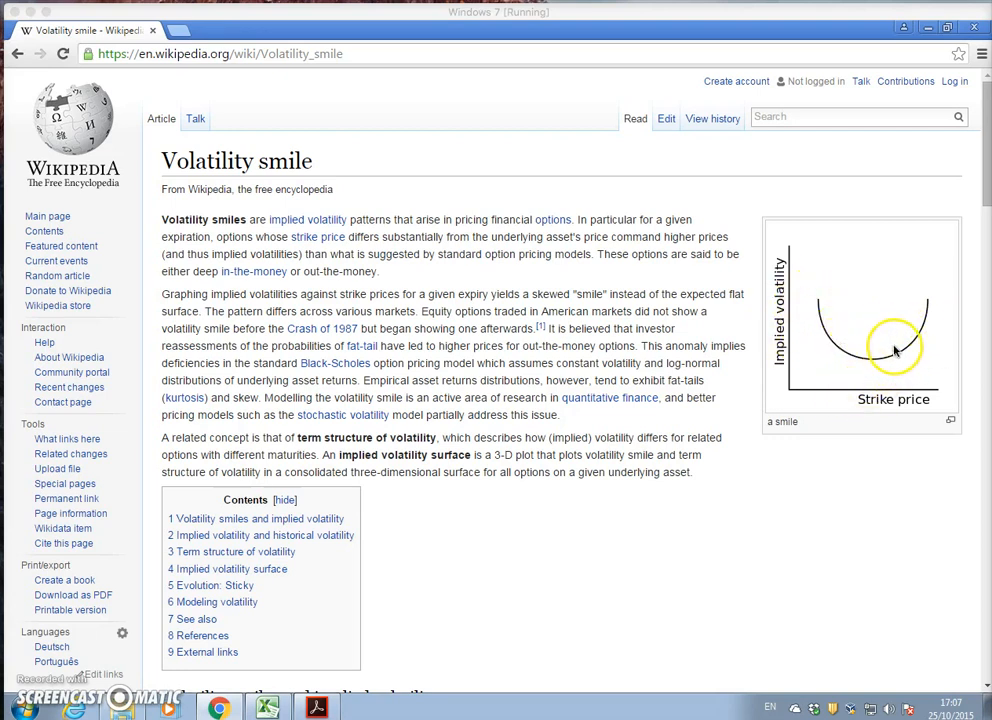
pyautogui.moveTo(820, 300)
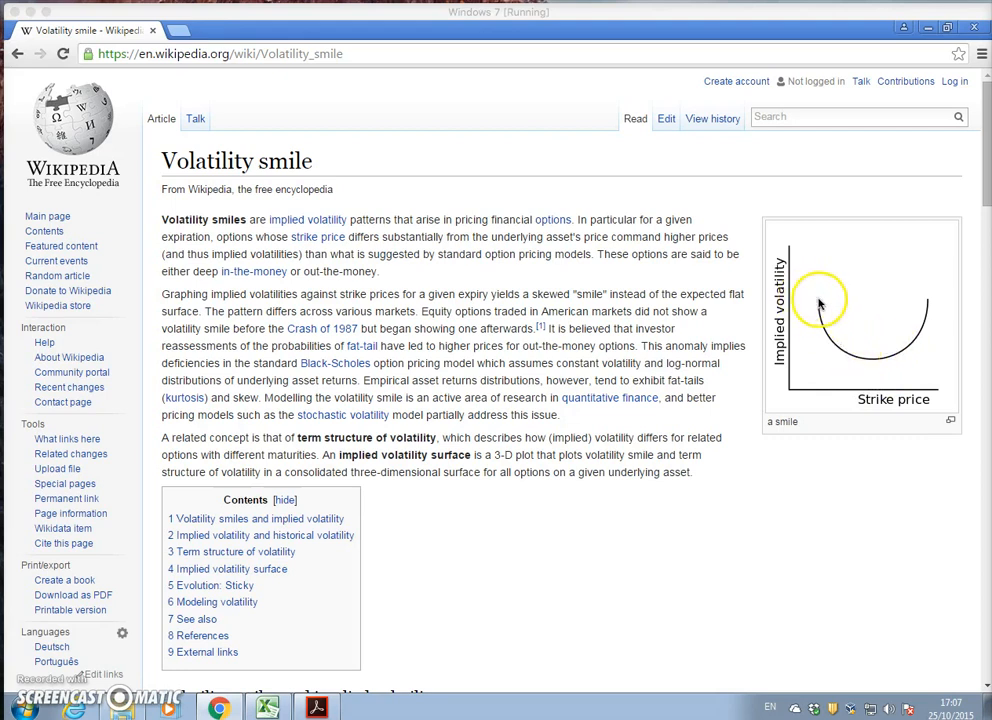
pyautogui.moveTo(900, 330)
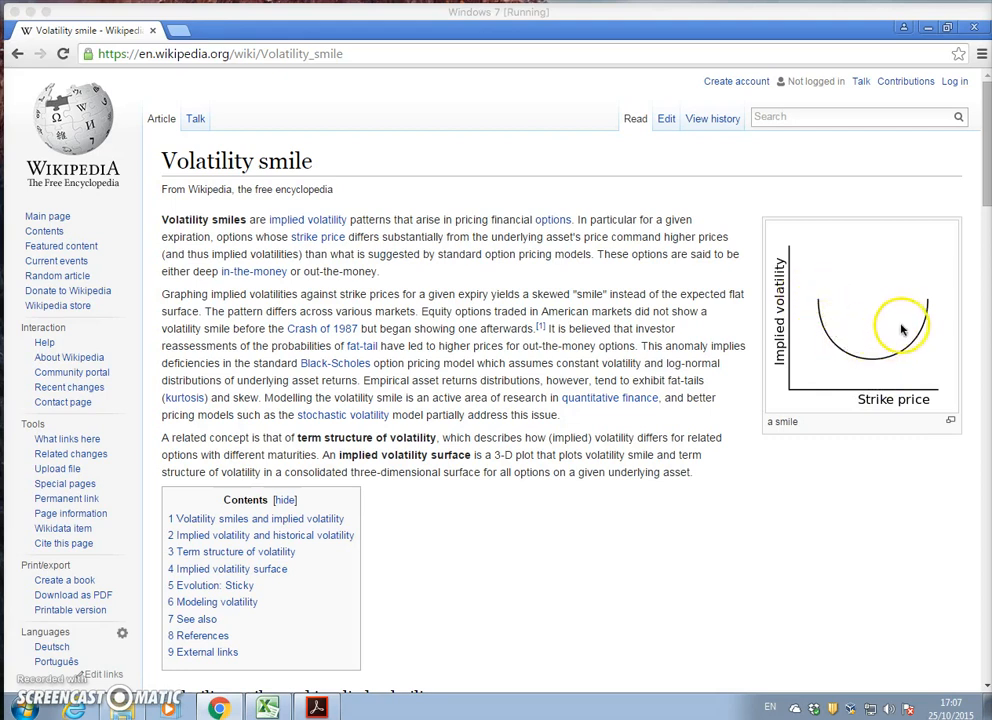
pyautogui.moveTo(850, 330)
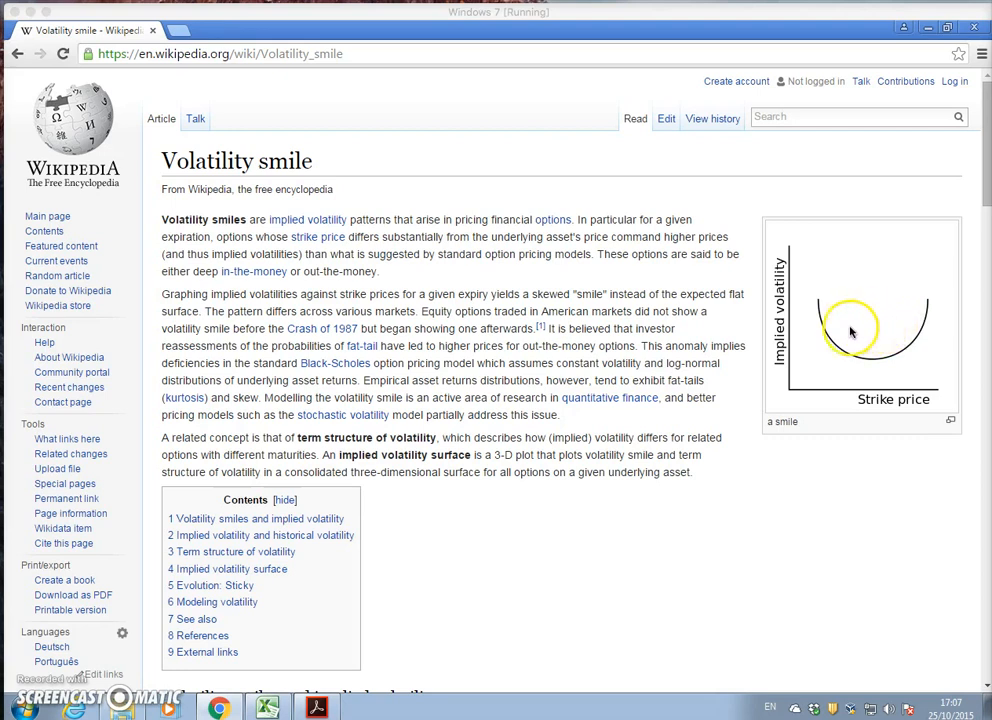
pyautogui.moveTo(868, 356)
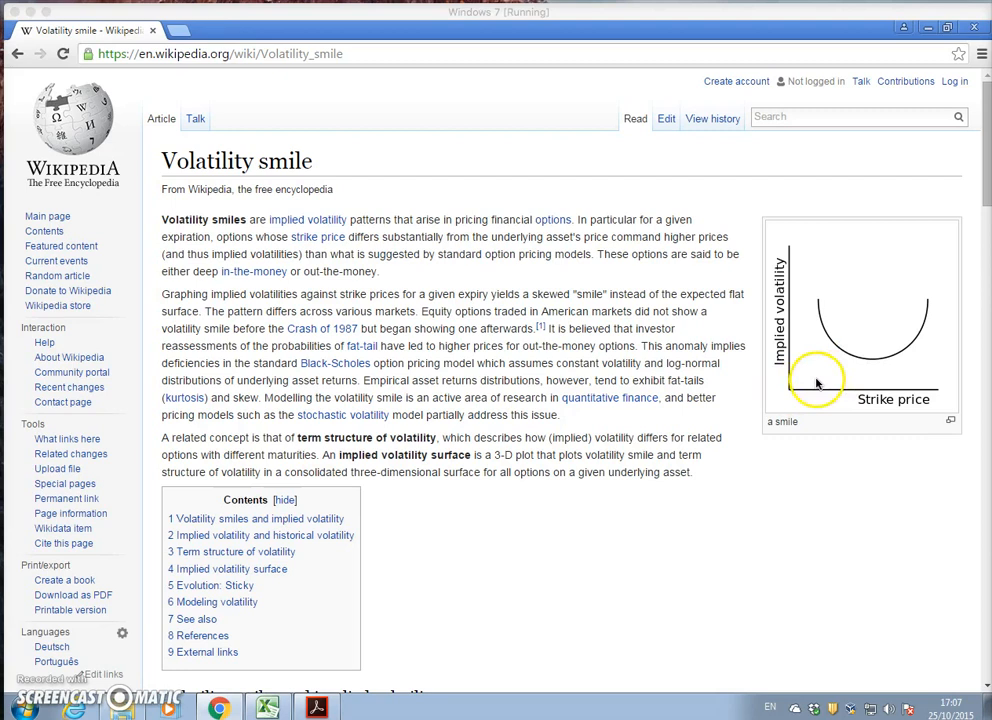
pyautogui.moveTo(818, 296)
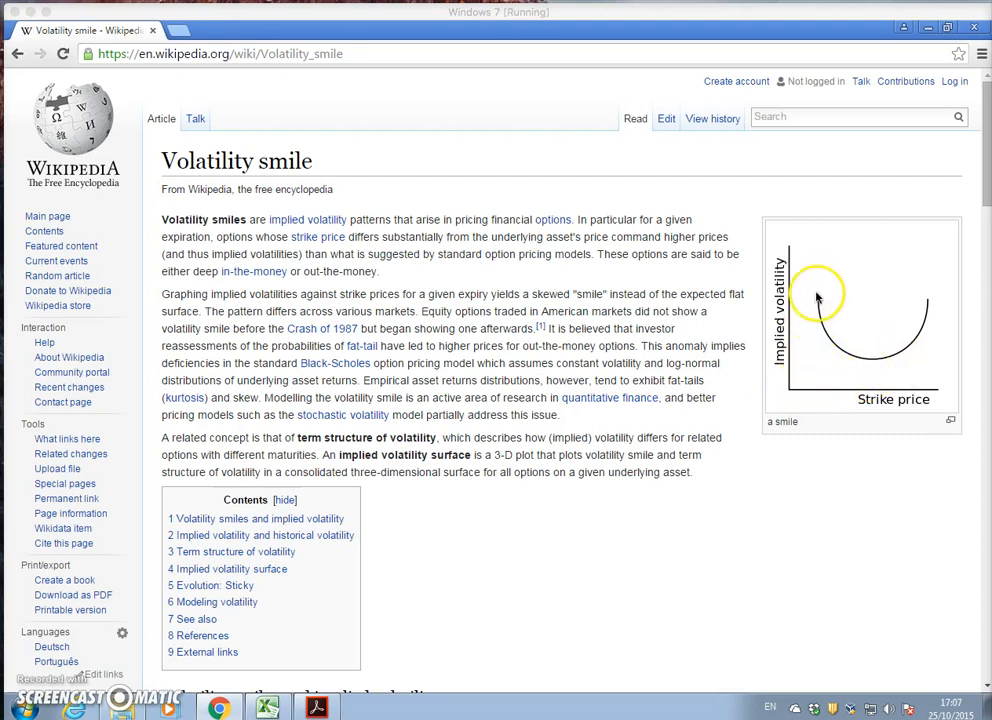
pyautogui.moveTo(930, 350)
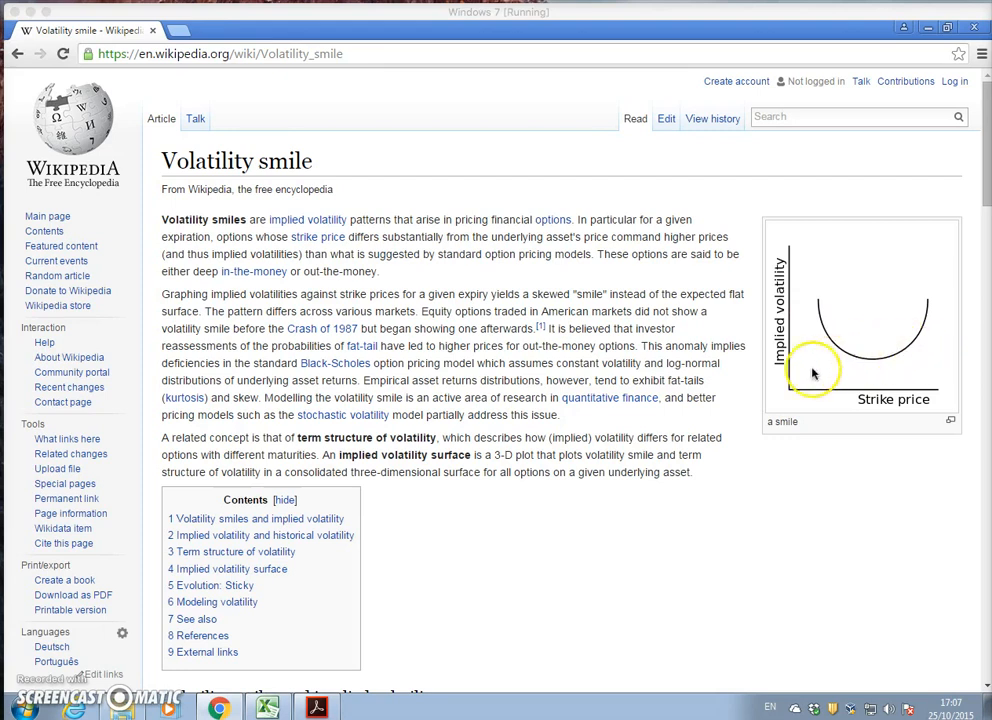
pyautogui.moveTo(796, 384)
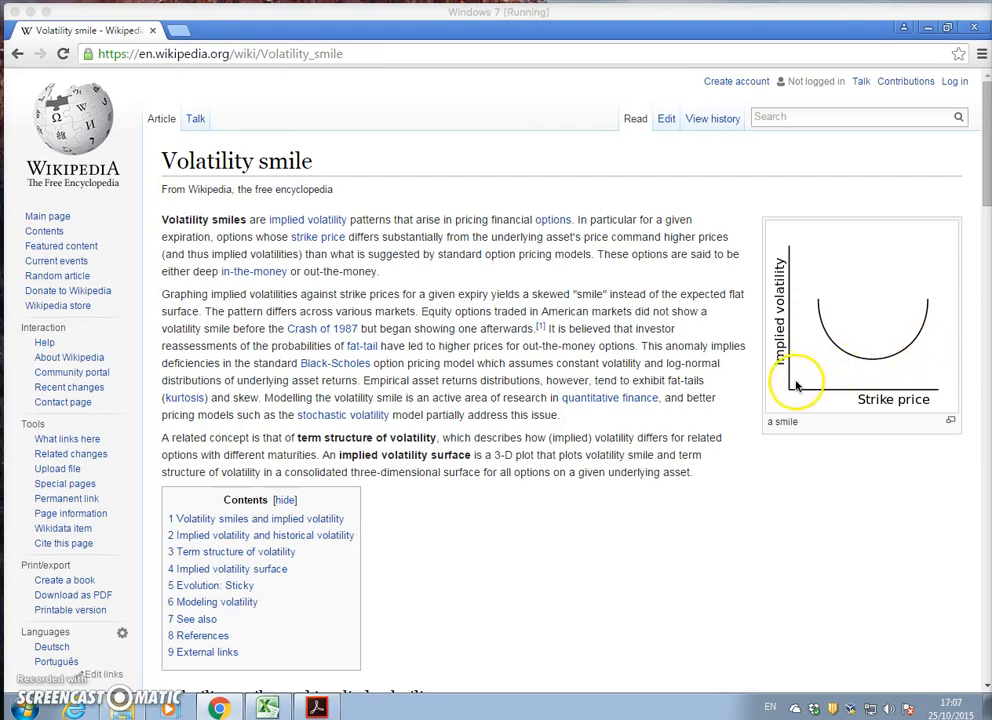
pyautogui.moveTo(820, 328)
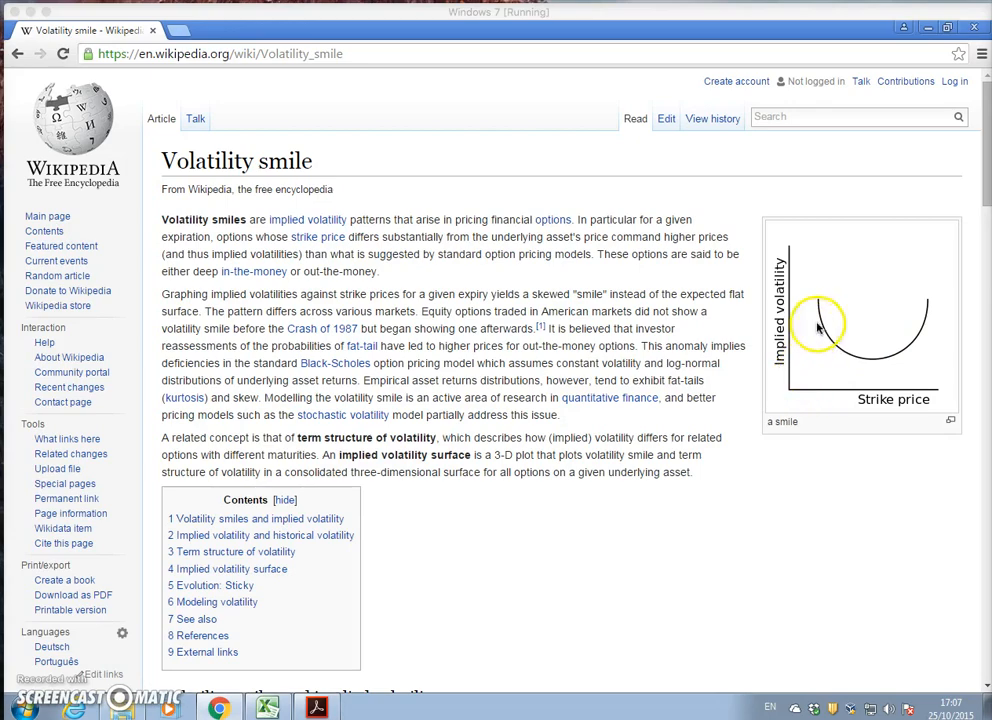
# Step: Enter the quote date Oct 23, 2015 in cell C1 above the Dec 18 calls
pyautogui.scroll(-3)
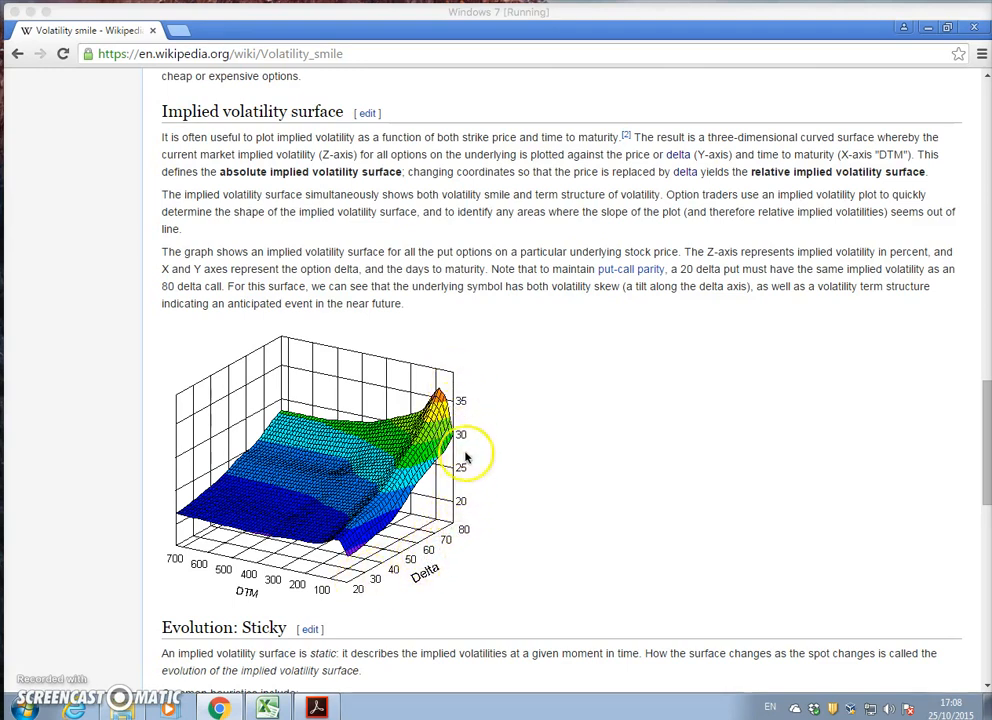
pyautogui.moveTo(470, 476)
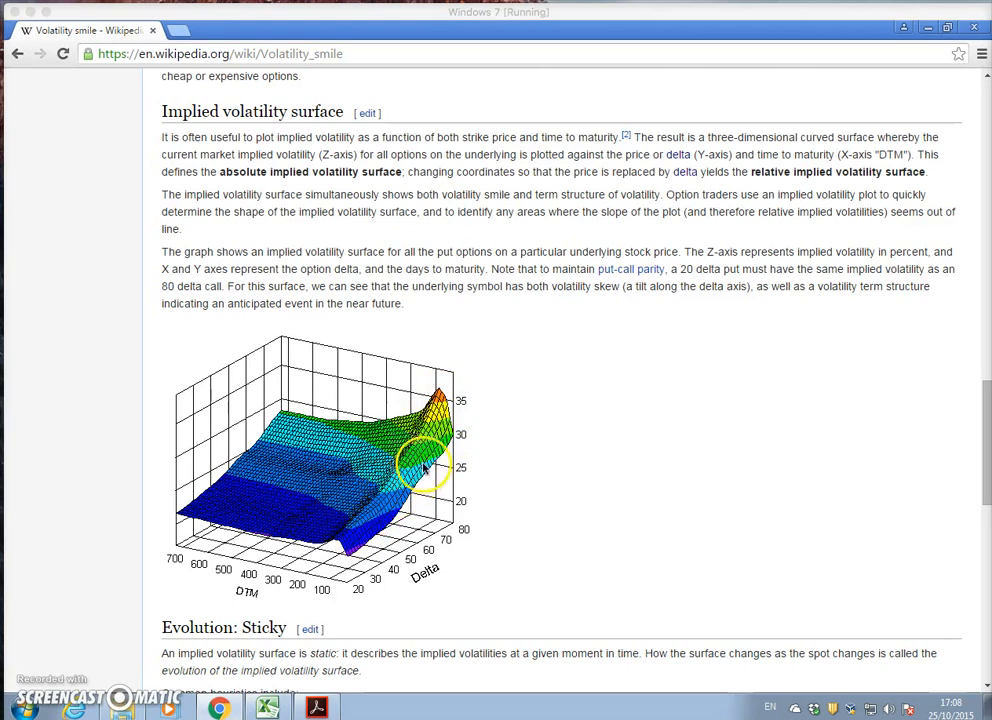
pyautogui.moveTo(212, 552)
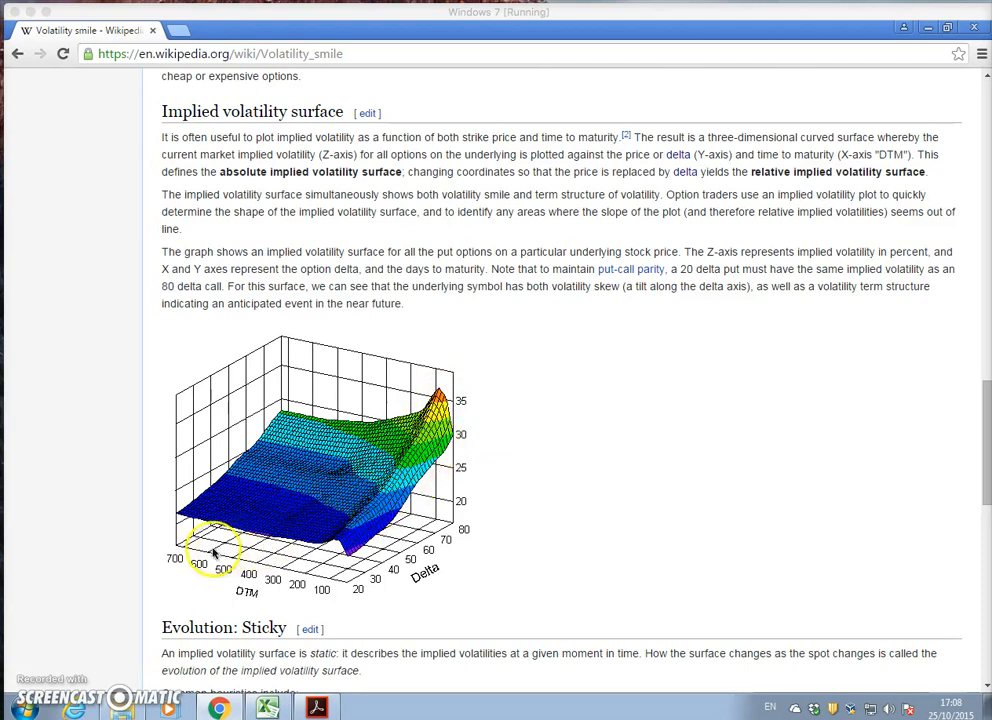
pyautogui.moveTo(270, 430)
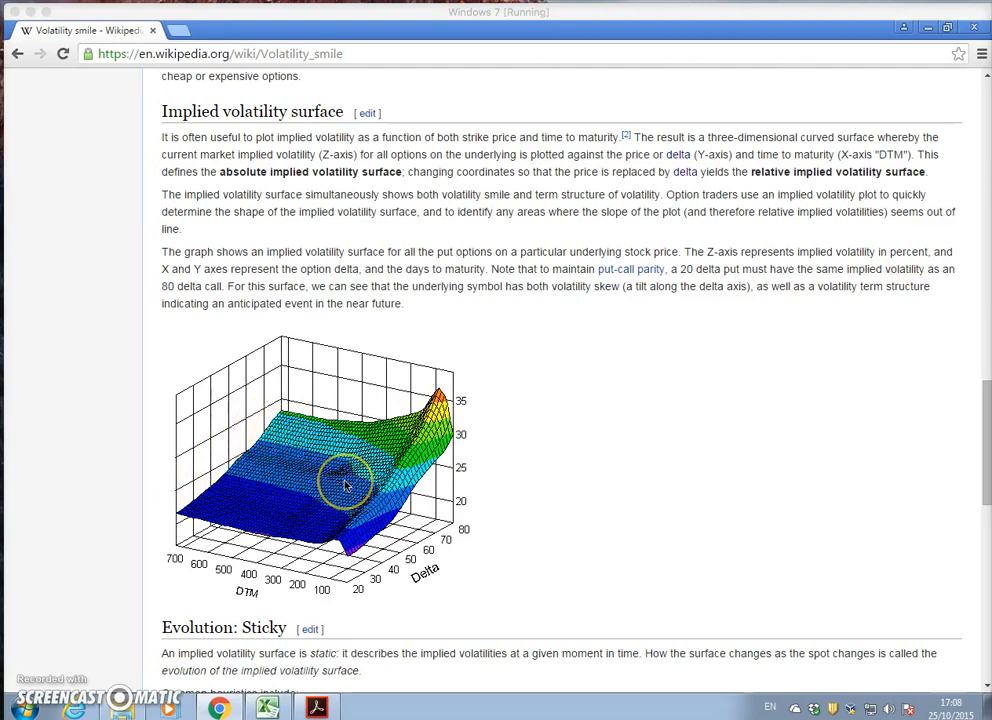
pyautogui.moveTo(668, 596)
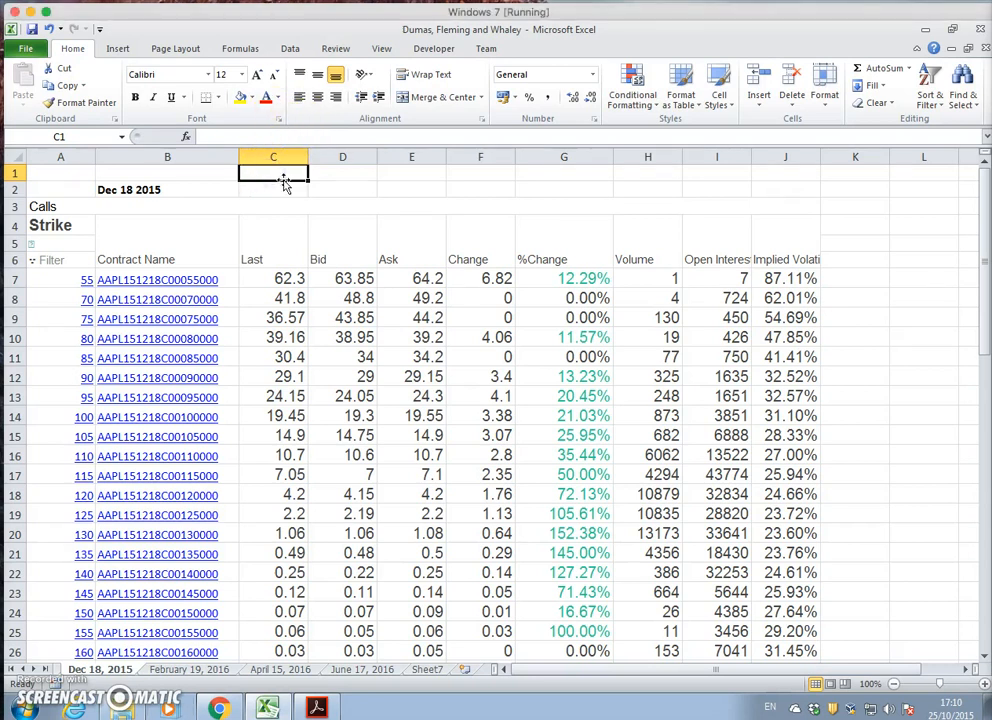
pyautogui.write('Oct 23')
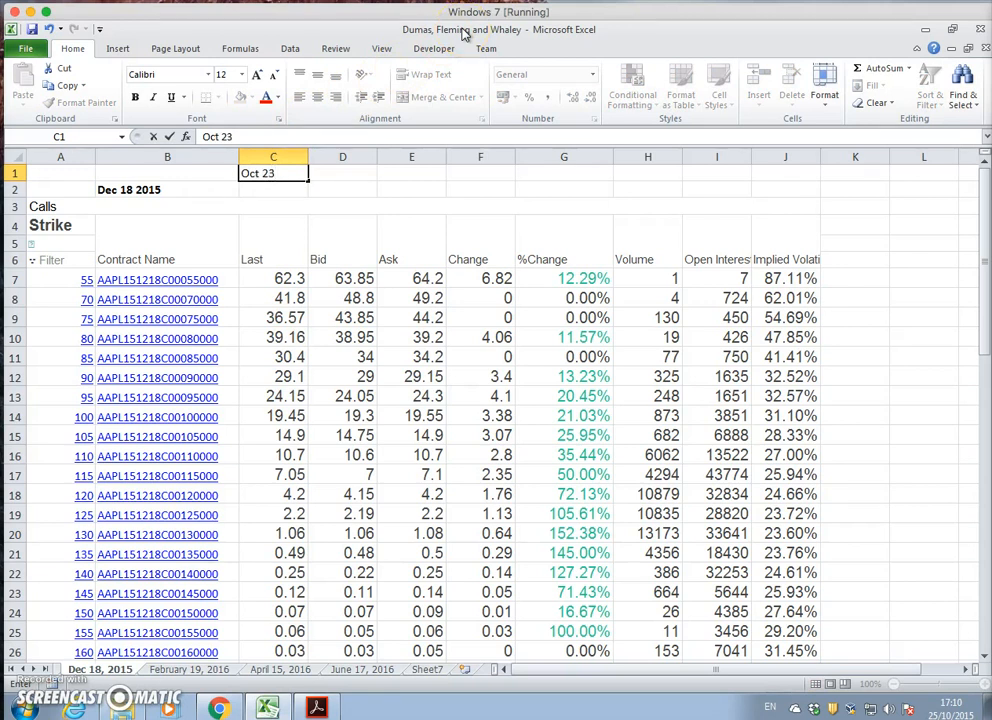
pyautogui.write(', 291')
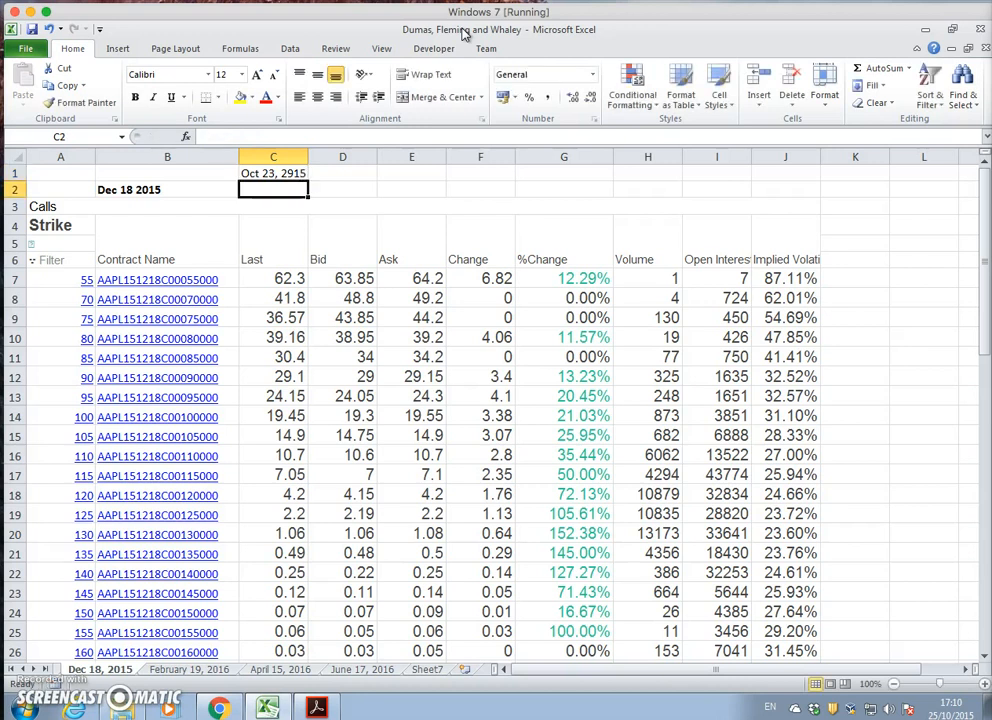
pyautogui.click(272, 172)
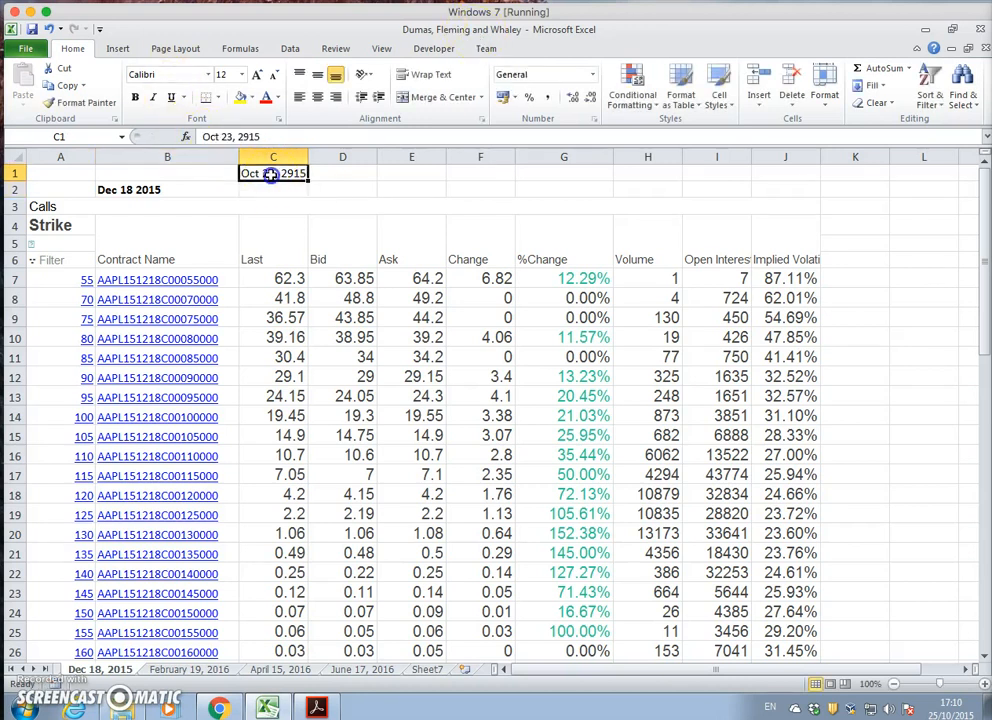
pyautogui.doubleClick(272, 172)
pyautogui.write('0')
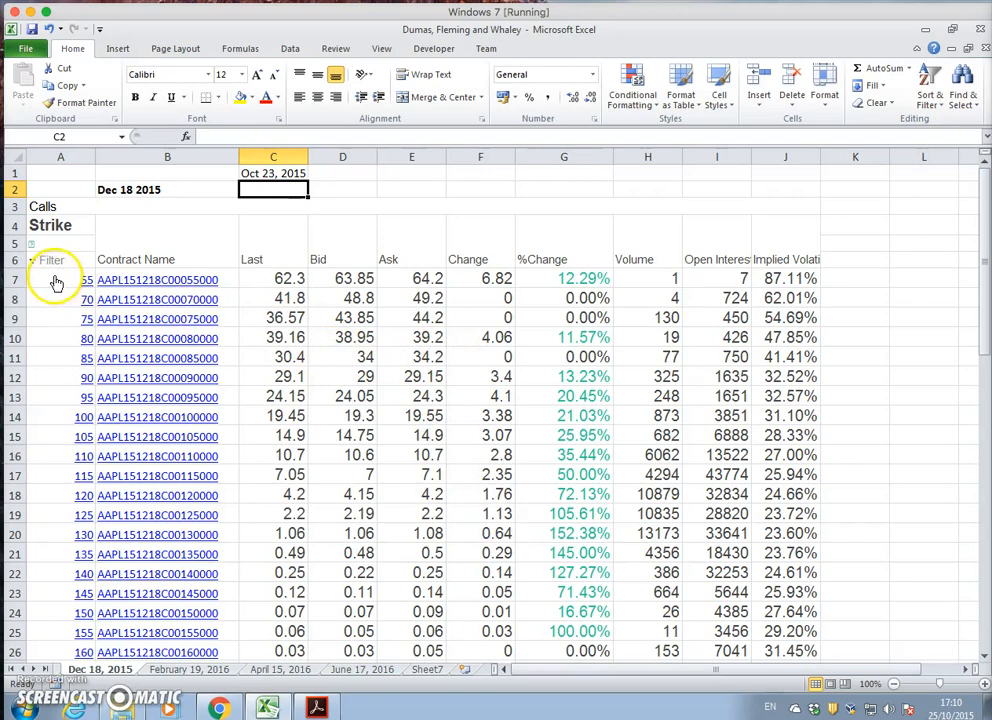
# Step: Inspect the Bid and Ask values of the 55-strike call row
pyautogui.scroll(-3)
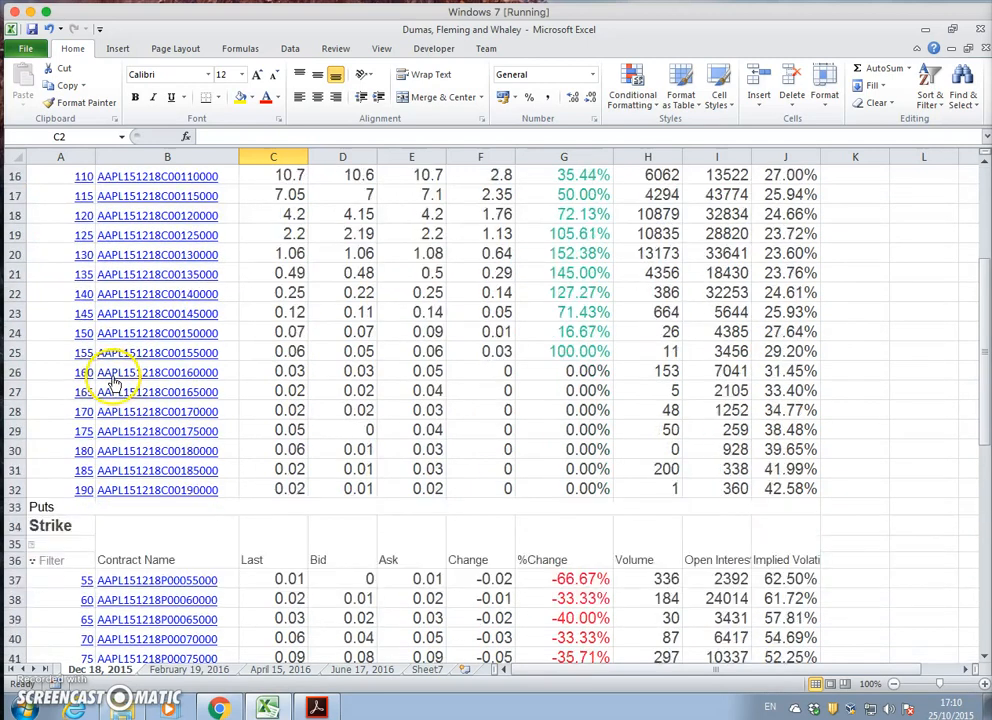
pyautogui.moveTo(62, 452)
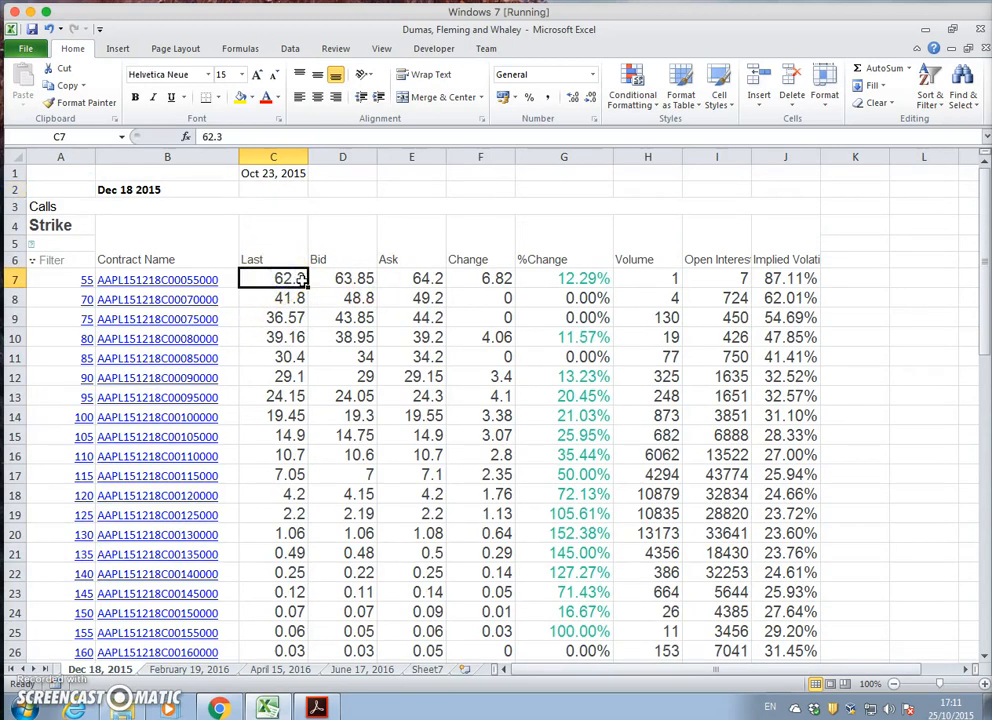
pyautogui.click(342, 278)
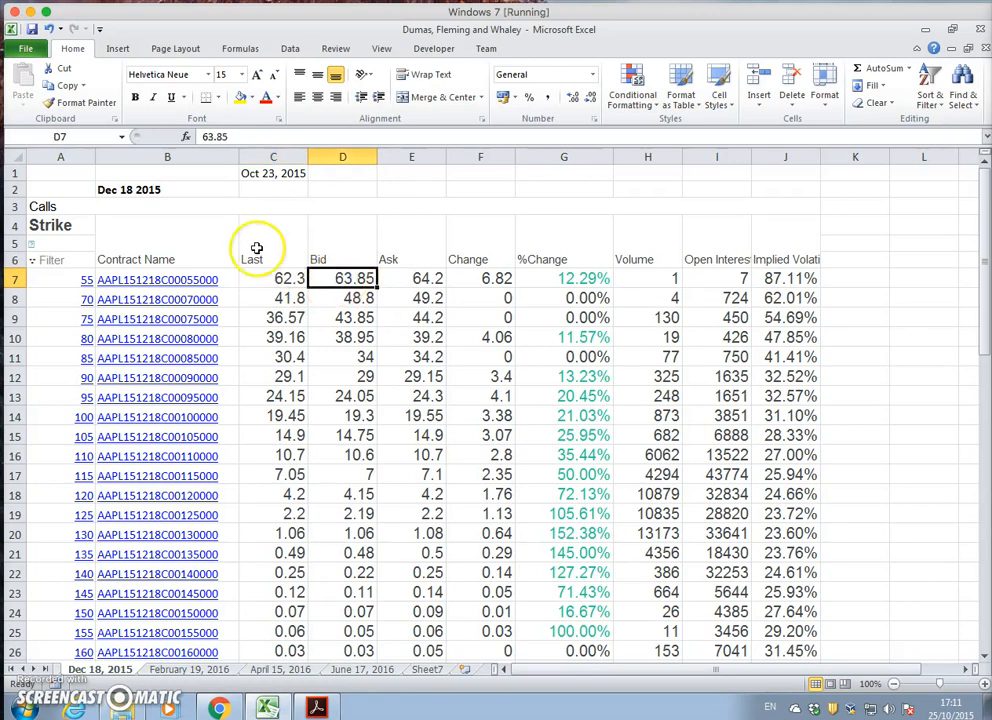
pyautogui.click(412, 278)
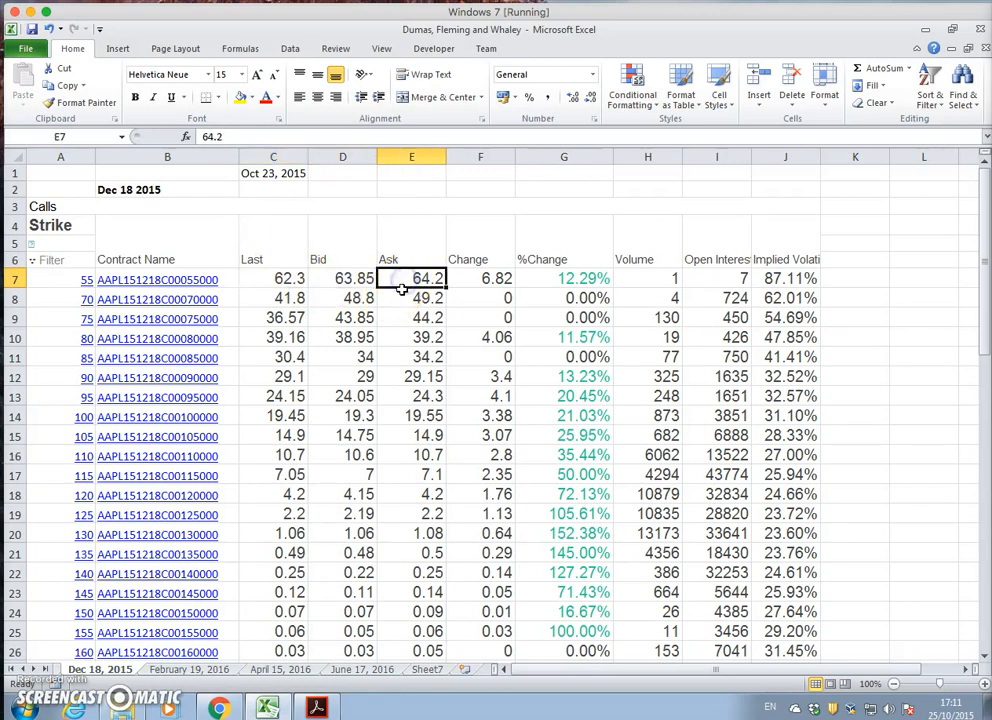
pyautogui.moveTo(508, 290)
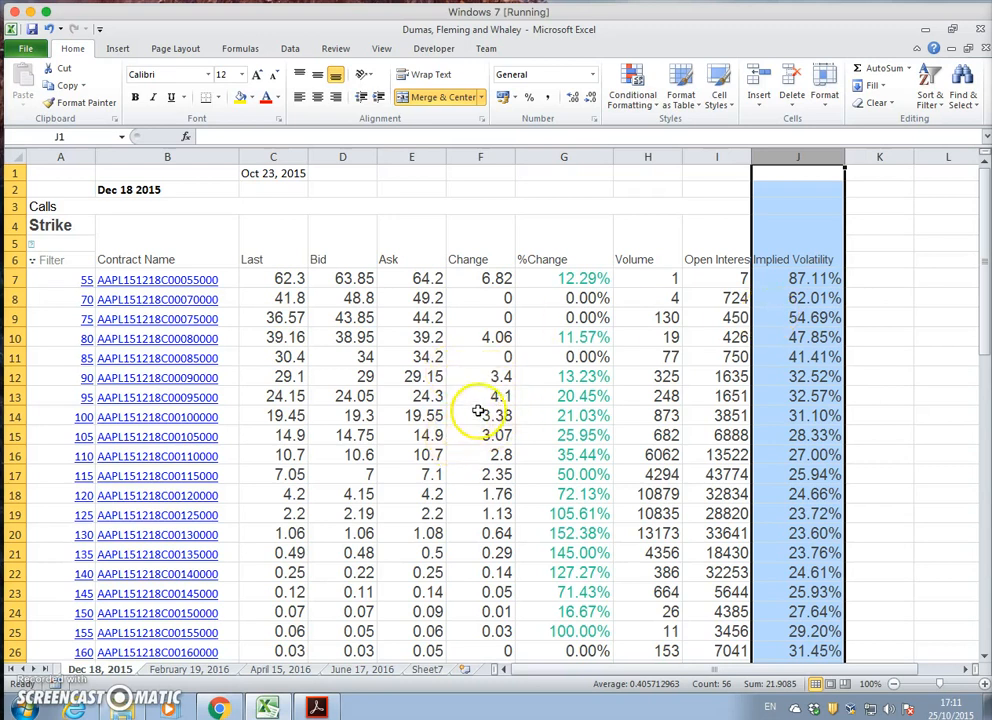
pyautogui.click(796, 278)
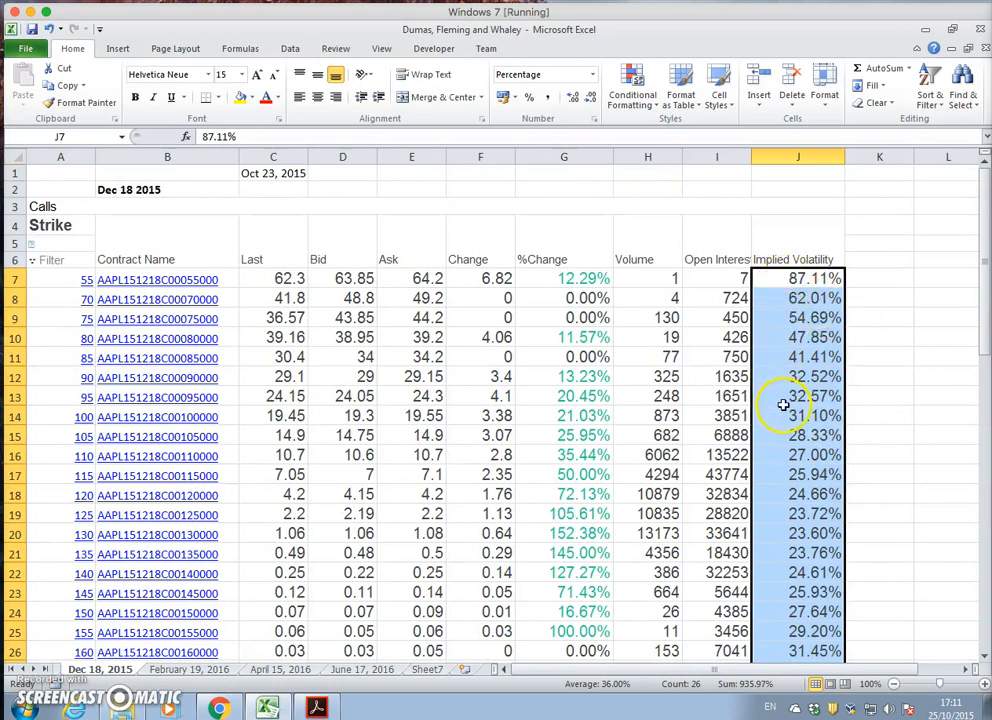
pyautogui.scroll(-3)
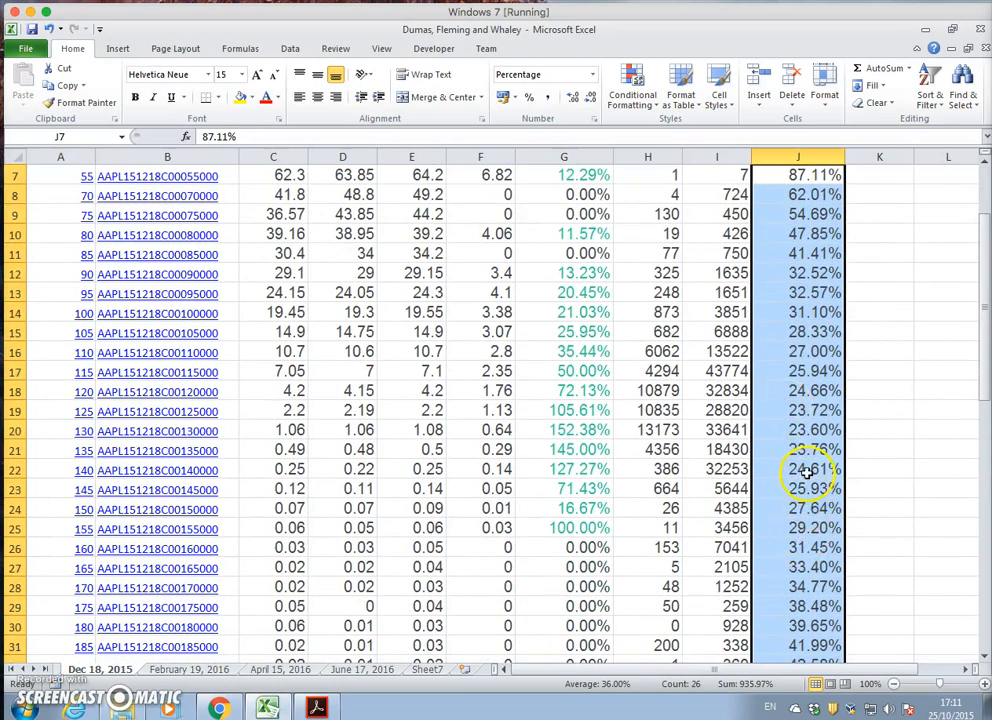
pyautogui.scroll(-3)
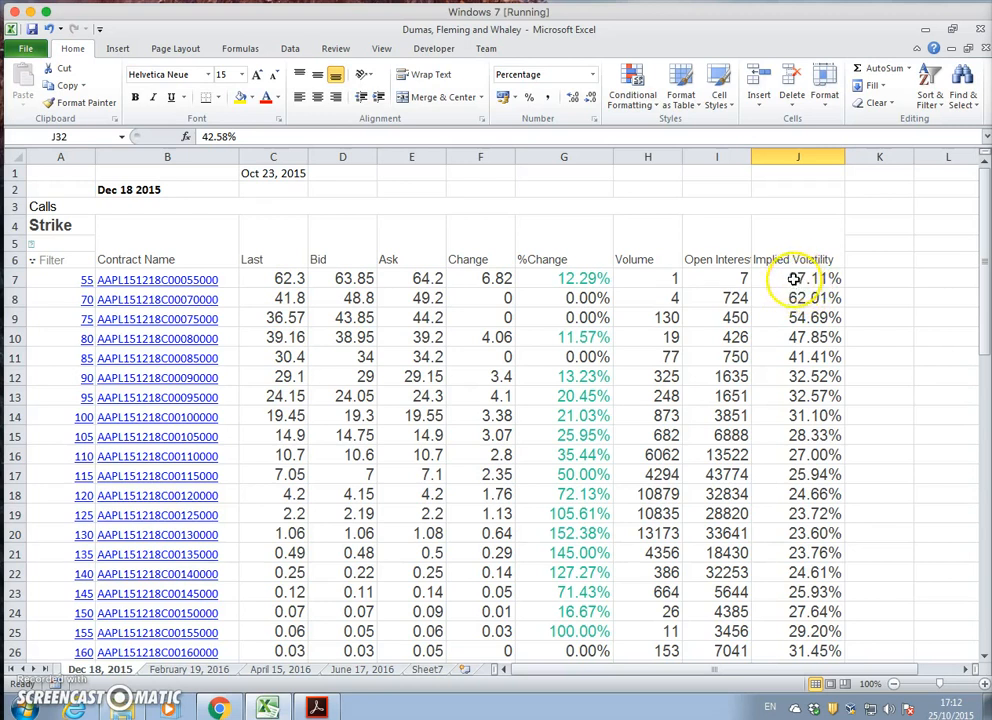
pyautogui.scroll(-3)
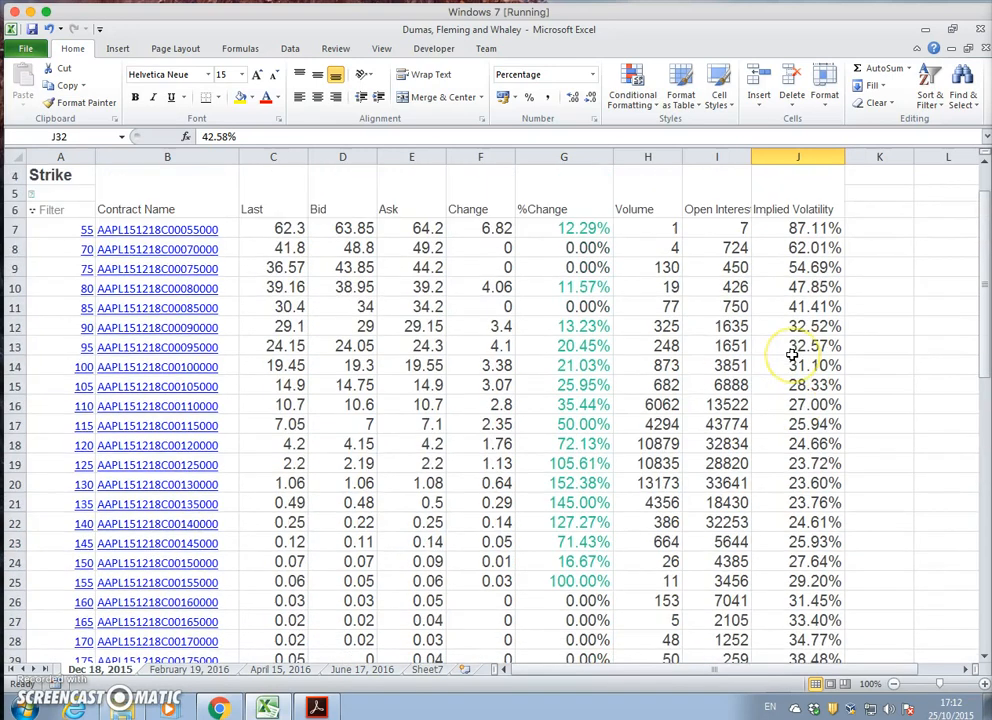
pyautogui.moveTo(306, 272)
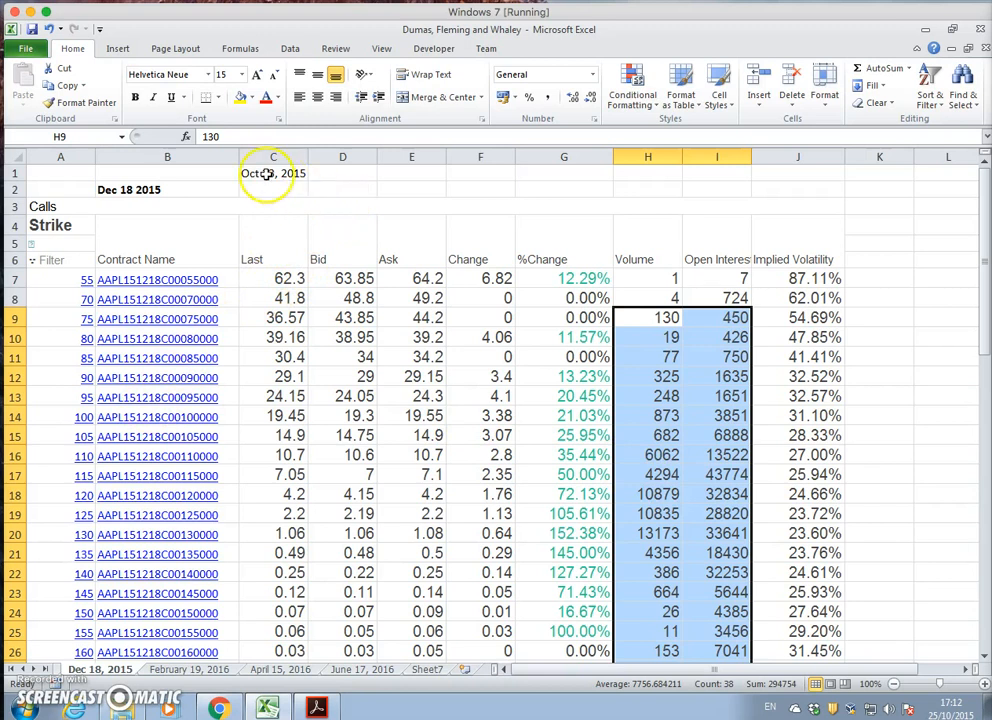
pyautogui.click(272, 172)
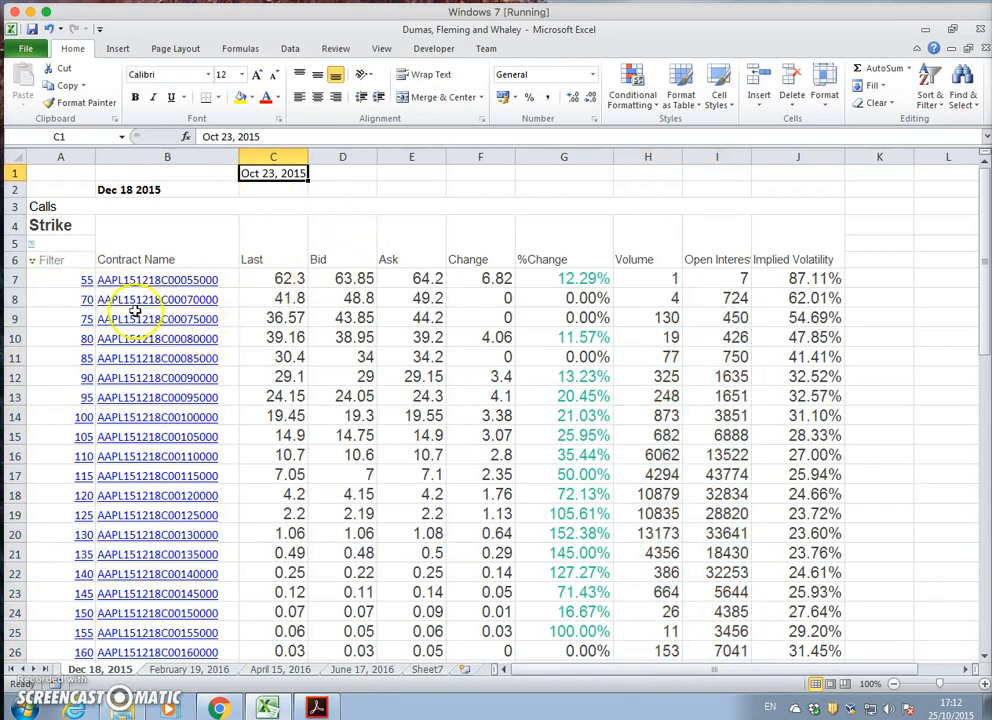
pyautogui.moveTo(100, 280)
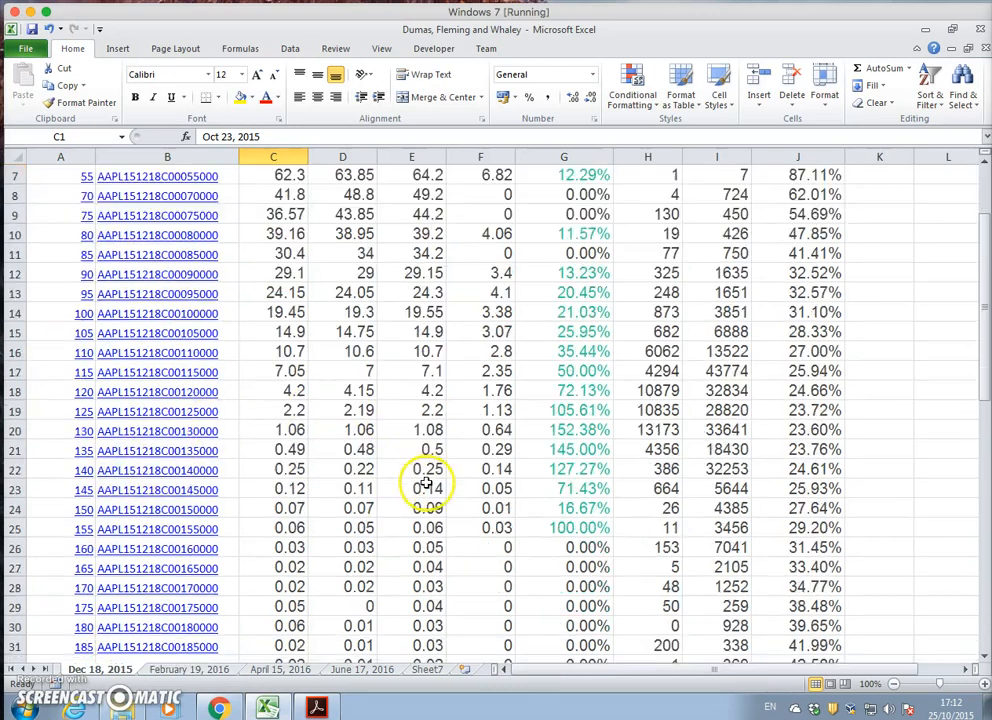
pyautogui.scroll(-3)
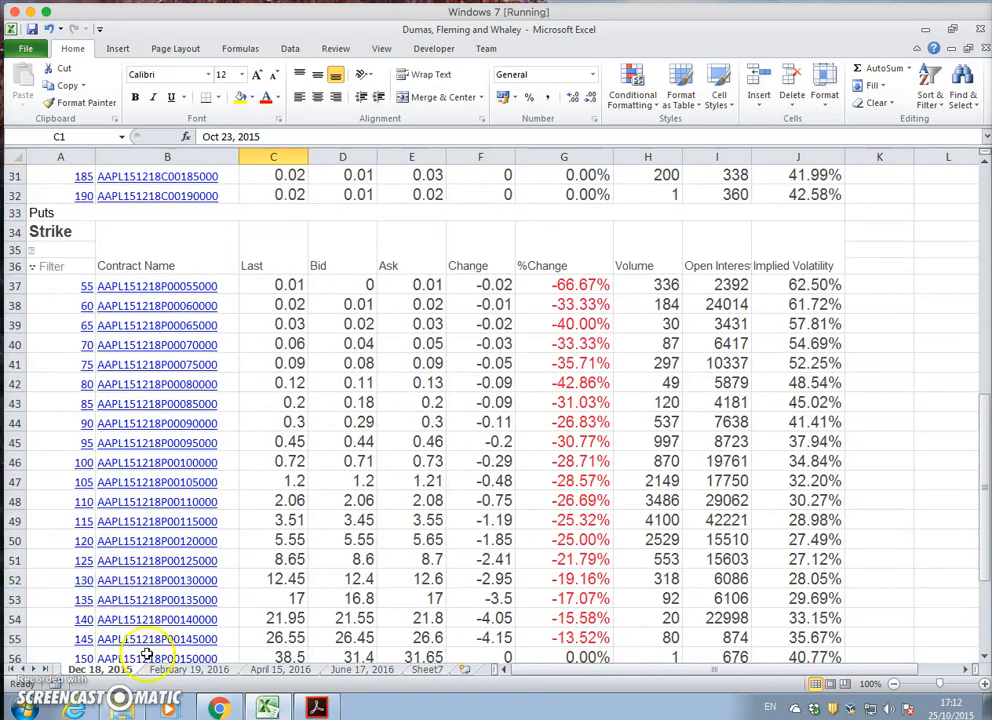
pyautogui.click(188, 668)
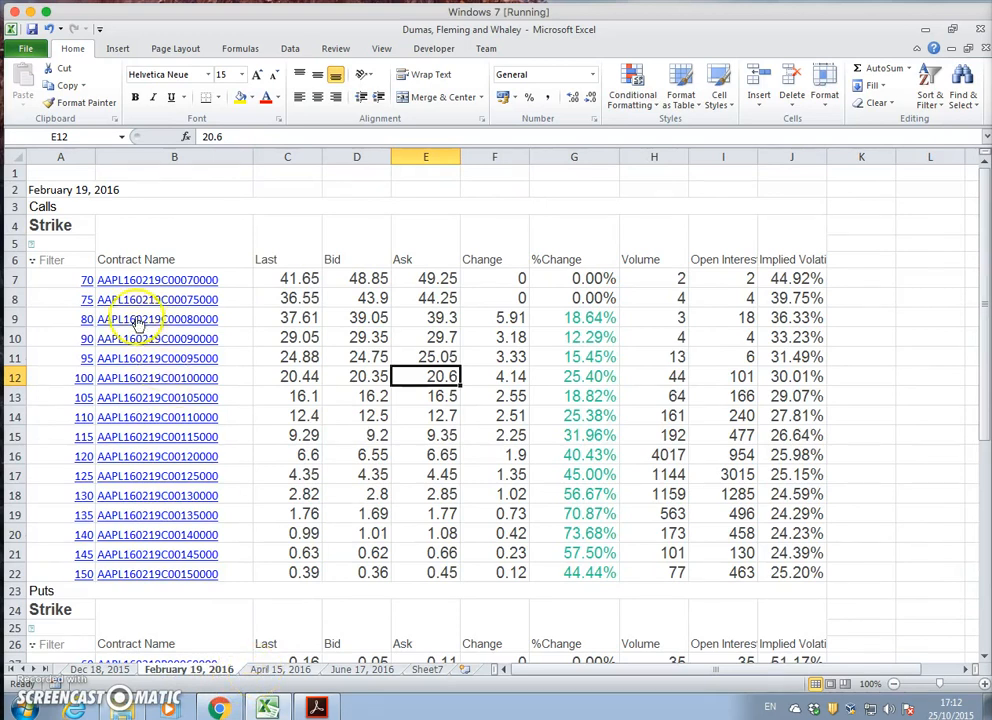
pyautogui.click(280, 668)
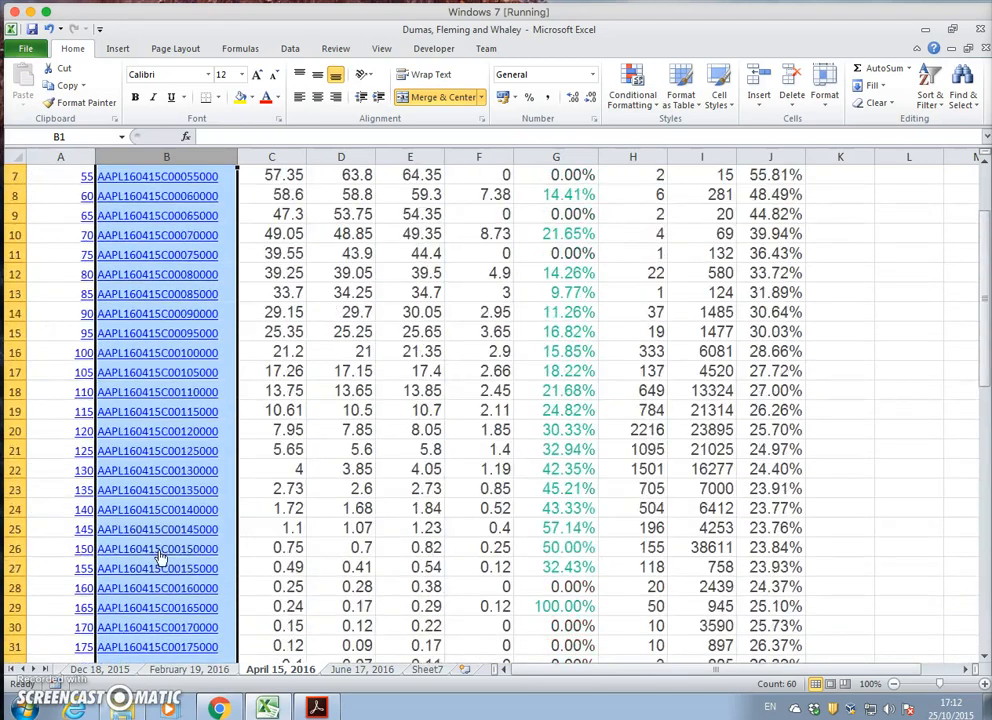
pyautogui.click(364, 668)
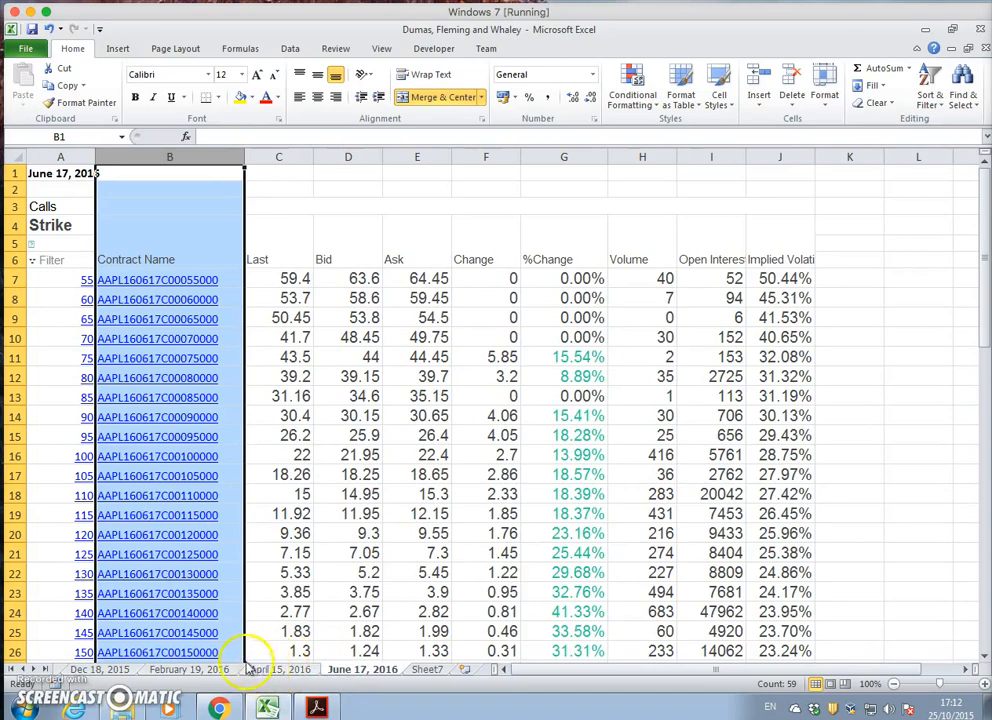
pyautogui.scroll(-3)
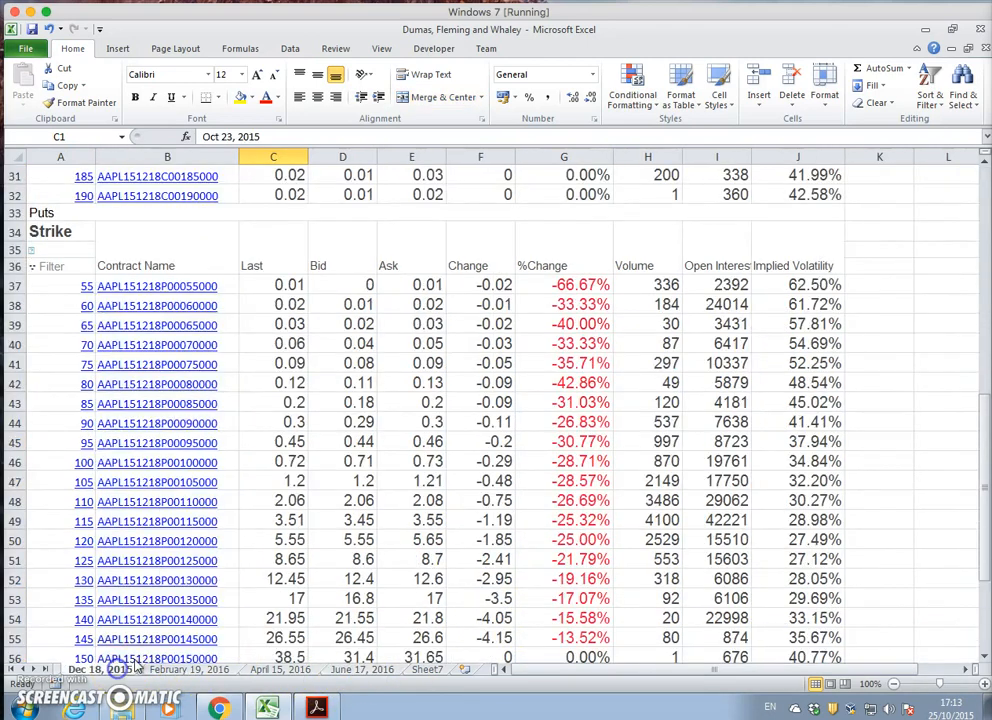
pyautogui.scroll(-3)
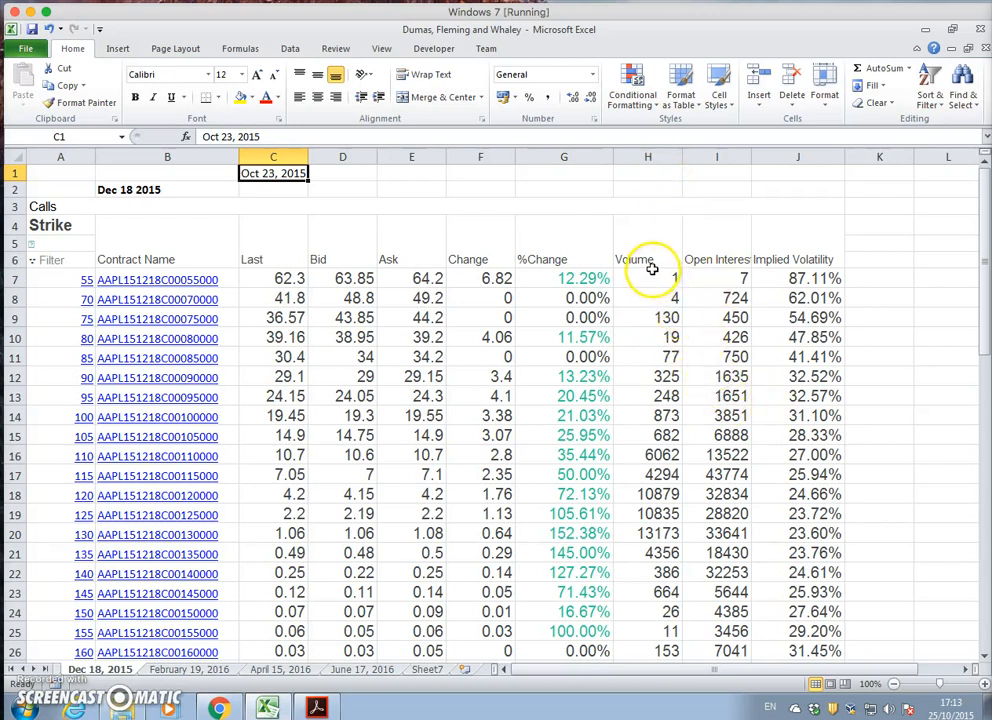
# Step: Select the volume figures for strikes 75 through 145 for review
pyautogui.moveTo(648, 296); pyautogui.dragTo(648, 336)
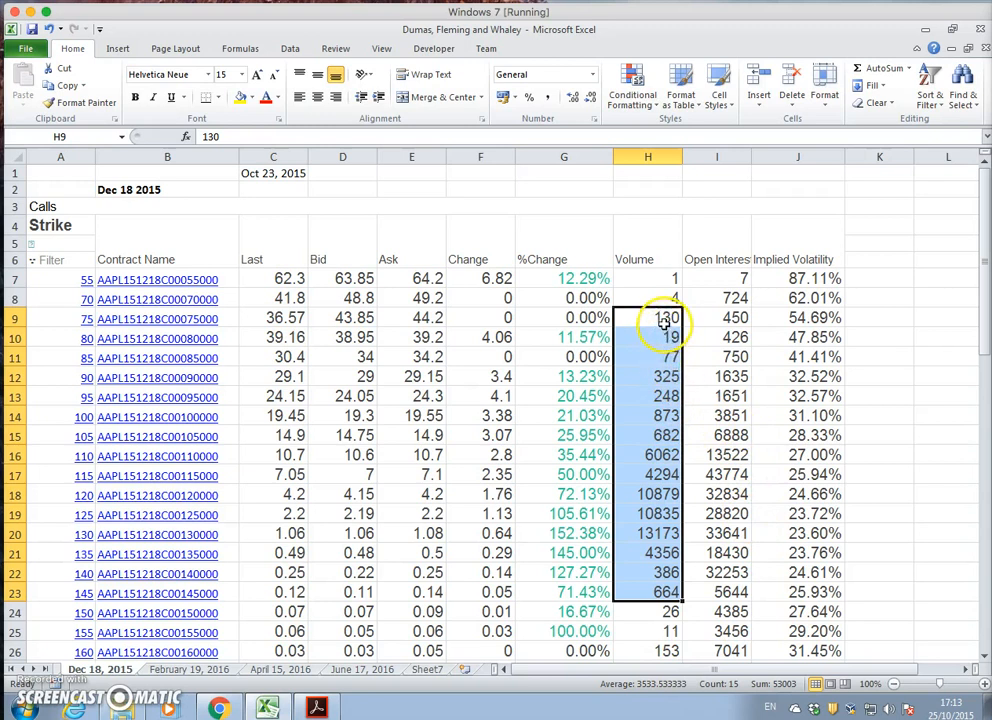
pyautogui.moveTo(644, 512)
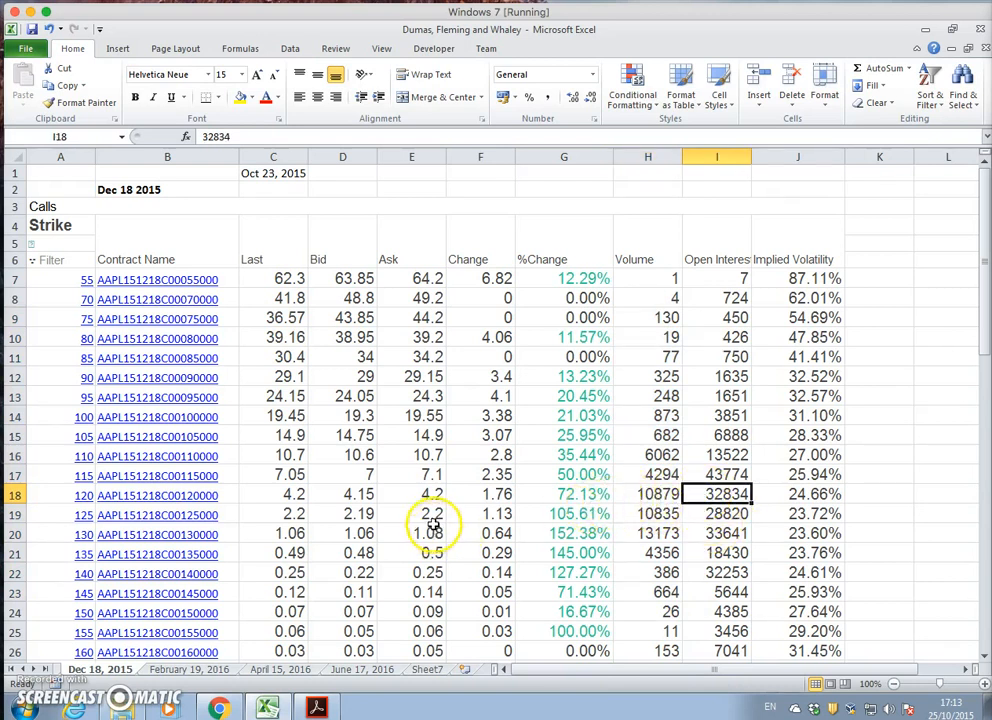
pyautogui.scroll(-3)
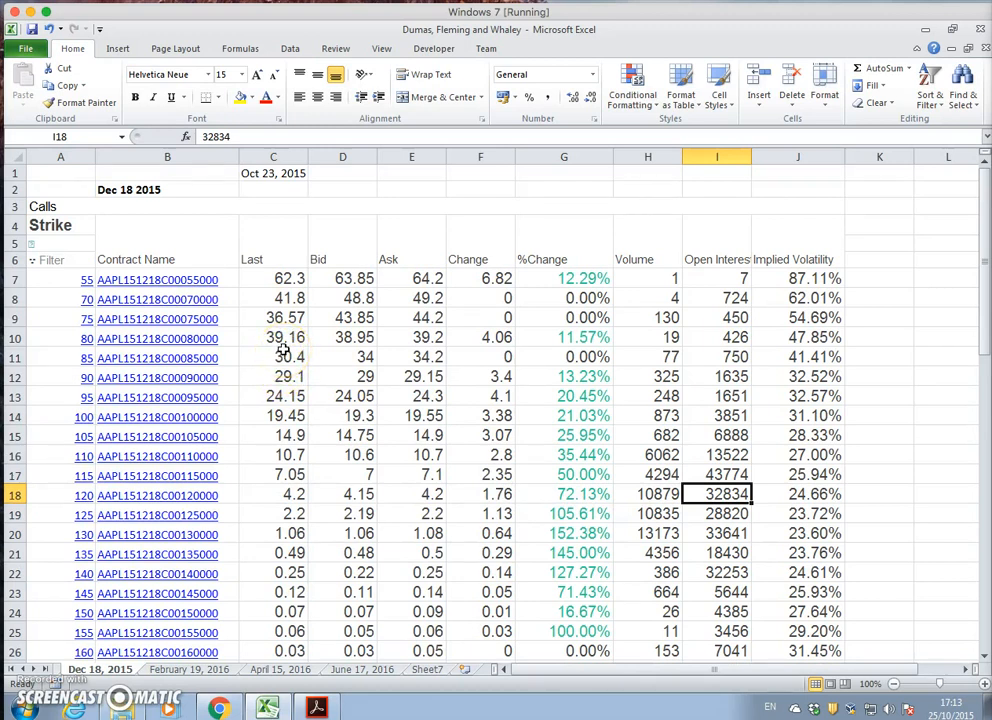
pyautogui.moveTo(72, 578)
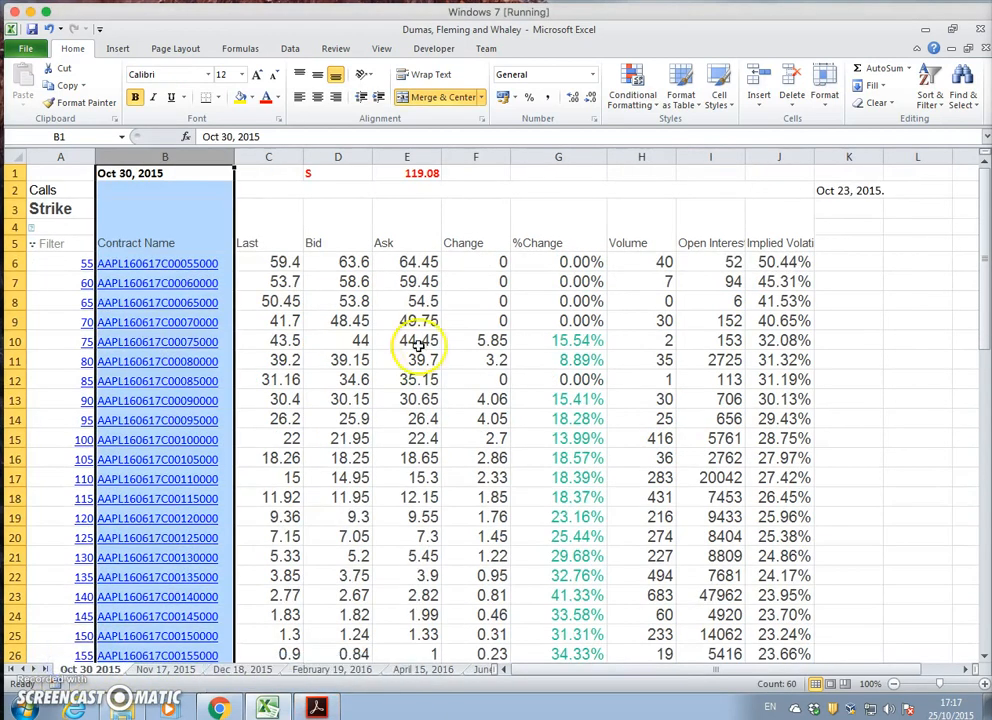
# Step: Review the header figures 5 and 119.08, then start the keep block at strike 100
pyautogui.click(338, 172)
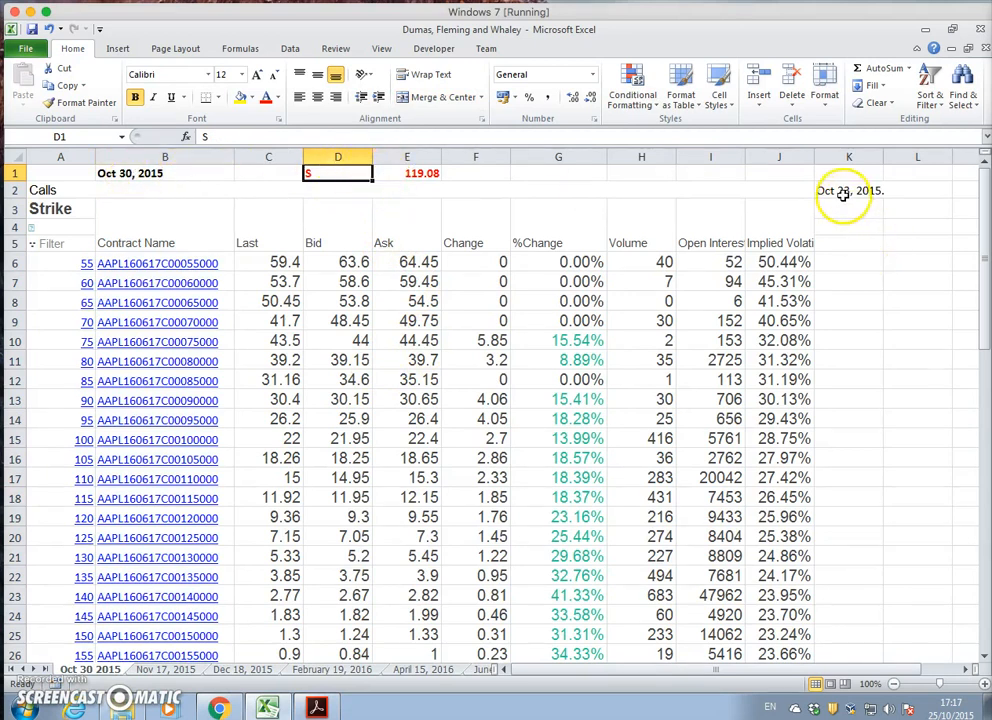
pyautogui.click(848, 190)
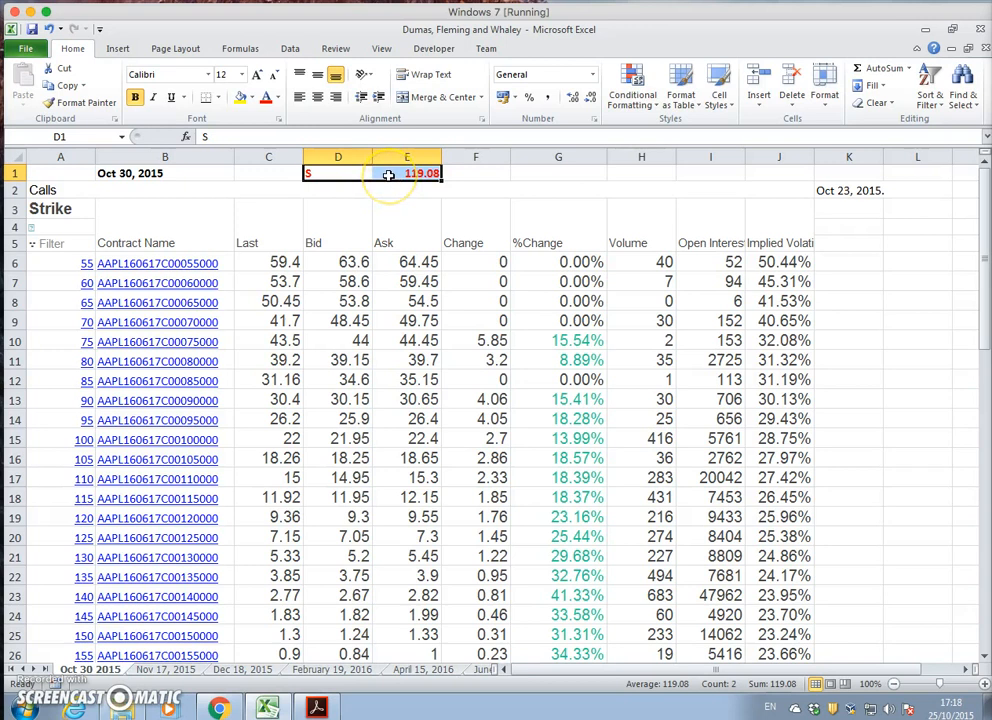
pyautogui.moveTo(324, 544)
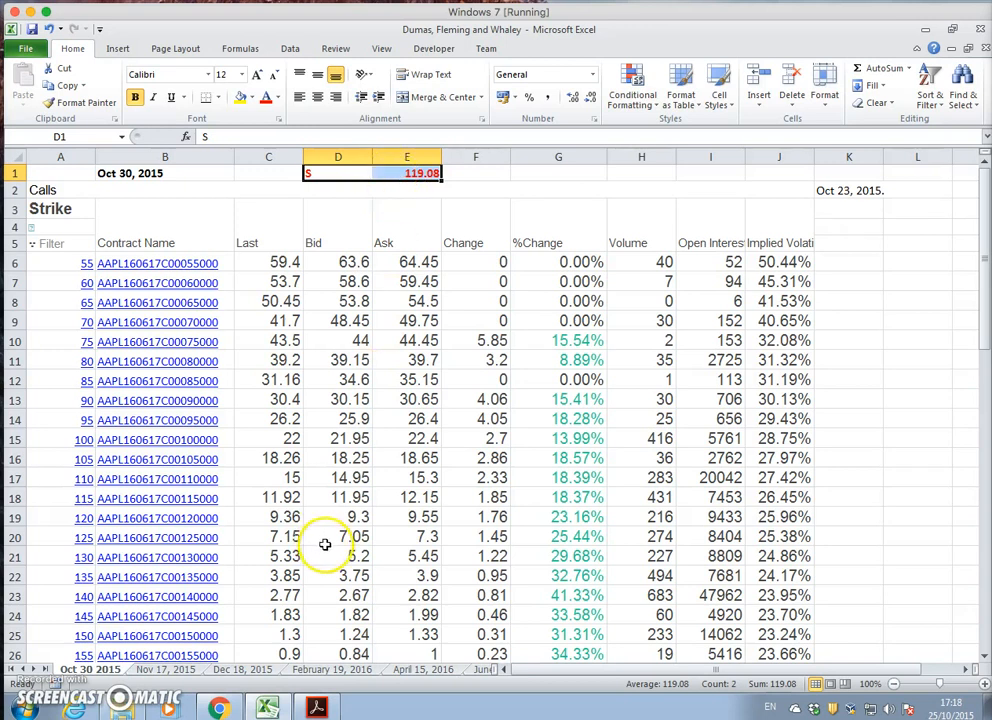
pyautogui.moveTo(604, 548)
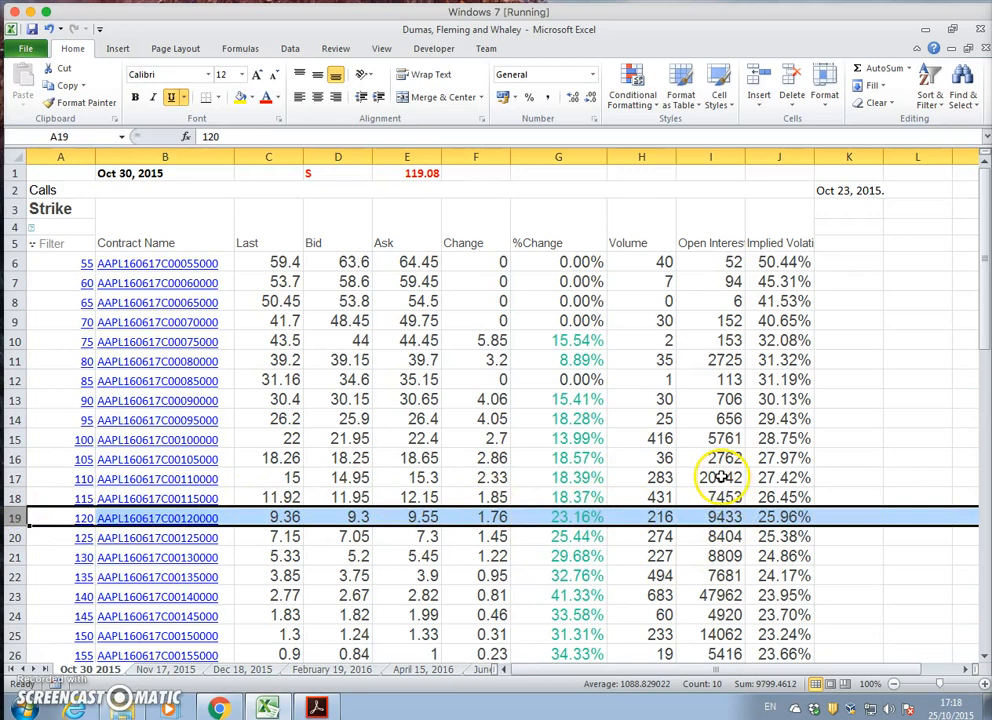
pyautogui.moveTo(724, 516)
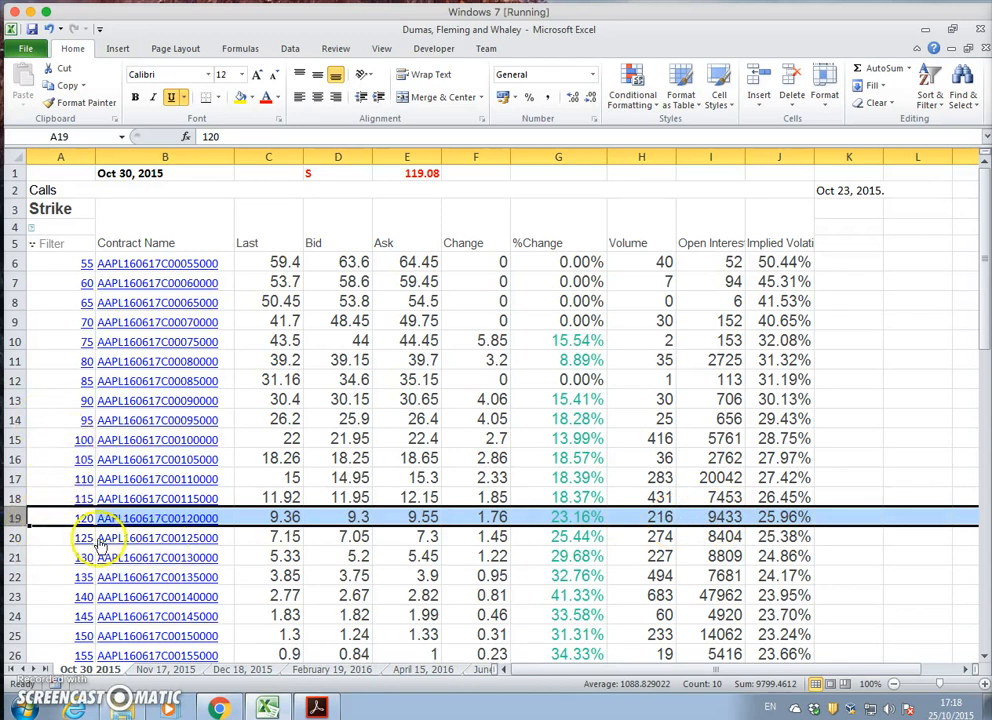
pyautogui.click(268, 516)
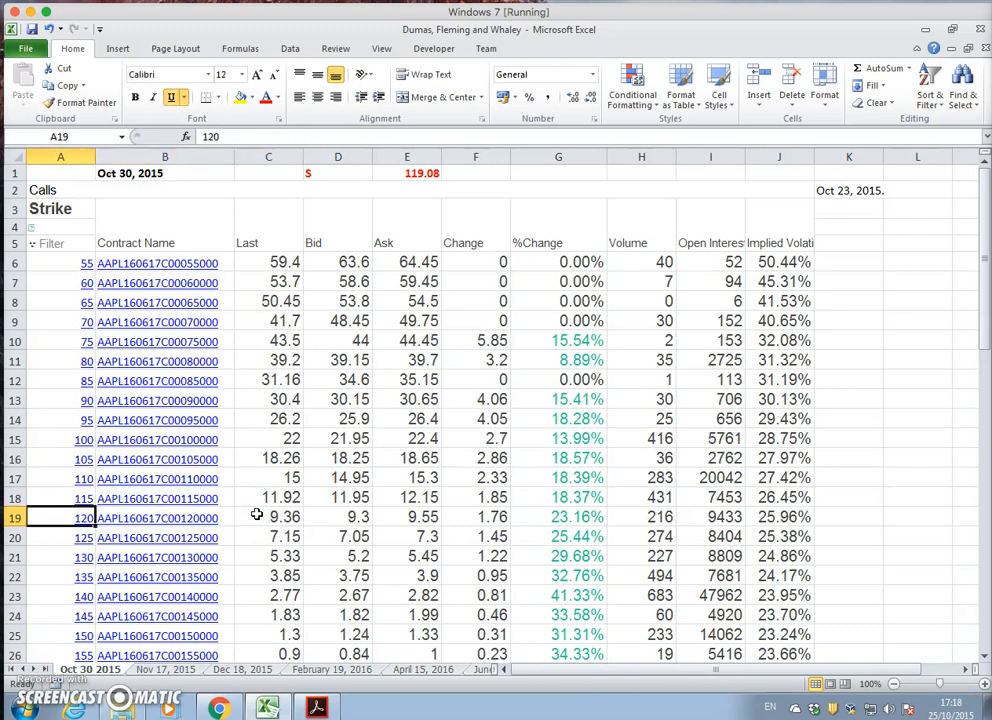
pyautogui.click(60, 440)
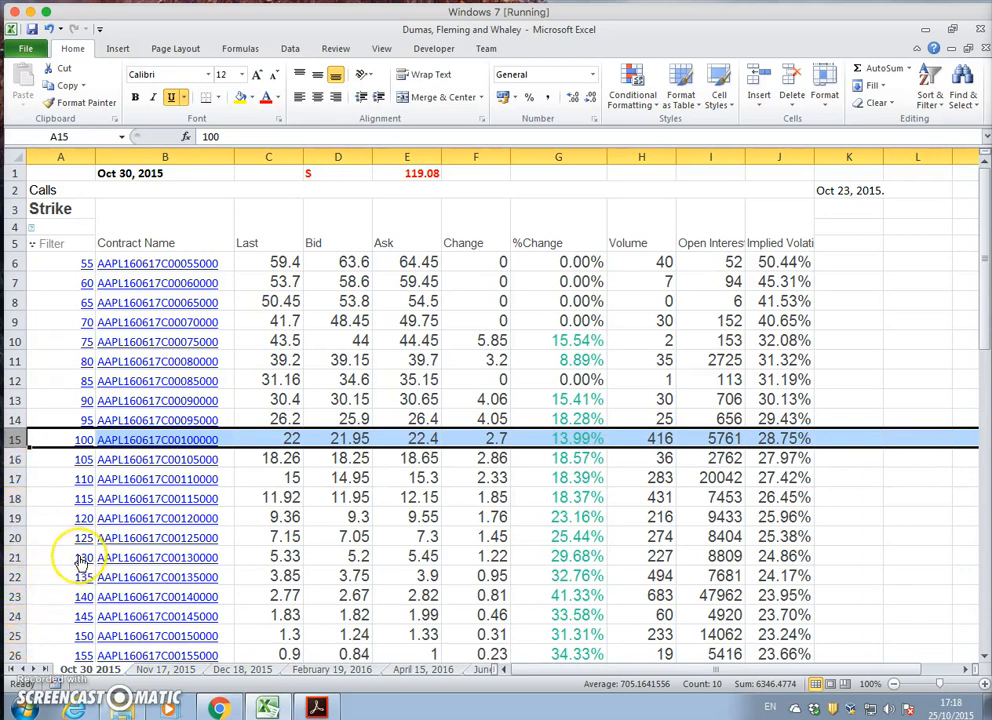
pyautogui.scroll(-3)
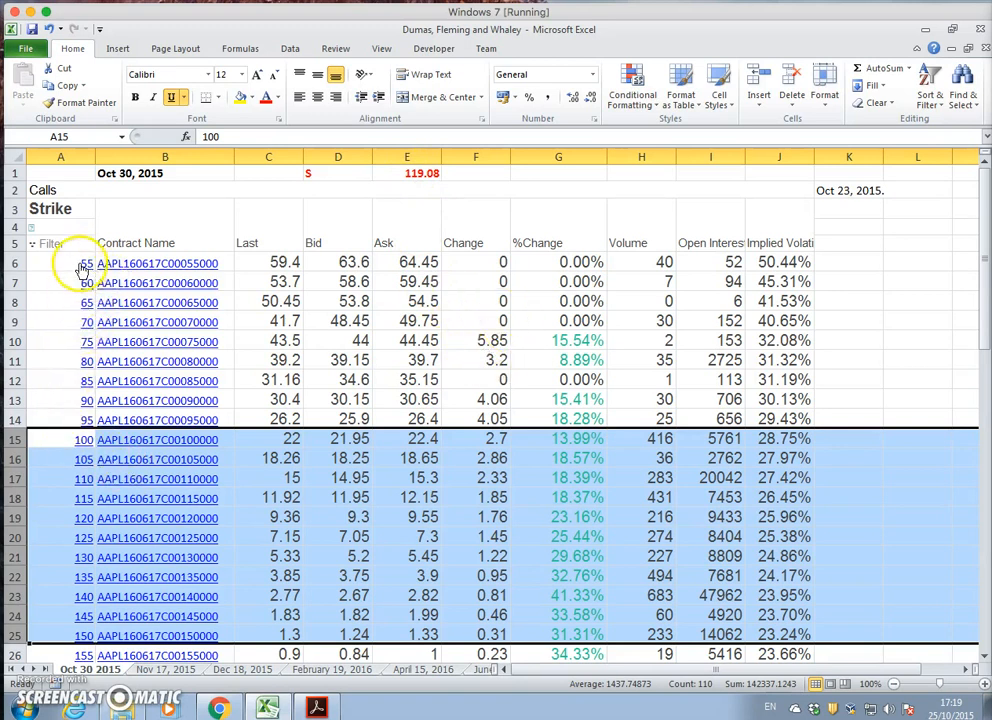
# Step: Scroll through the Oct 30 calls checking low strikes 55–95 against the 100–150 block
pyautogui.scroll(-3)
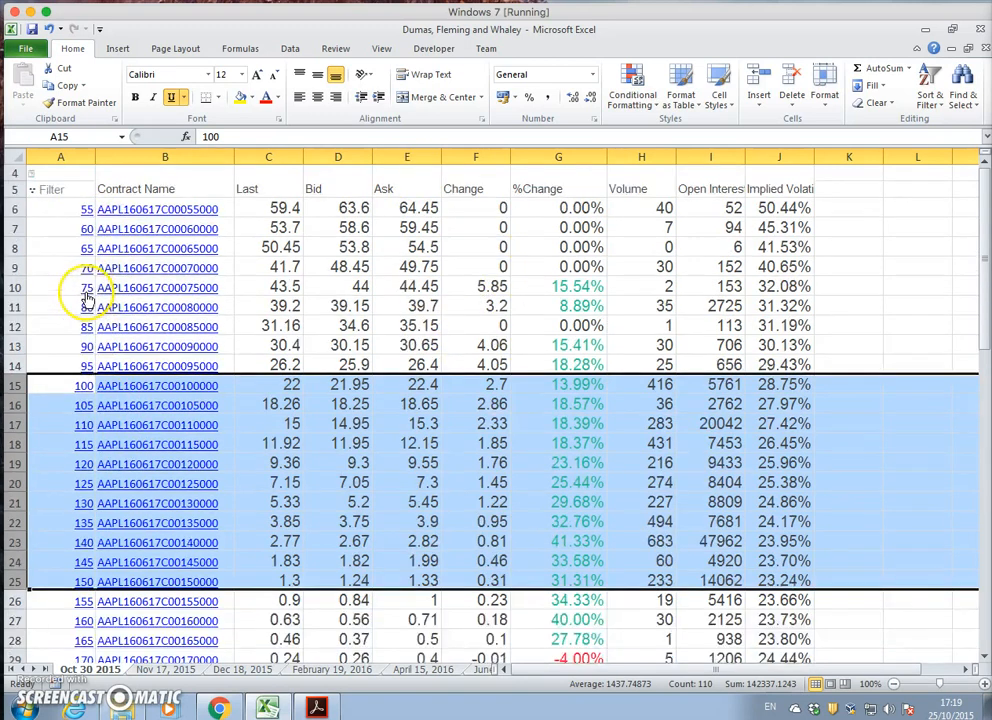
pyautogui.scroll(-3)
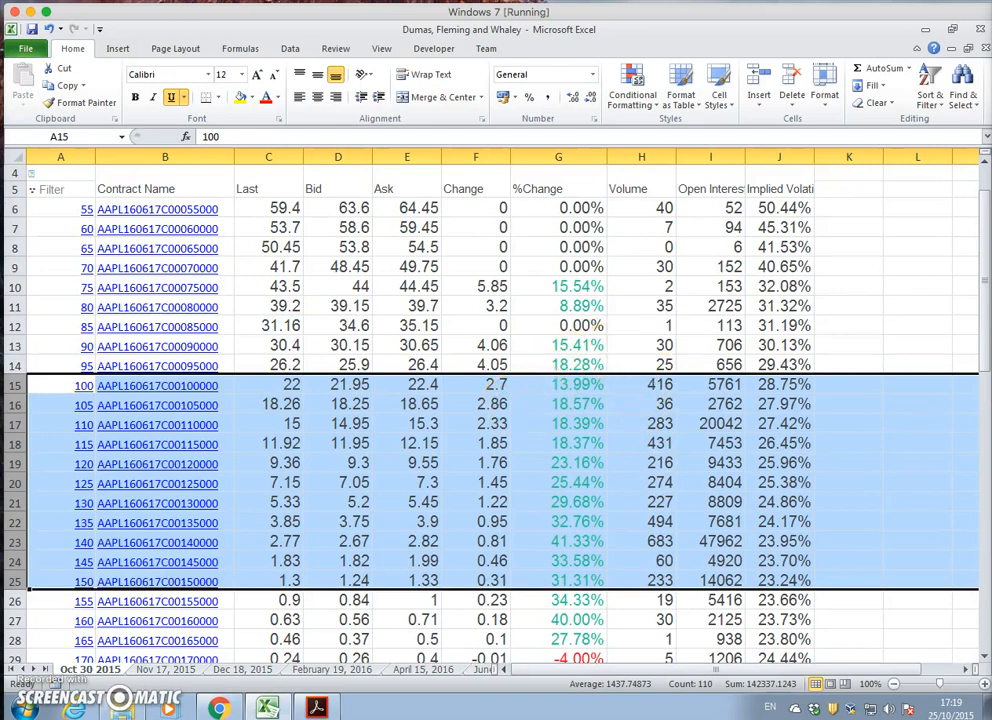
pyautogui.moveTo(920, 536)
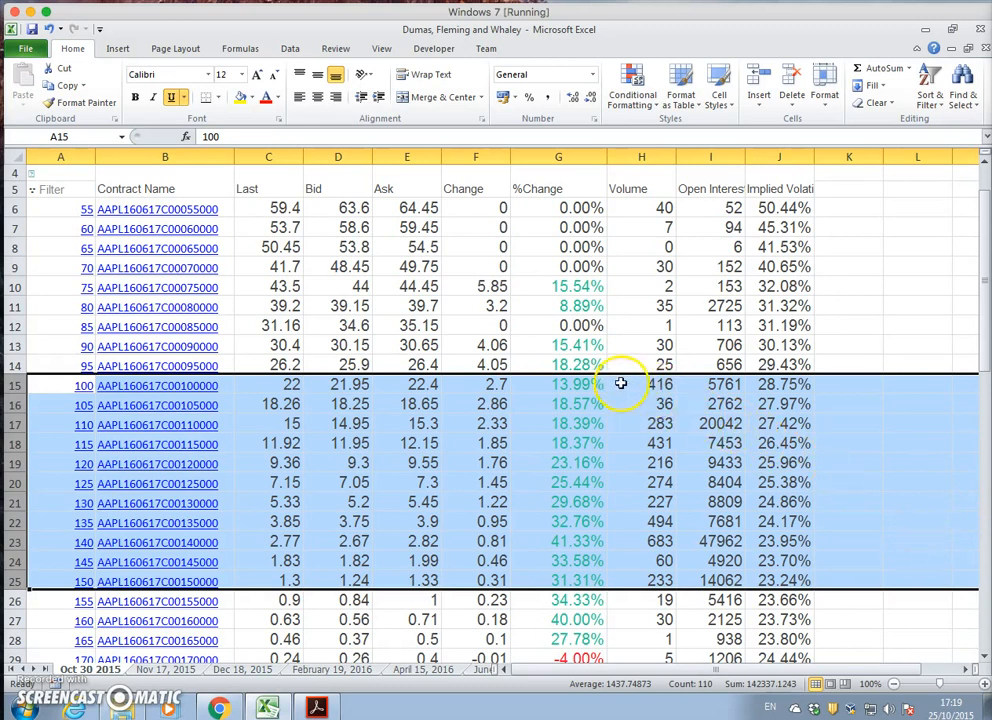
pyautogui.moveTo(230, 384)
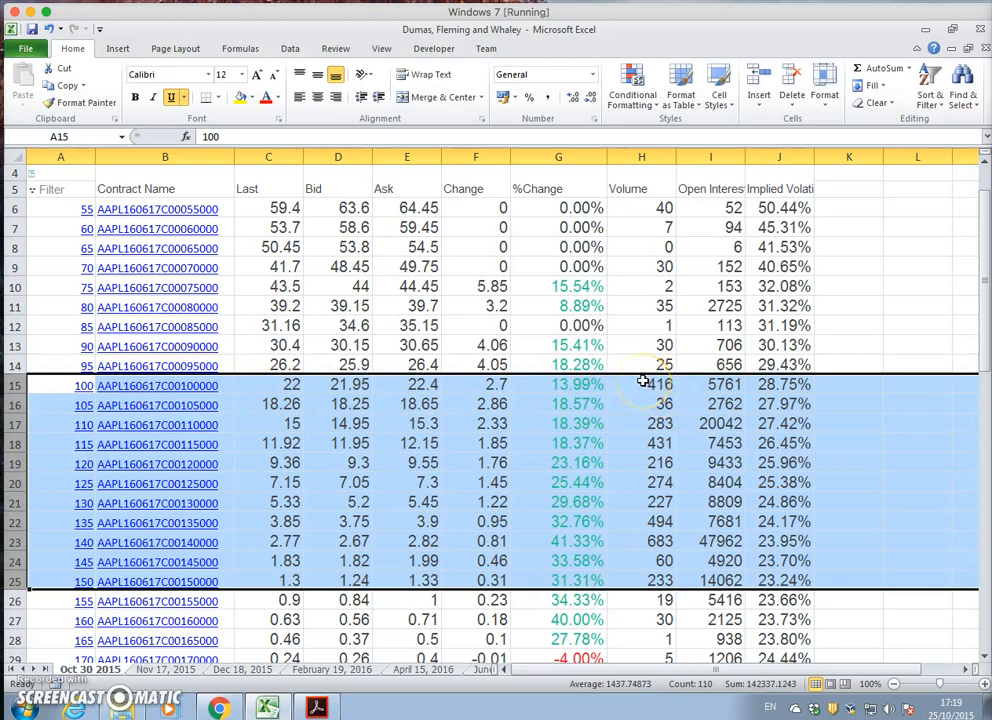
pyautogui.moveTo(660, 222)
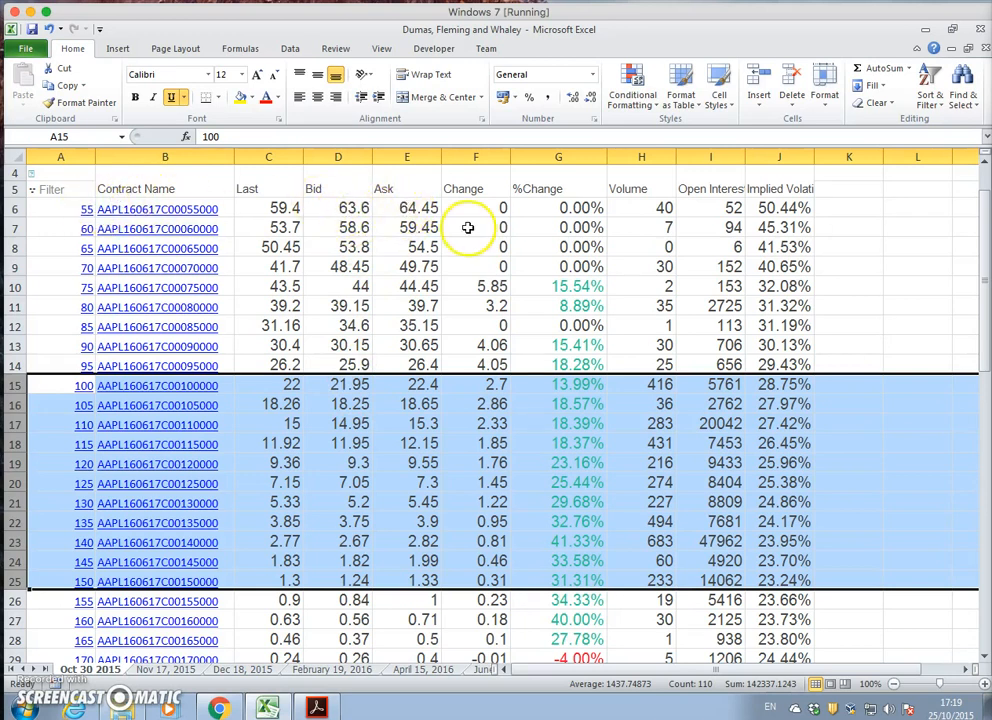
pyautogui.moveTo(356, 216)
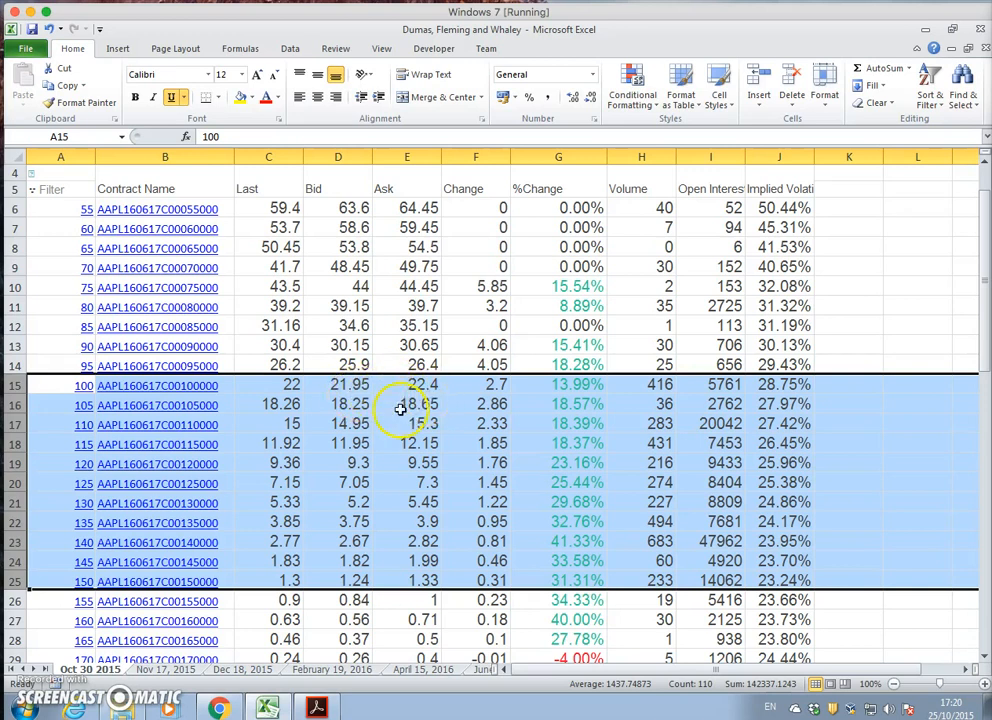
pyautogui.moveTo(364, 428)
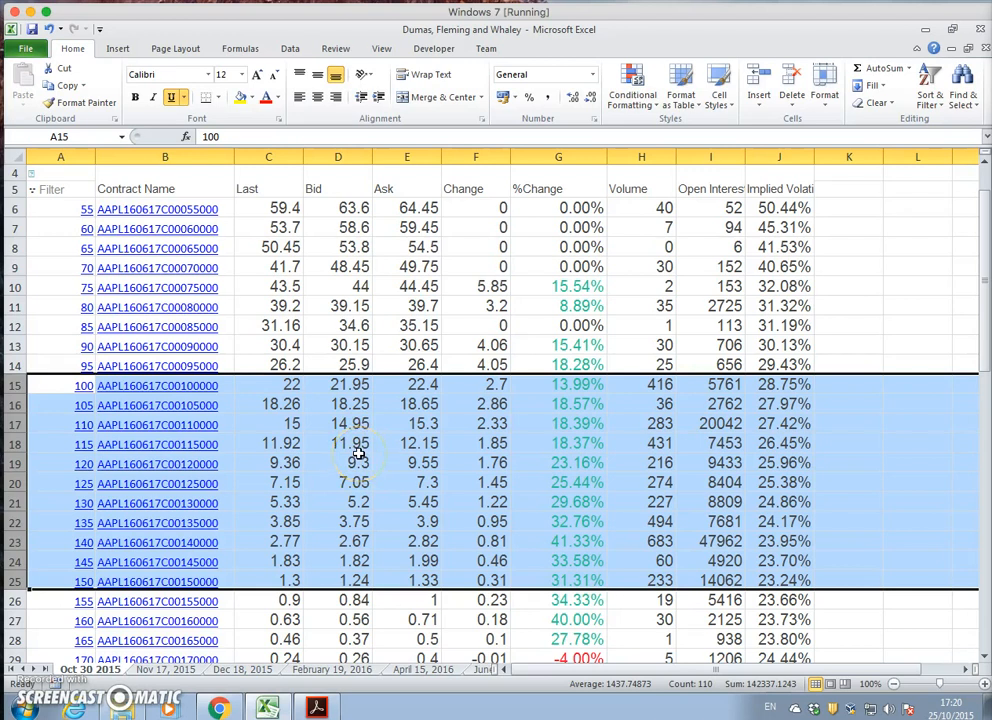
pyautogui.moveTo(416, 444)
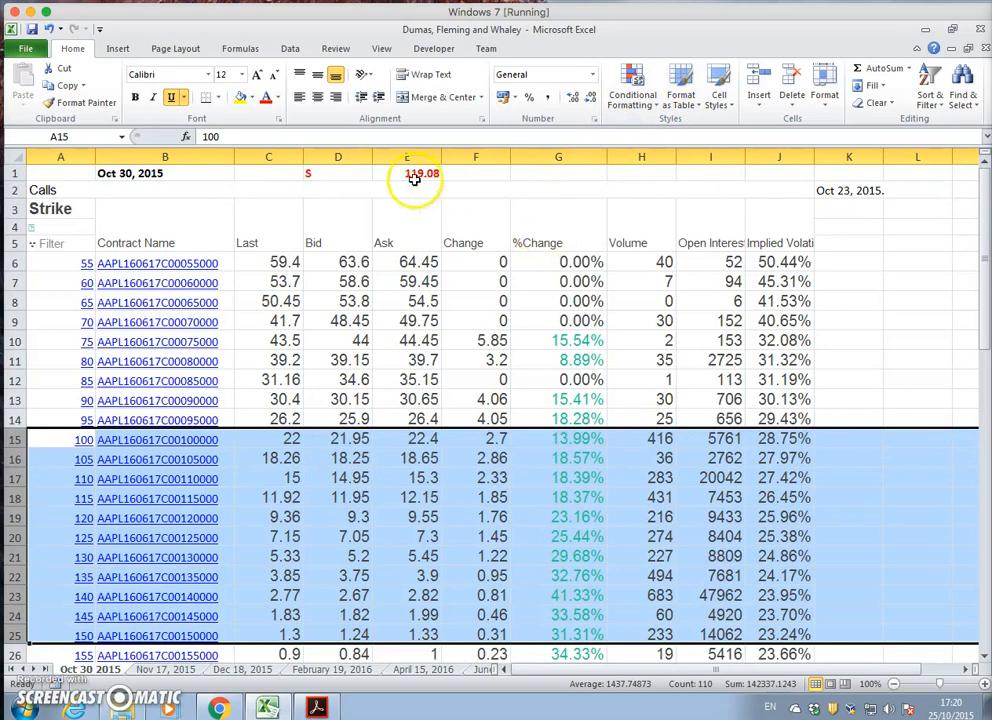
pyautogui.moveTo(372, 178)
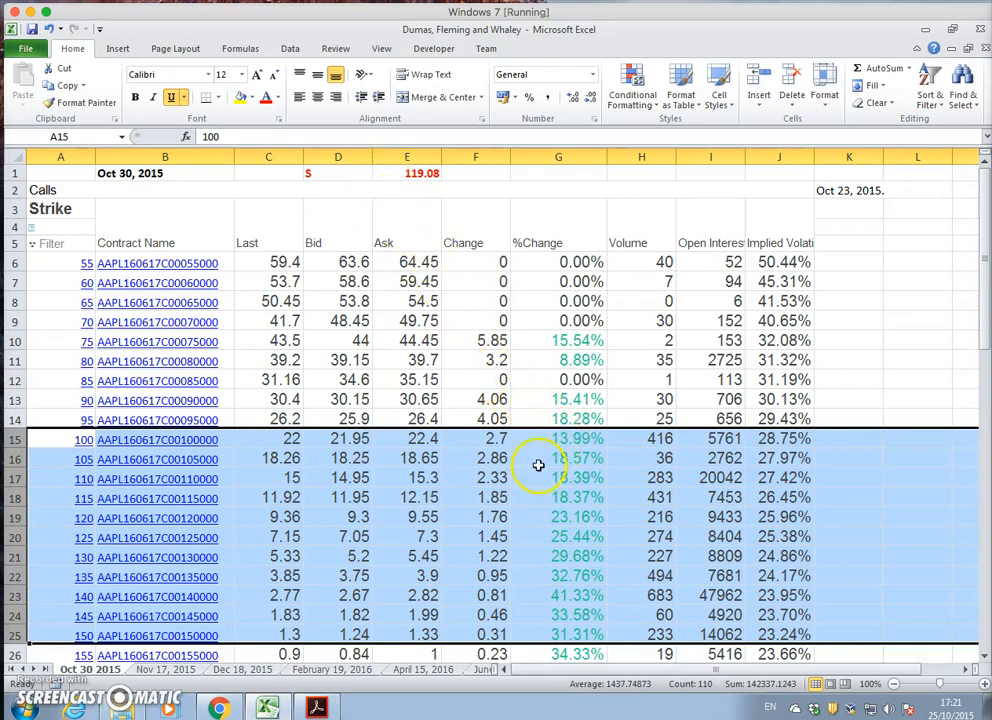
pyautogui.moveTo(372, 530)
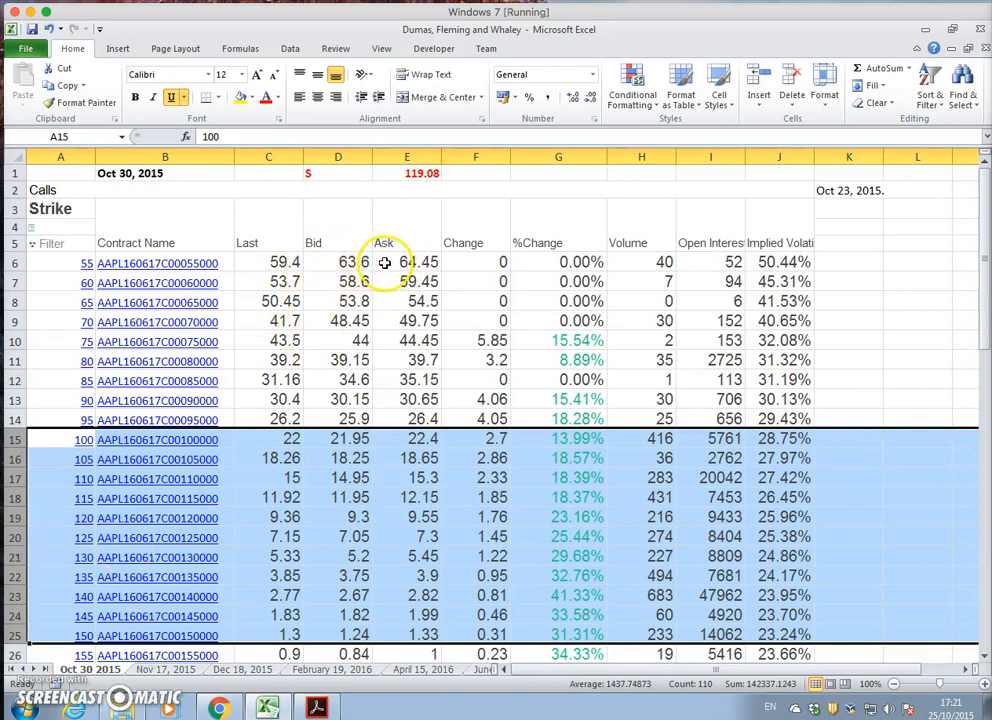
pyautogui.moveTo(528, 282)
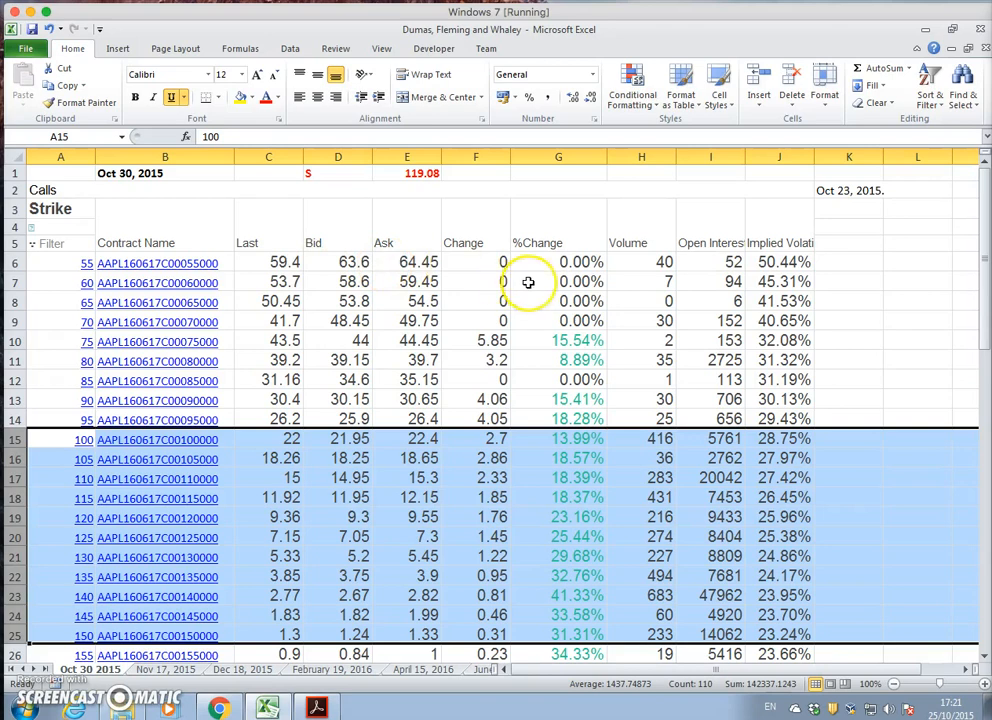
pyautogui.moveTo(684, 328)
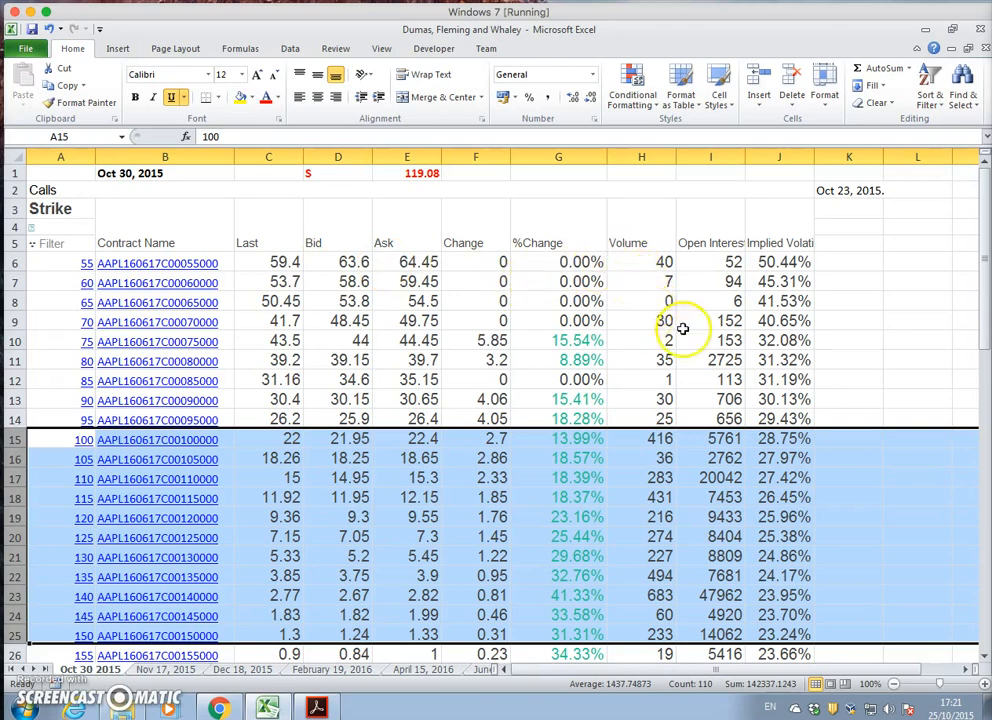
pyautogui.scroll(-3)
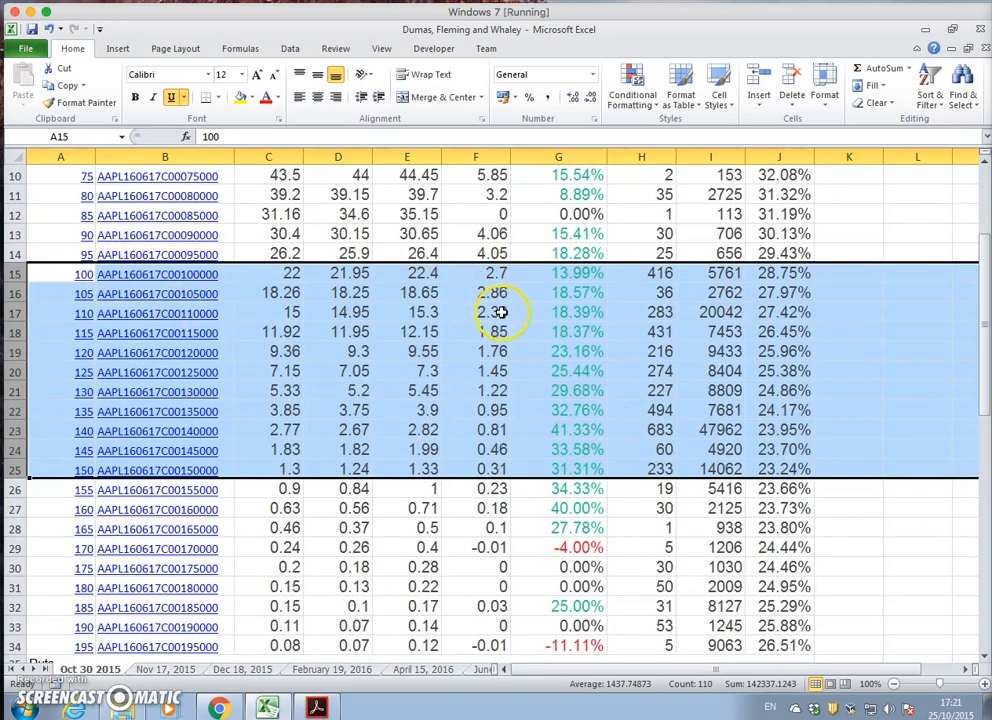
pyautogui.scroll(3)
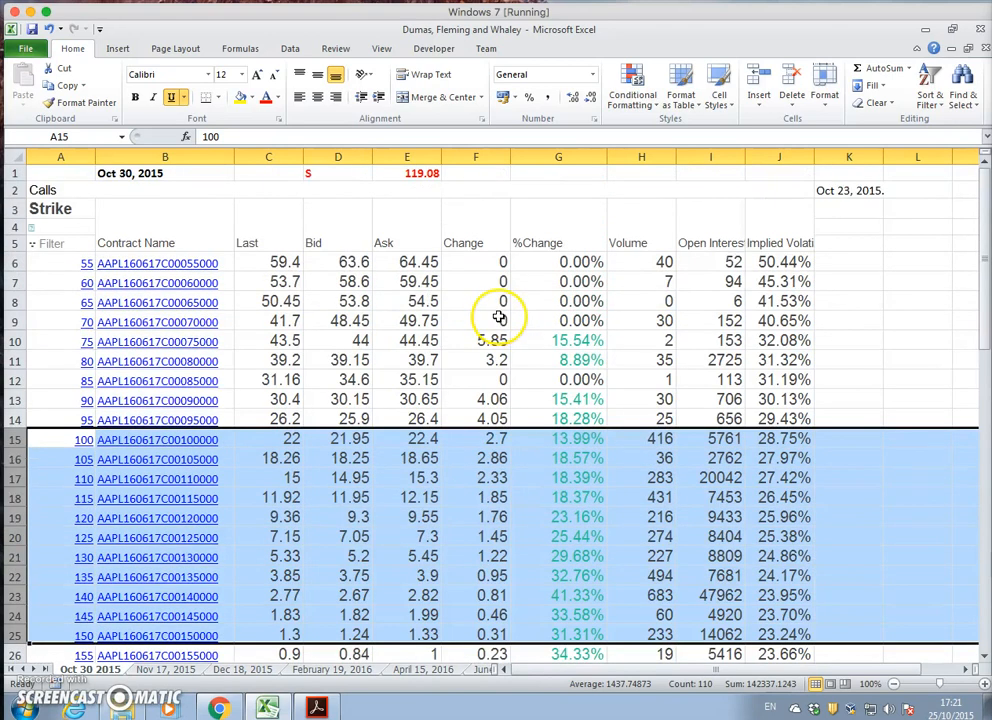
pyautogui.moveTo(490, 360)
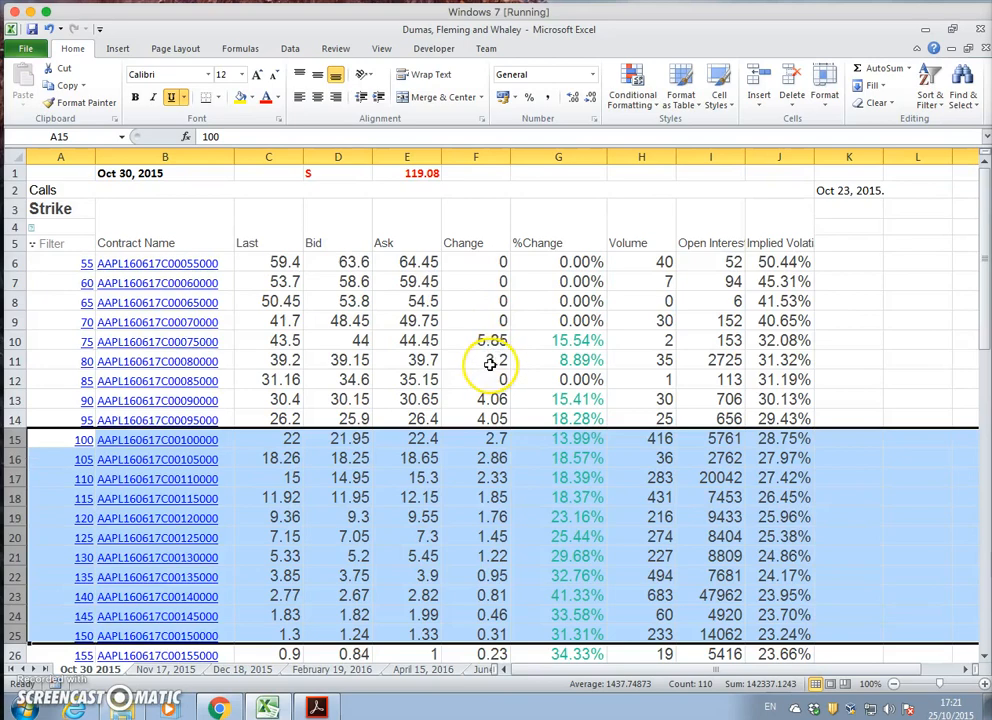
pyautogui.scroll(-3)
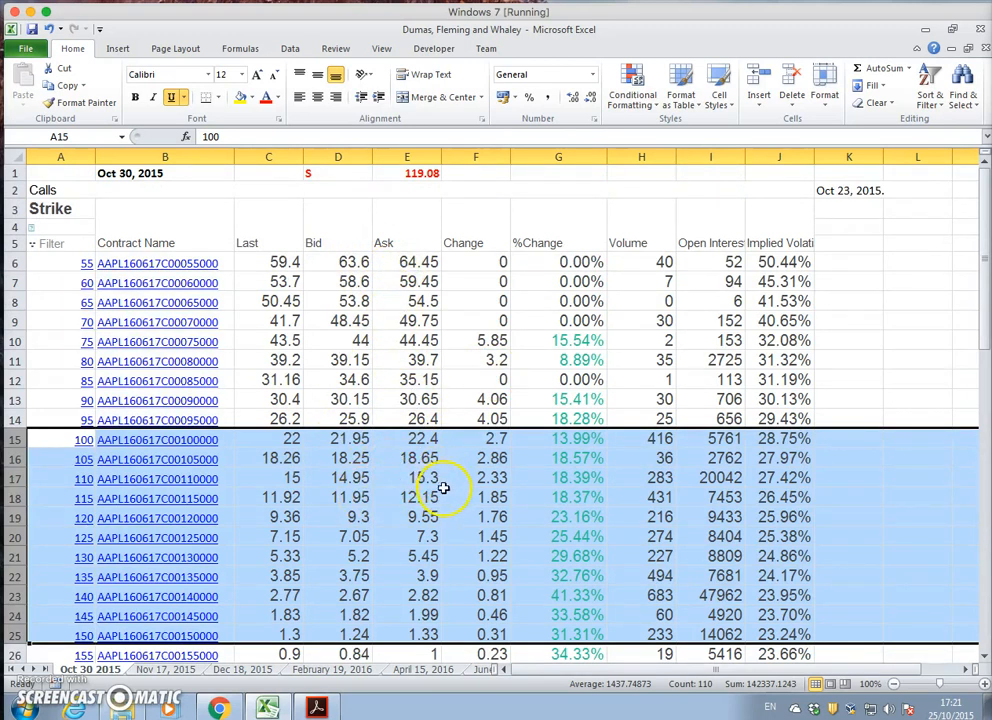
pyautogui.scroll(-3)
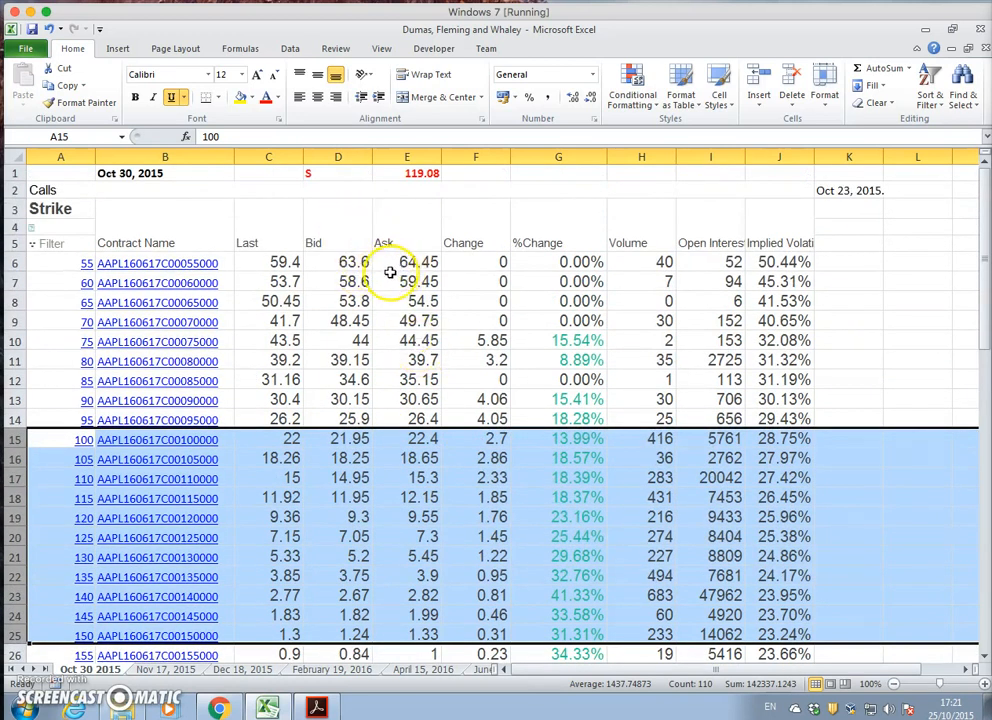
pyautogui.scroll(-3)
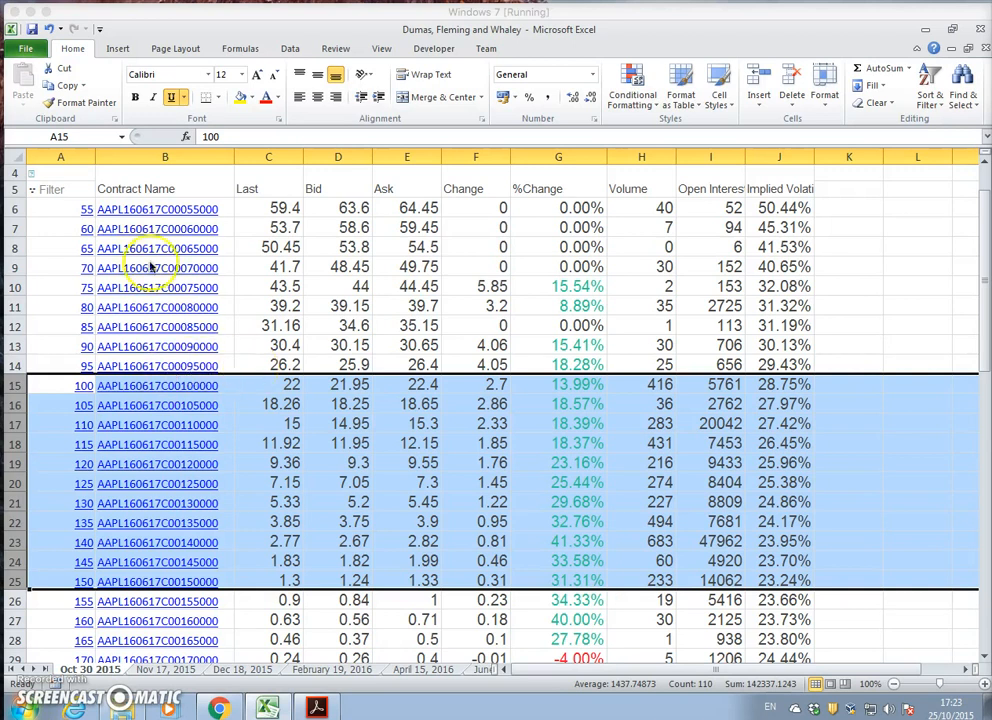
pyautogui.moveTo(42, 348)
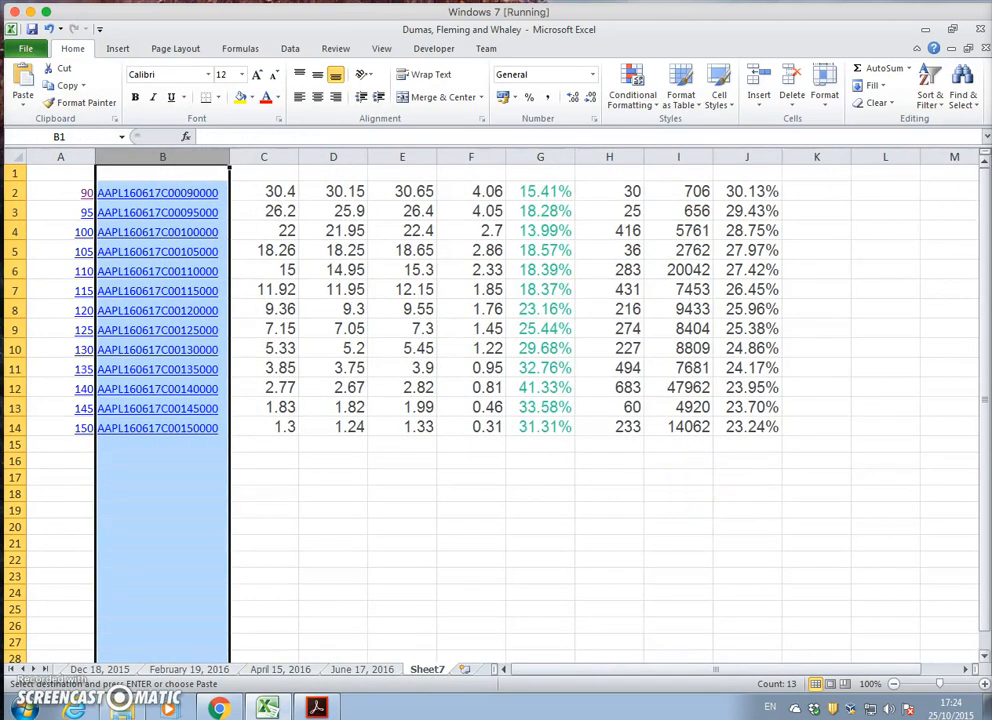
# Step: Label the pasted block 'Call Oct 30 Expiry' in cell K2 on Sheet7
pyautogui.click(816, 192)
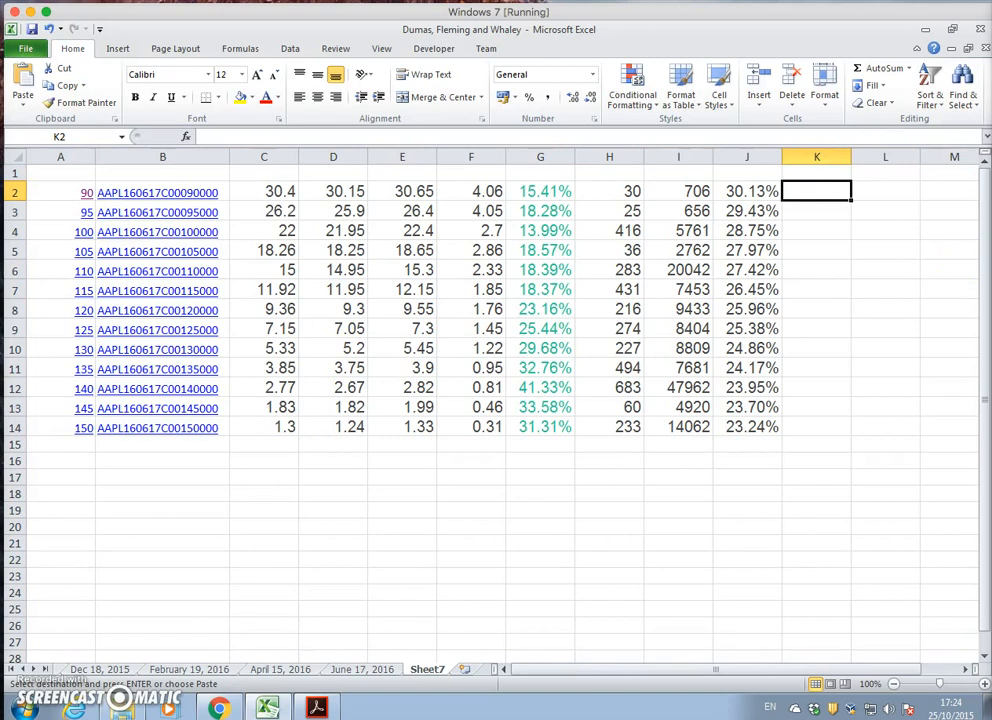
pyautogui.moveTo(942, 540)
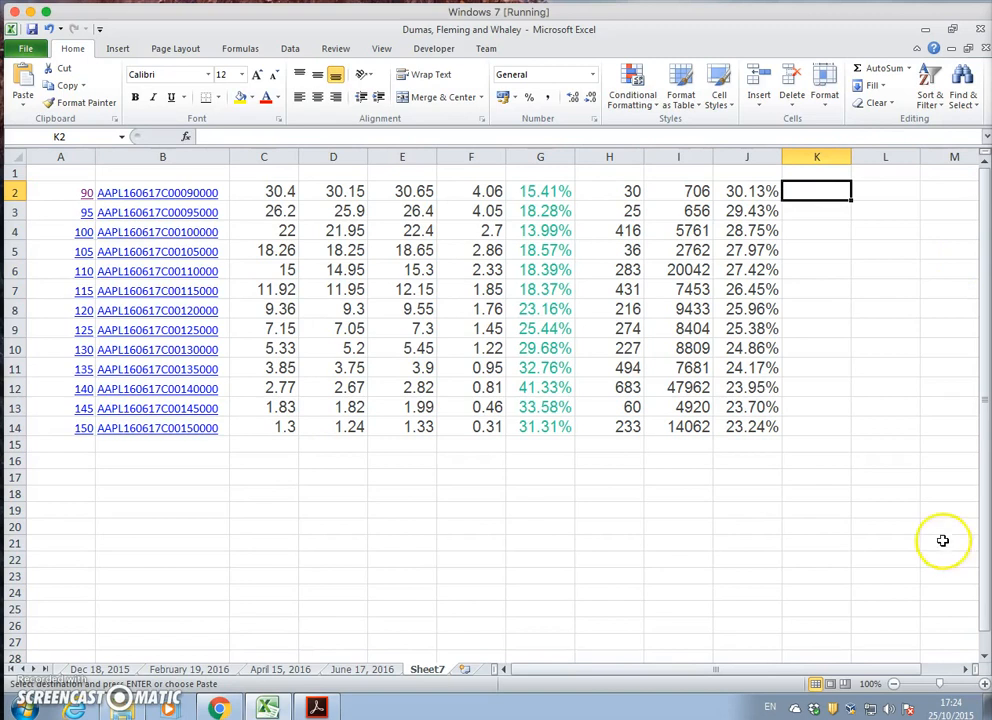
pyautogui.moveTo(816, 190)
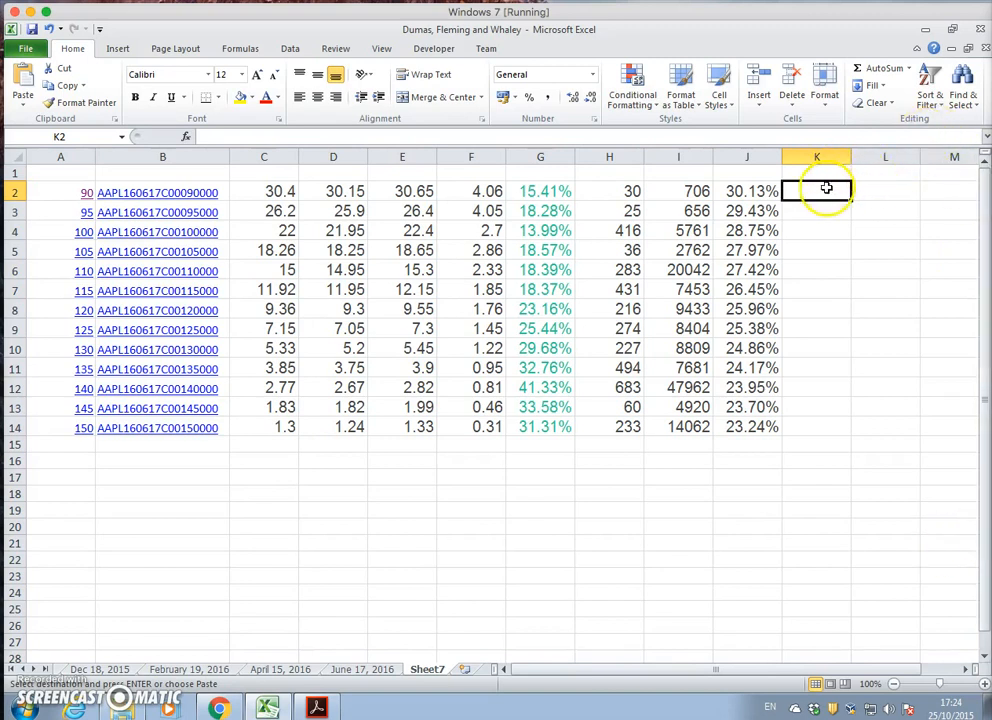
pyautogui.write('Call')
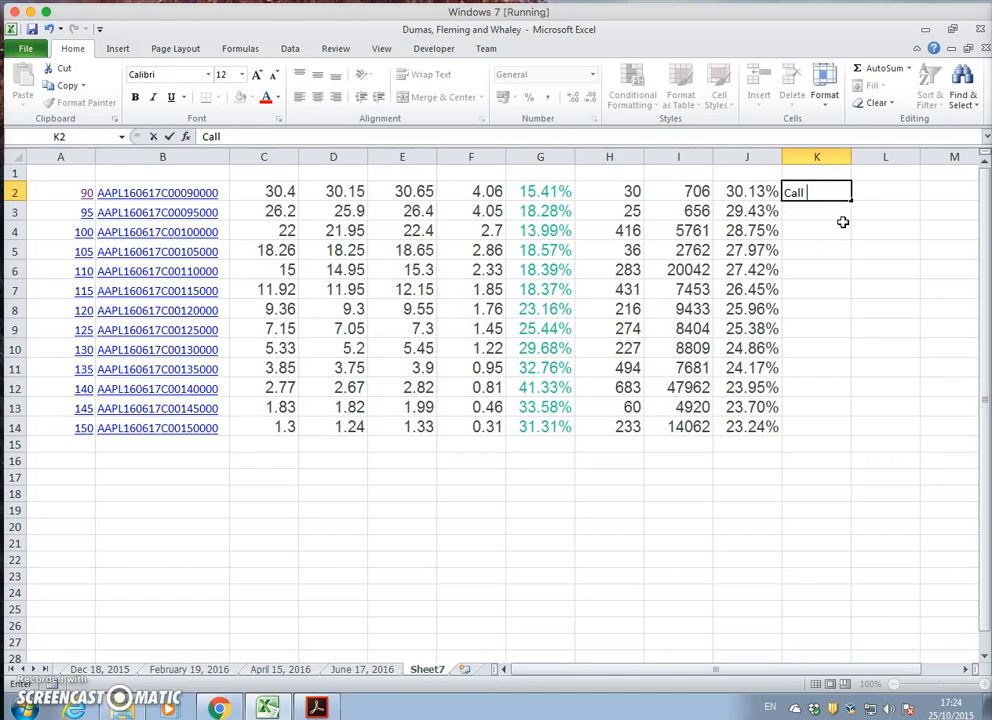
pyautogui.write('Oct')
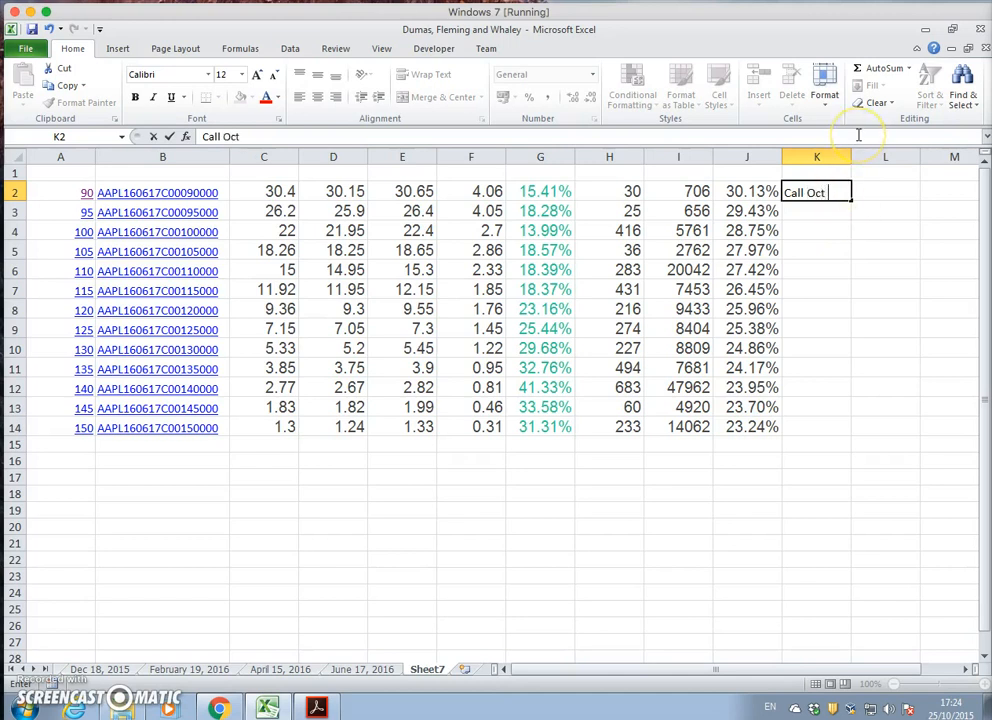
pyautogui.write('30 Ex')
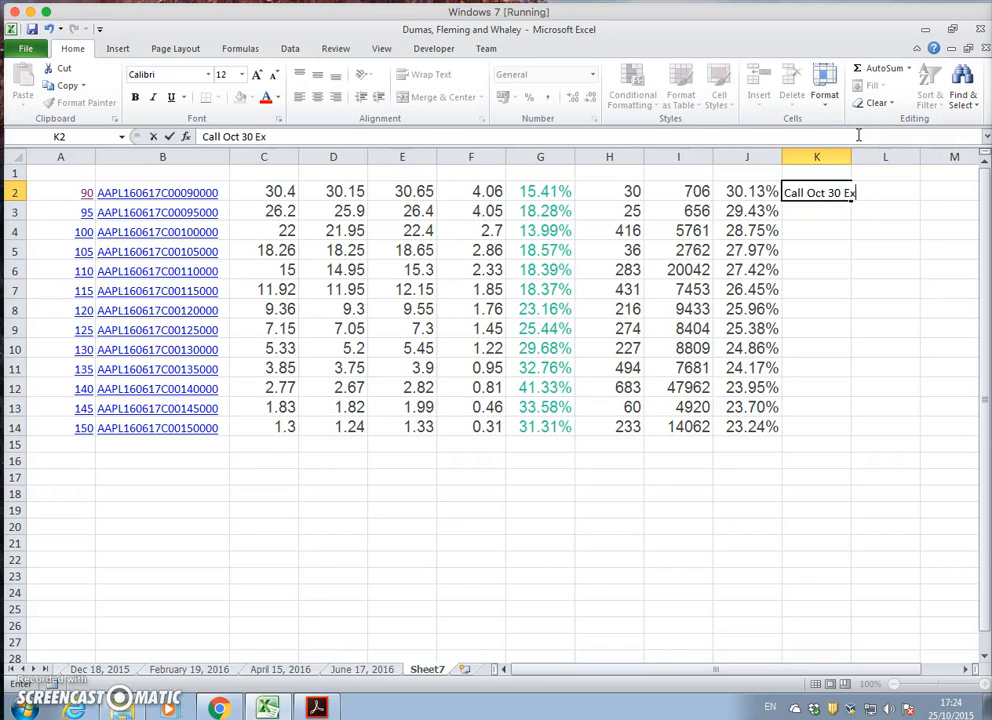
pyautogui.write('piry')
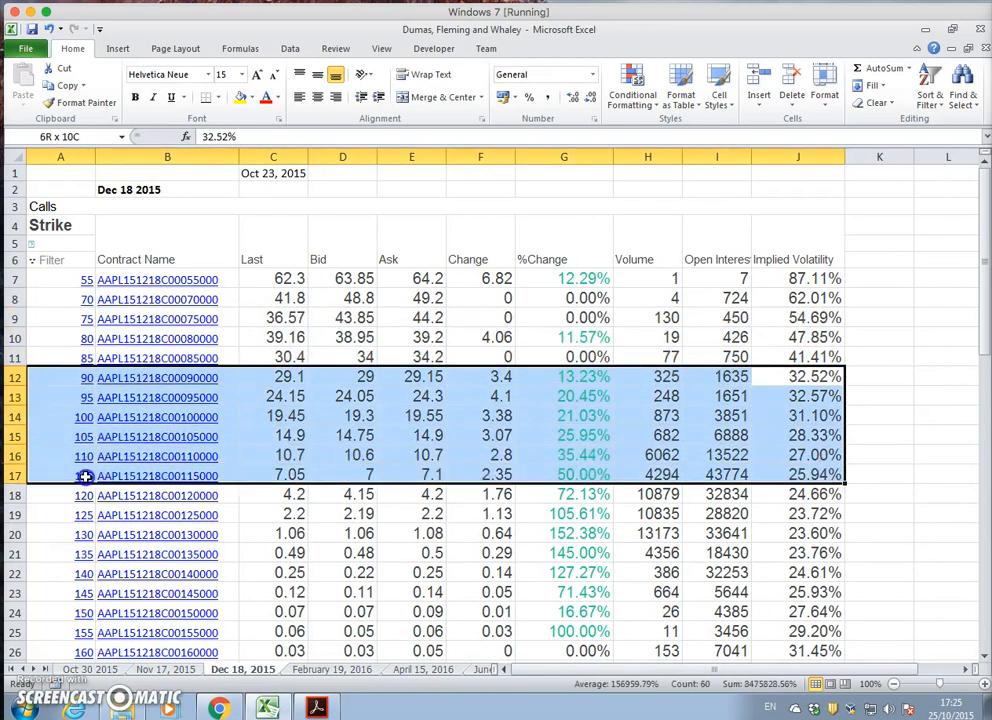
# Step: Select the Dec 18 call rows for strikes 90 to 150 for copying
pyautogui.moveTo(84, 474); pyautogui.dragTo(84, 632)
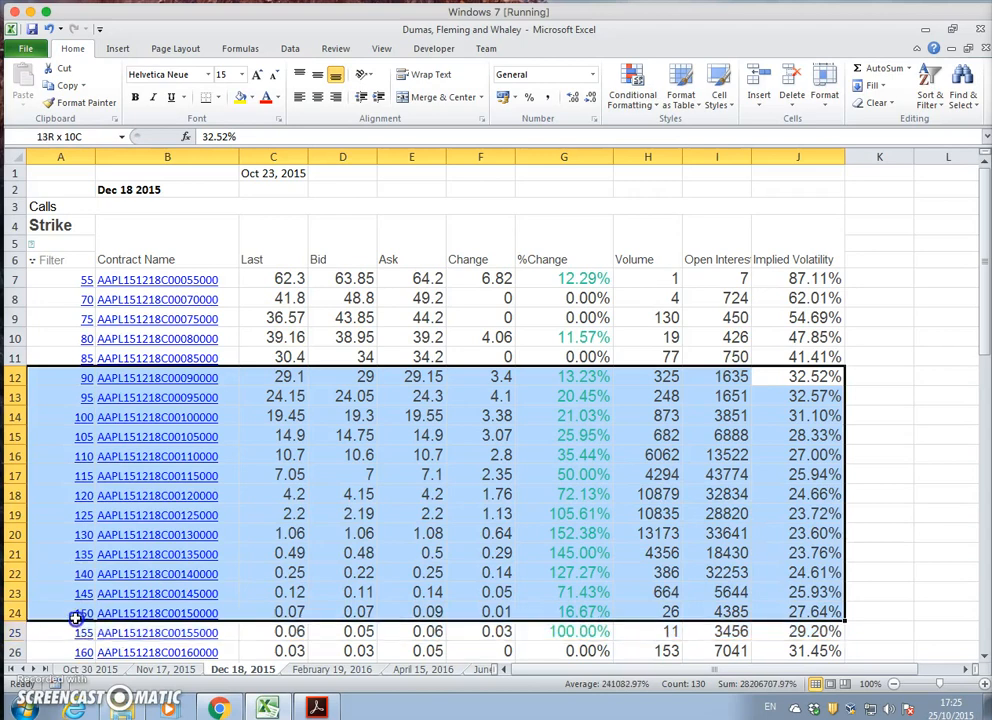
pyautogui.scroll(-3)
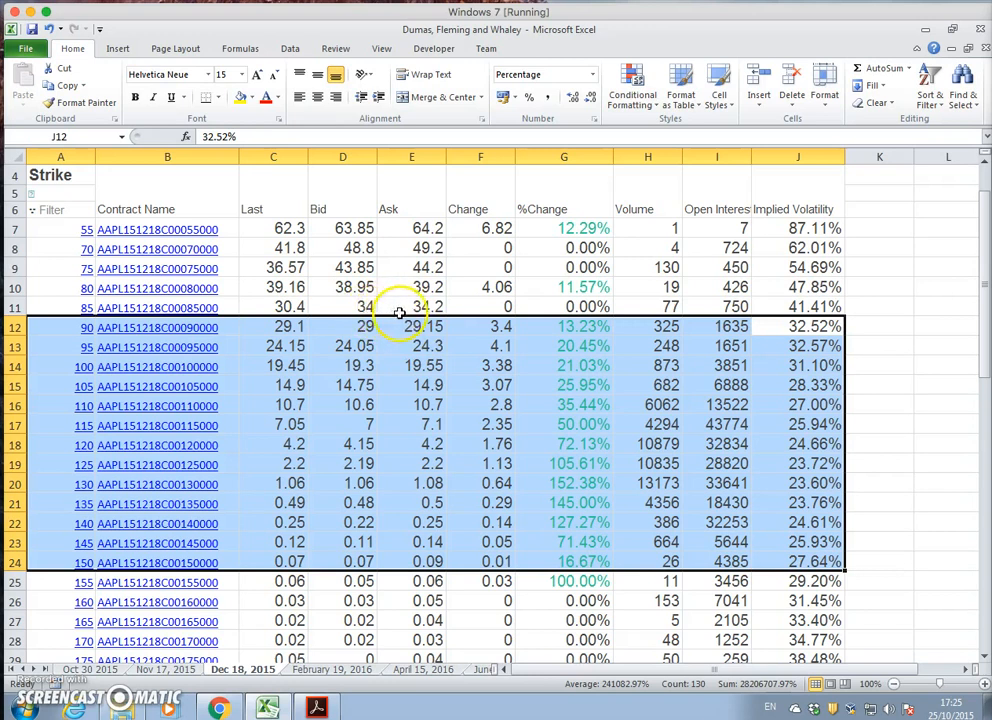
pyautogui.moveTo(370, 288)
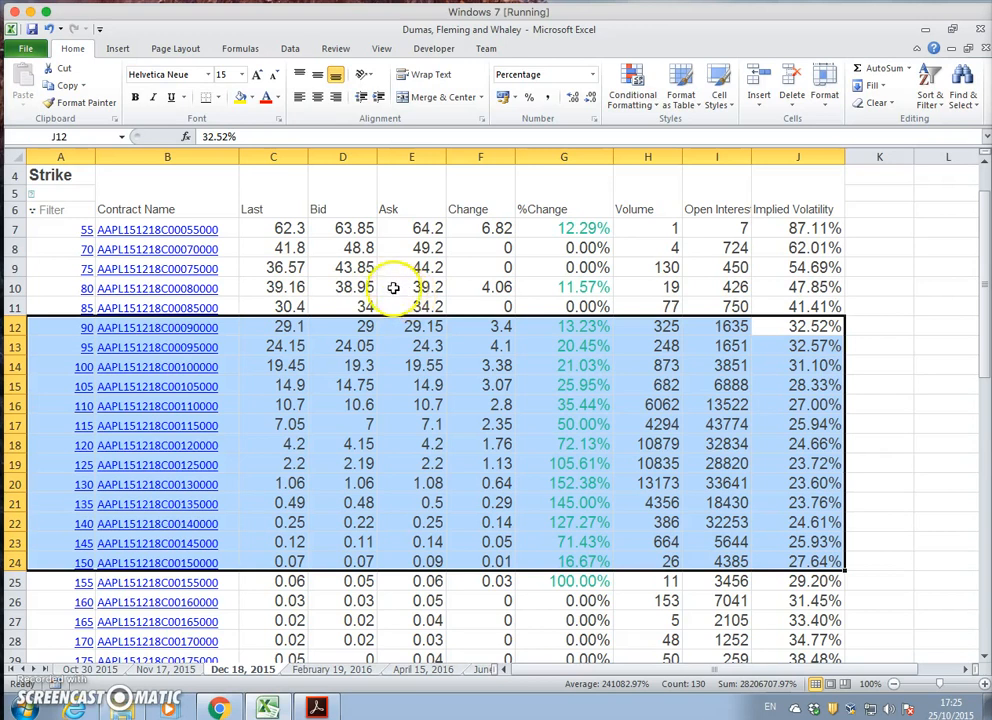
pyautogui.moveTo(250, 328)
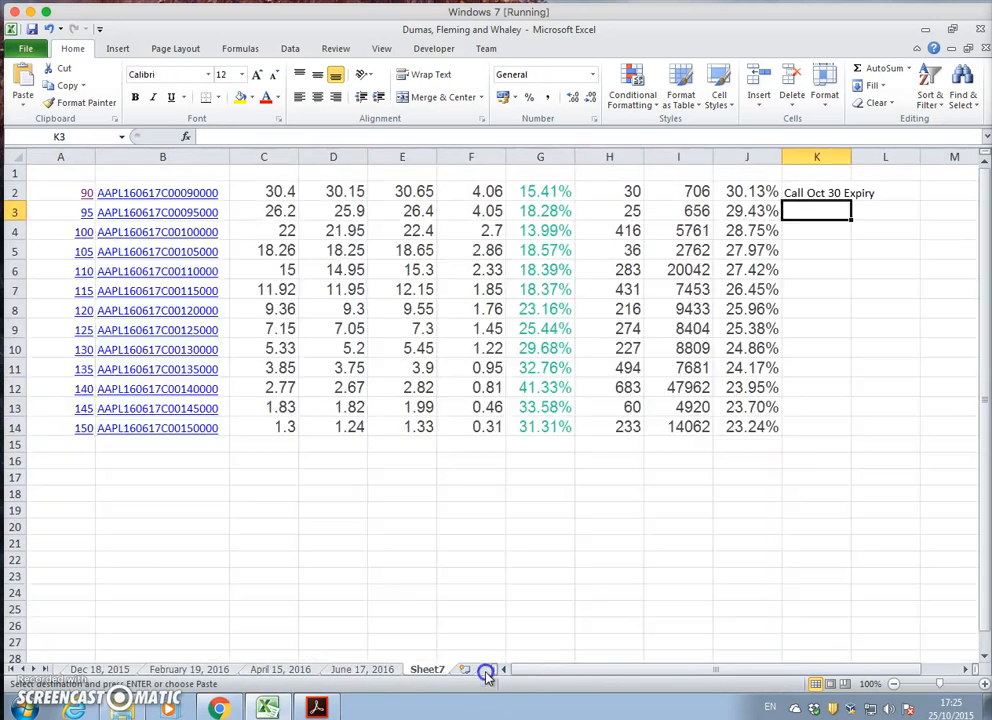
pyautogui.moveTo(226, 516)
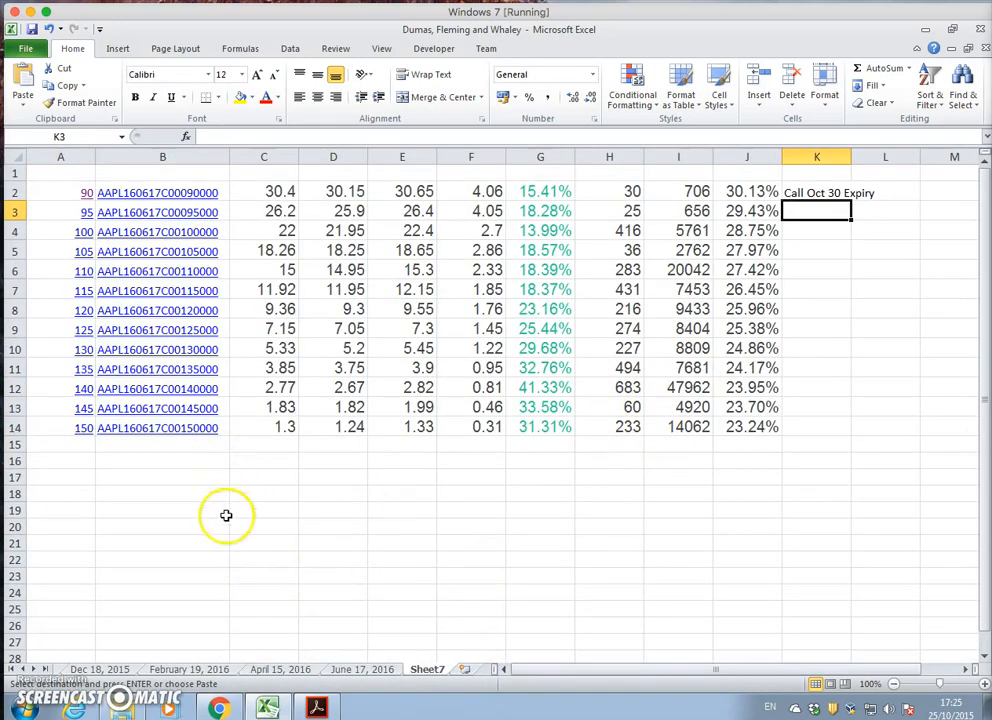
# Step: Paste the Dec 18 calls at row 16 on Sheet7 and label them 'Call Dec 15 Expiry'
pyautogui.click(60, 460)
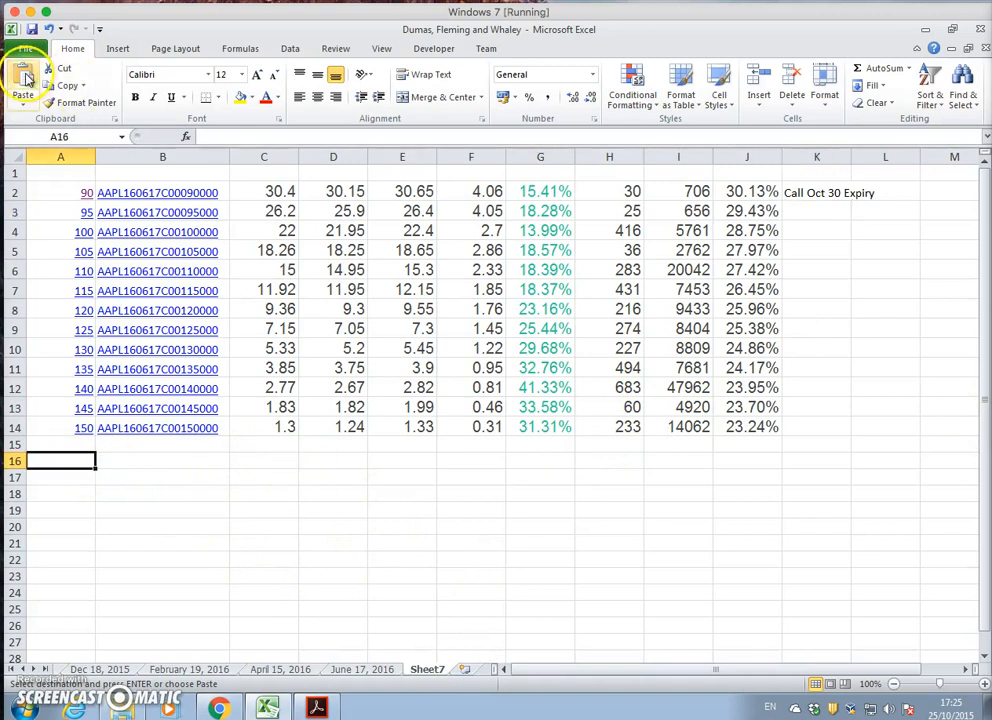
pyautogui.moveTo(22, 84)
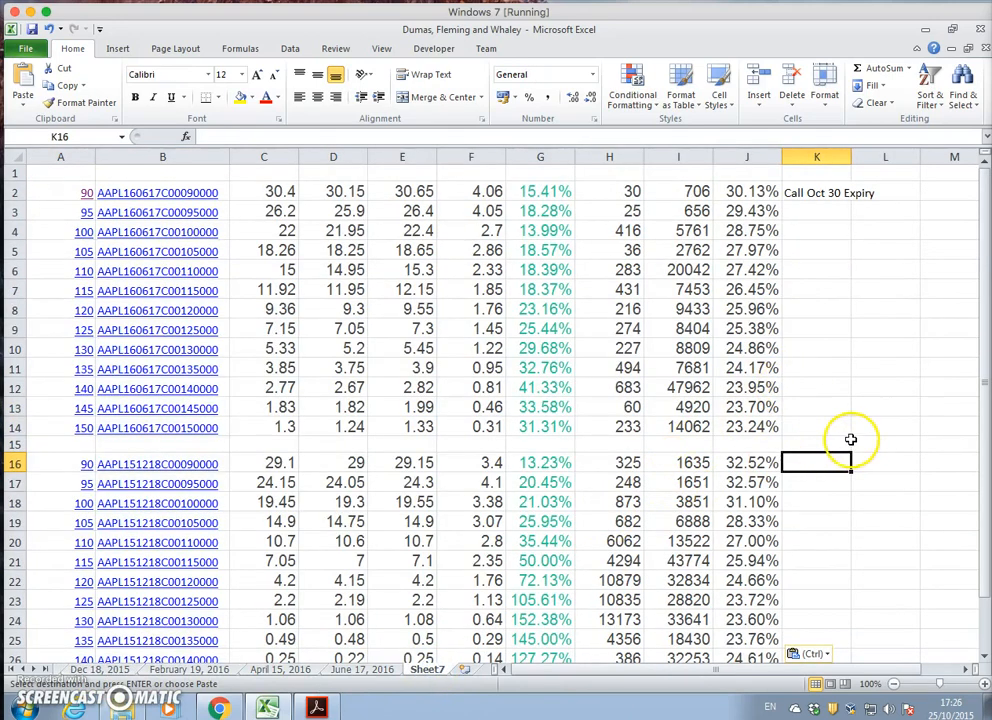
pyautogui.write('Call Dec 15 Ex')
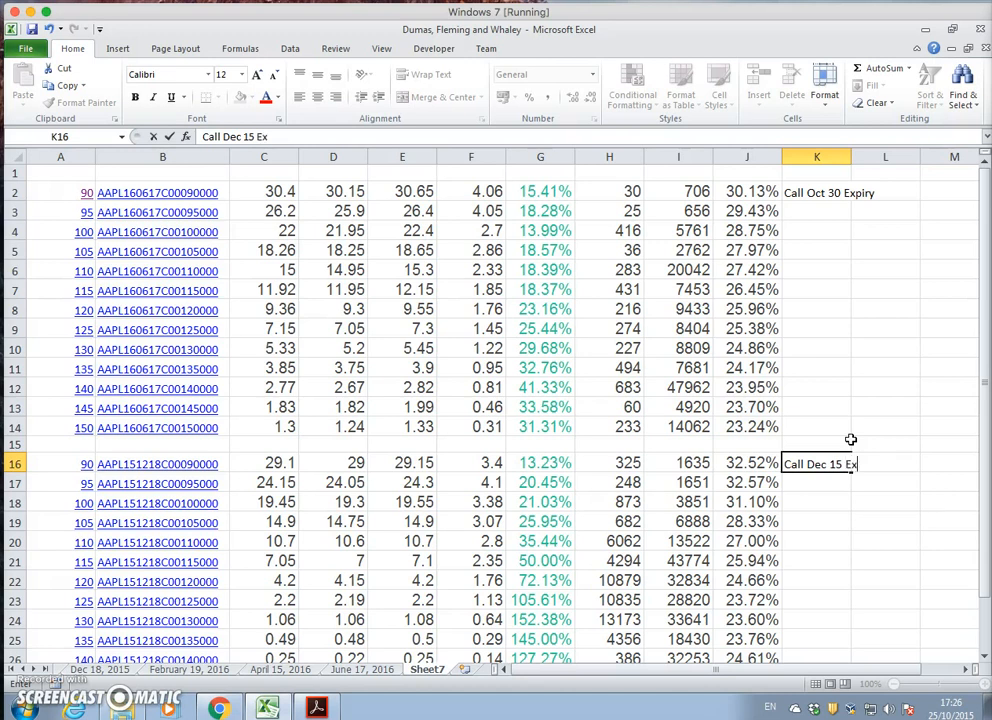
pyautogui.write('piry')
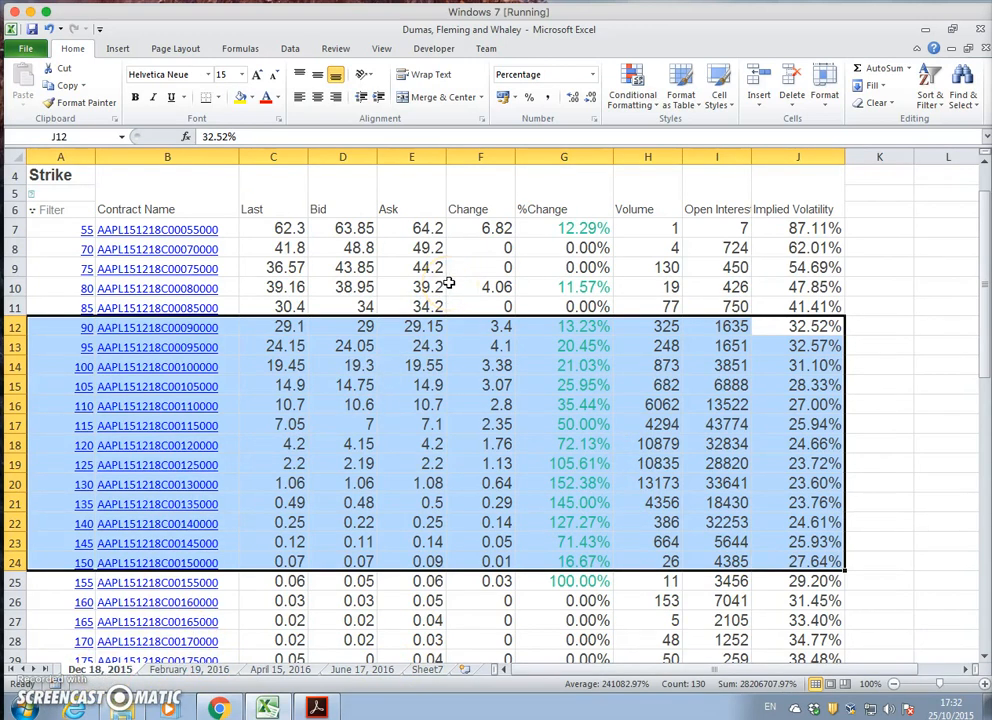
pyautogui.moveTo(86, 328)
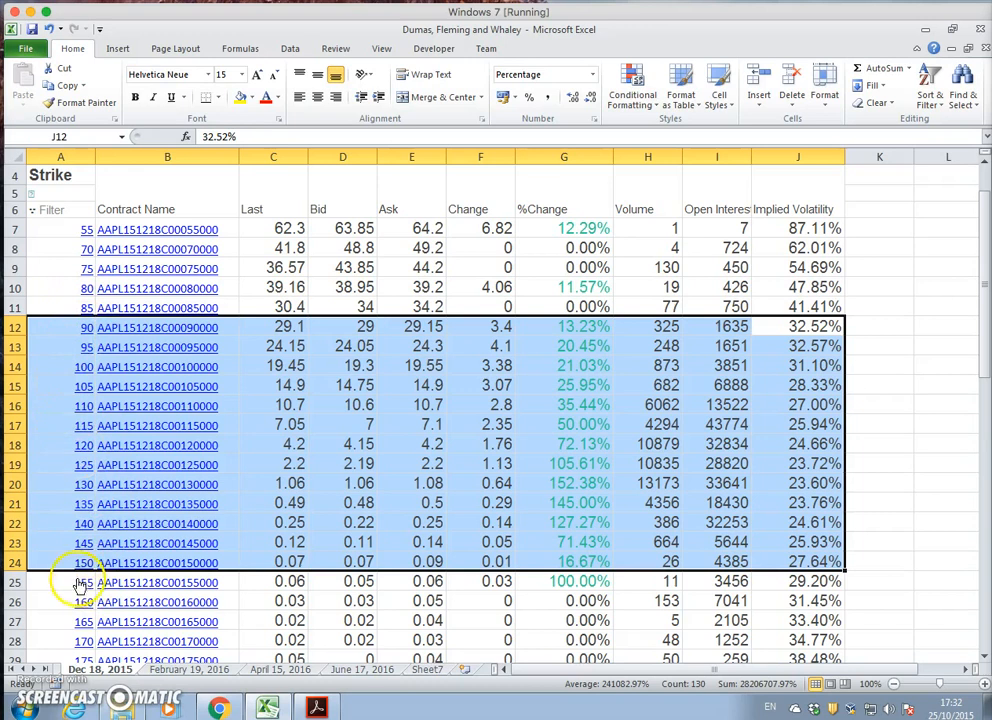
pyautogui.moveTo(686, 328)
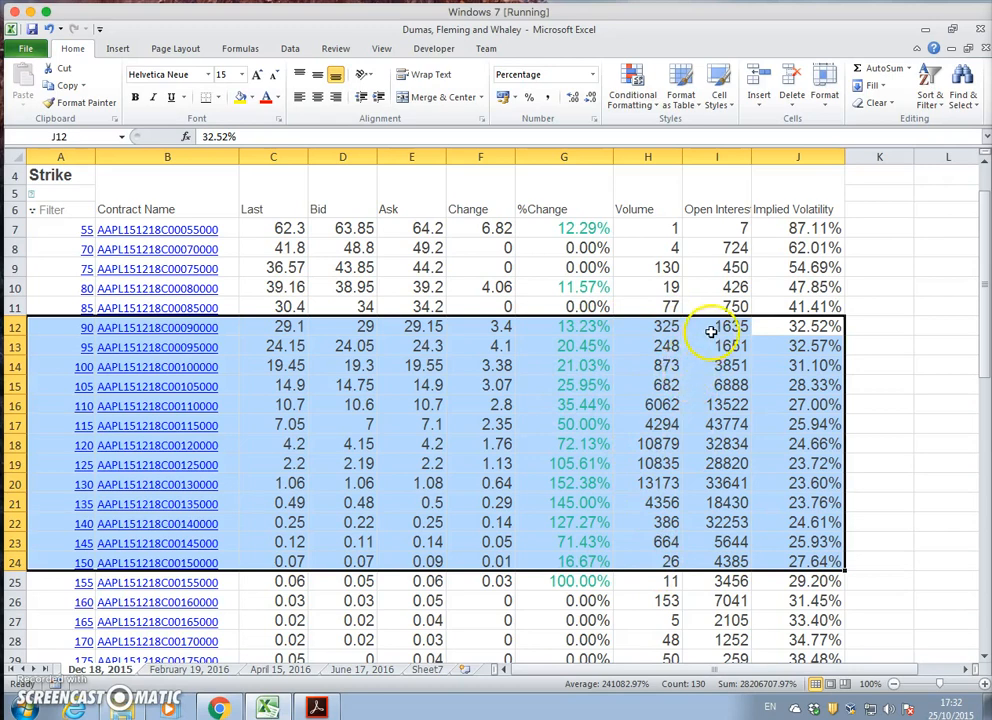
pyautogui.moveTo(184, 668)
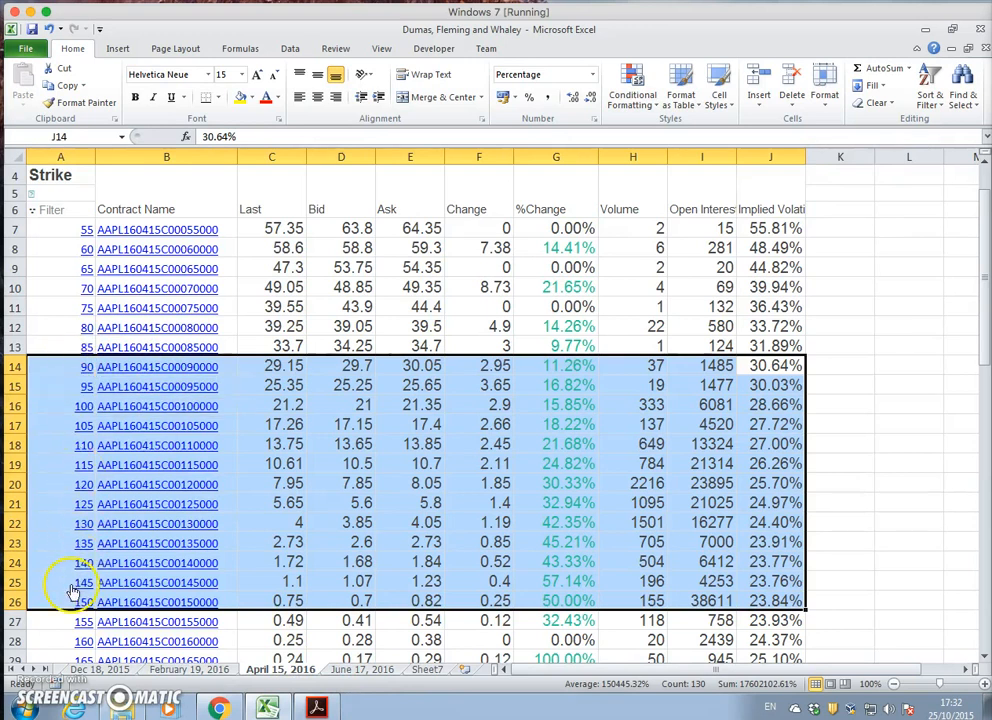
pyautogui.moveTo(756, 572)
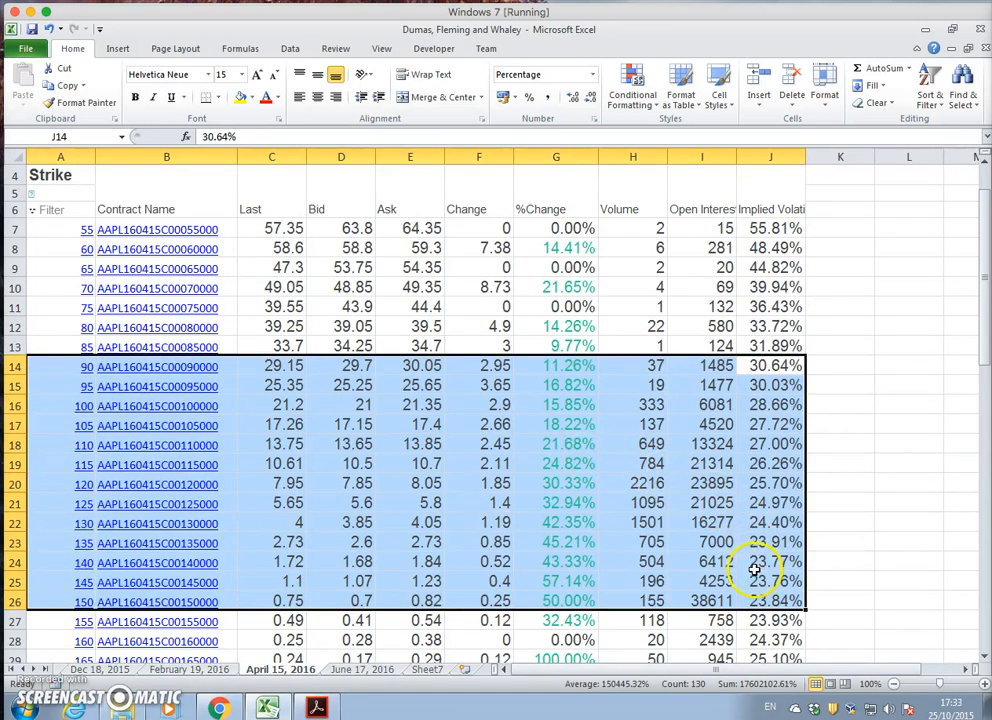